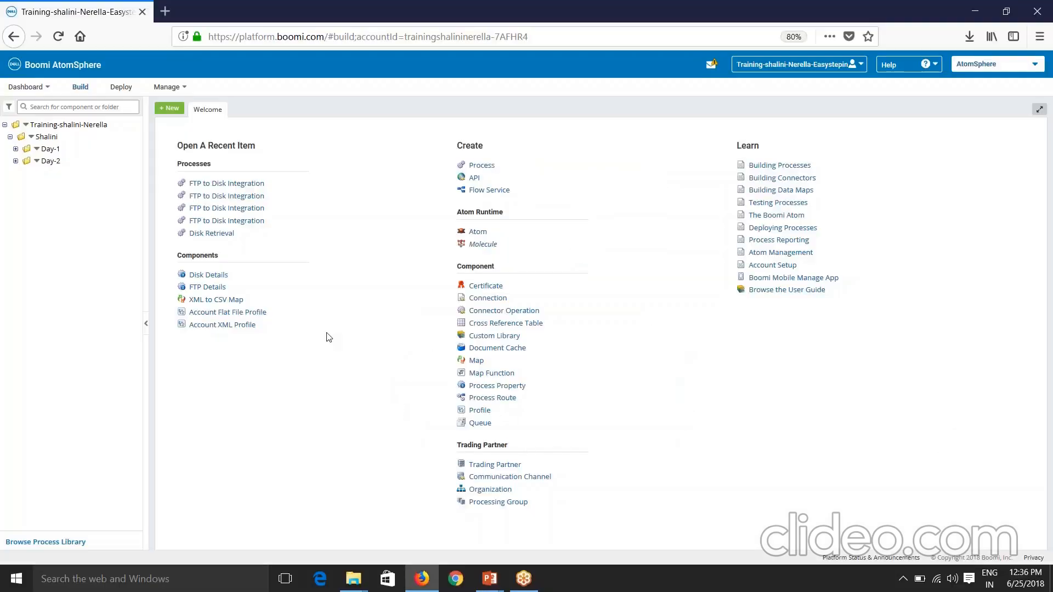
pyautogui.moveTo(240, 339)
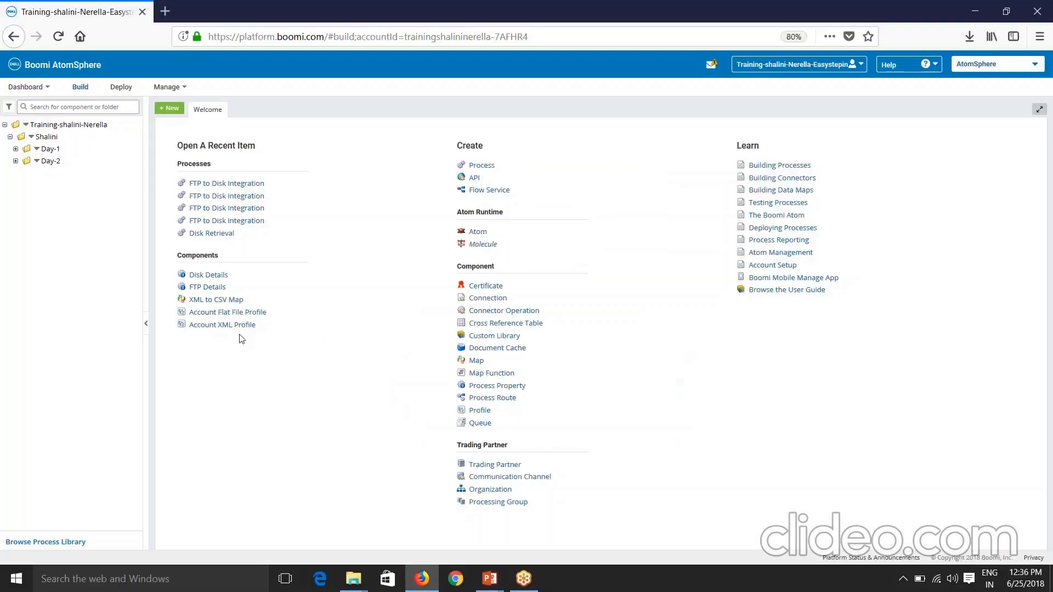
# Create a folder named Day-3 under Shalini and save it.
pyautogui.click(16, 161)
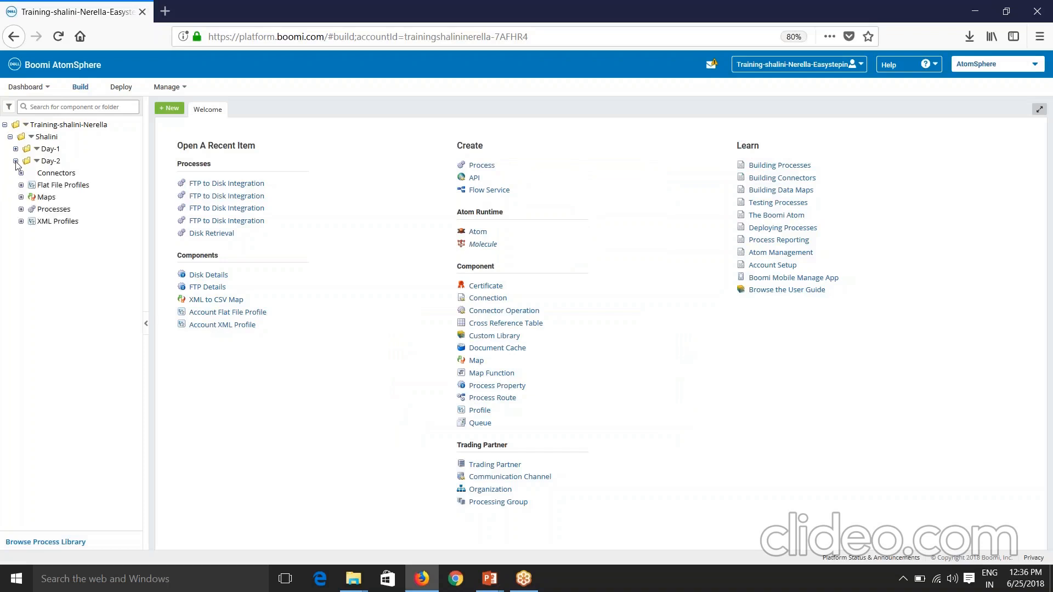
pyautogui.click(20, 209)
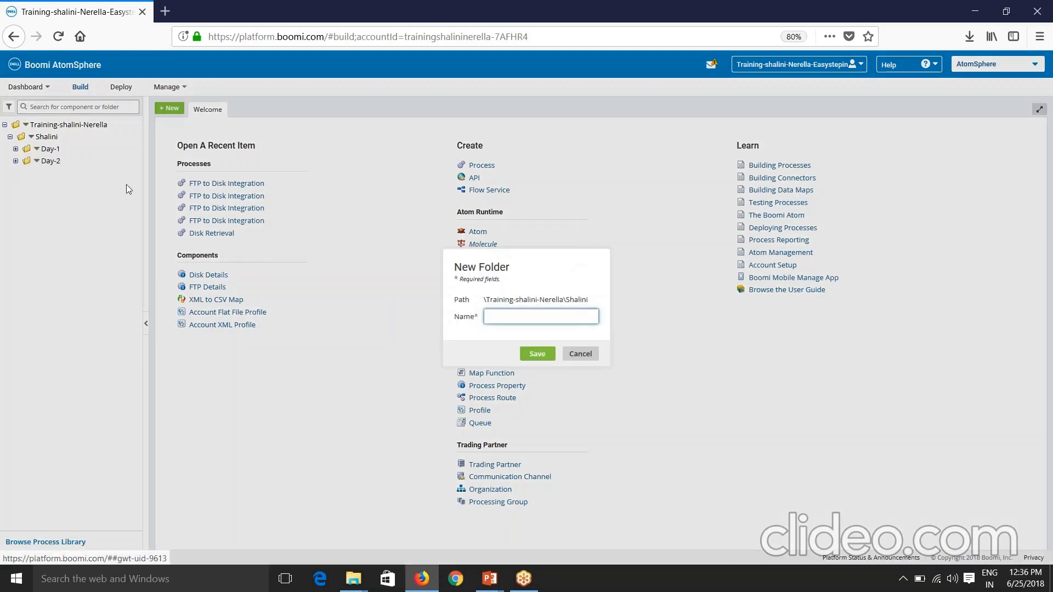
pyautogui.write('Day-3')
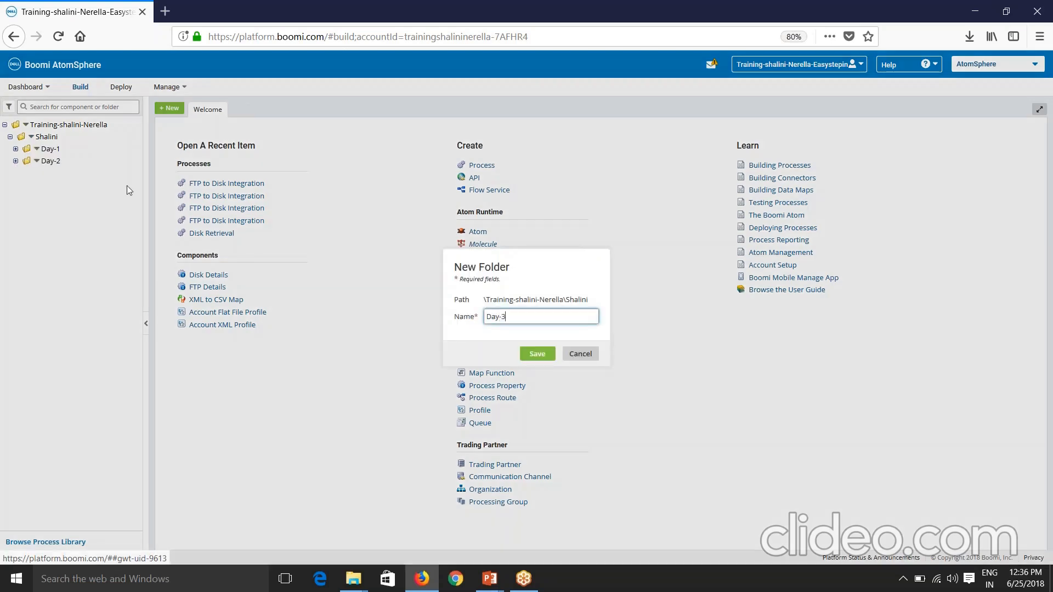
pyautogui.click(578, 354)
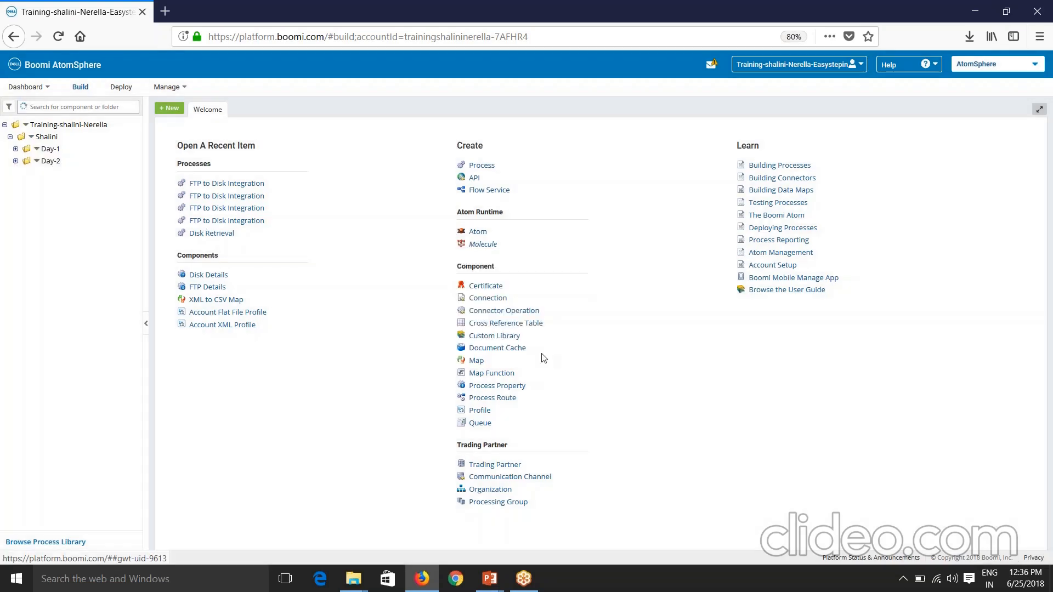
pyautogui.click(15, 163)
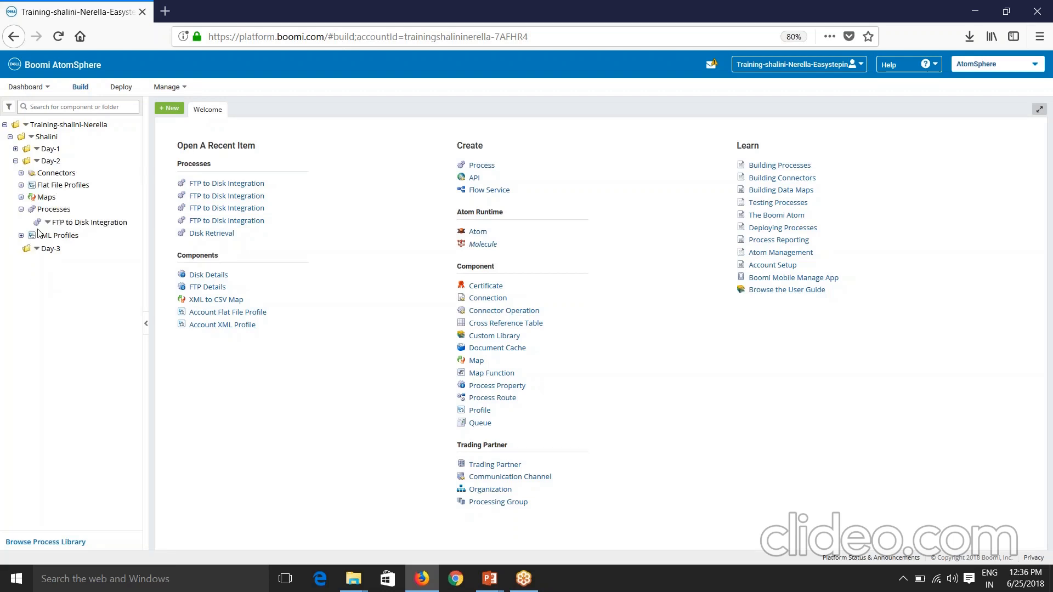
# Start copying FTP to Disk Integration, keeping the current account as target.
pyautogui.rightClick(89, 222)
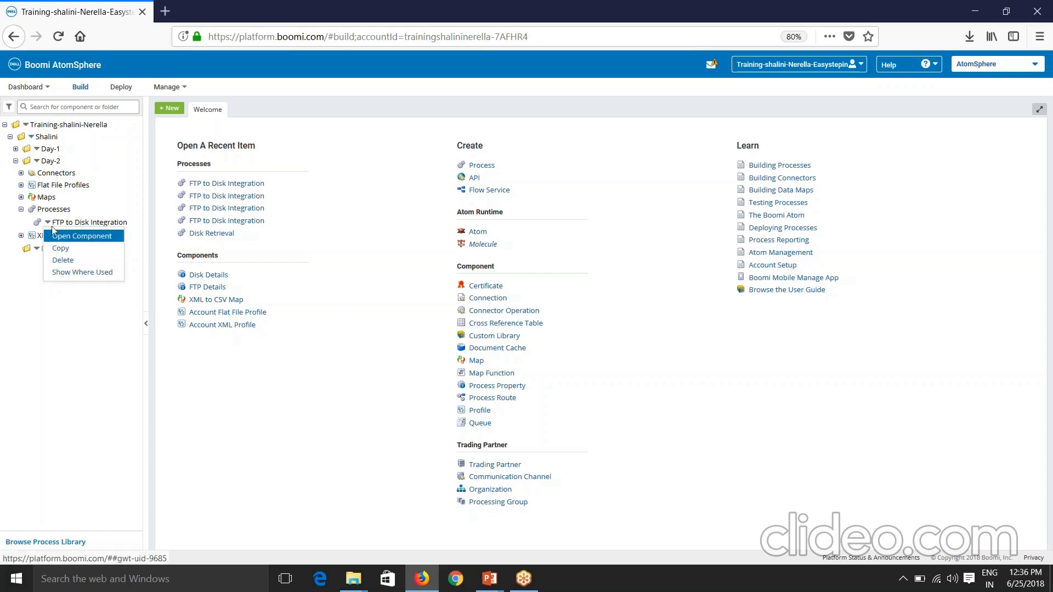
pyautogui.moveTo(60, 248)
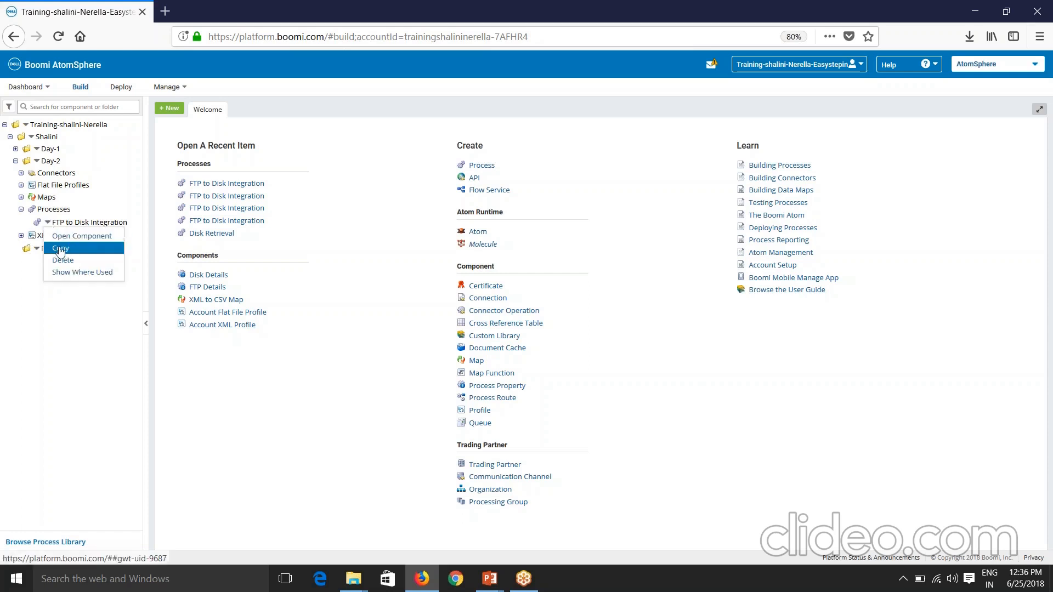
pyautogui.moveTo(64, 256)
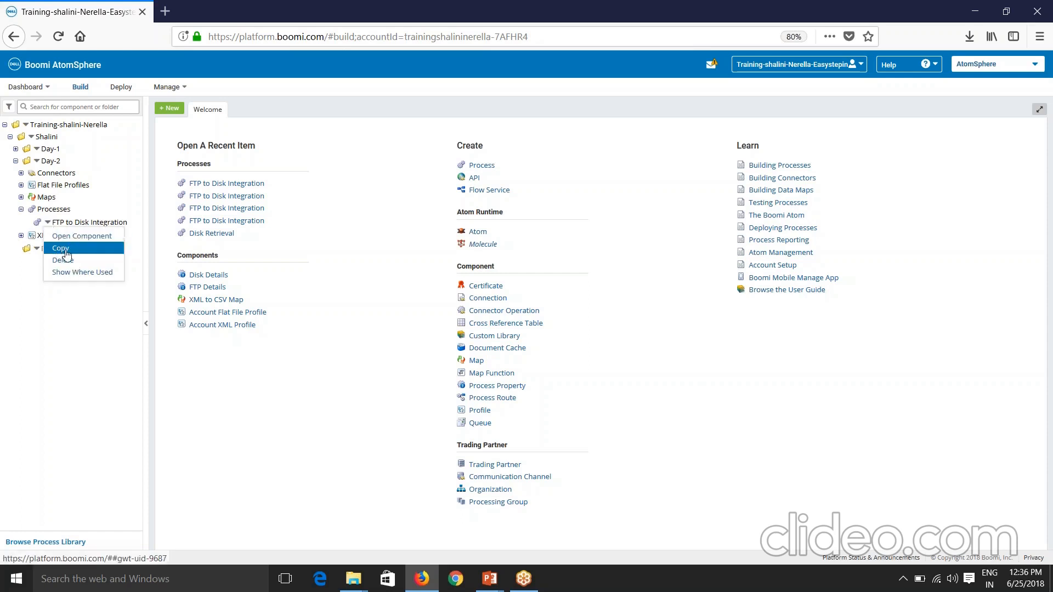
pyautogui.click(59, 248)
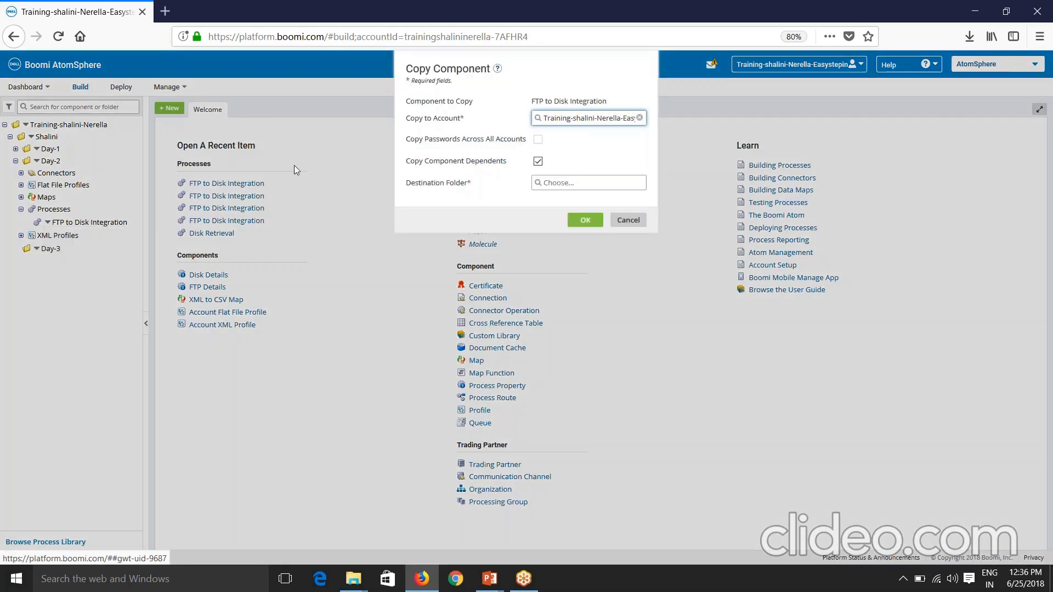
pyautogui.moveTo(433, 127)
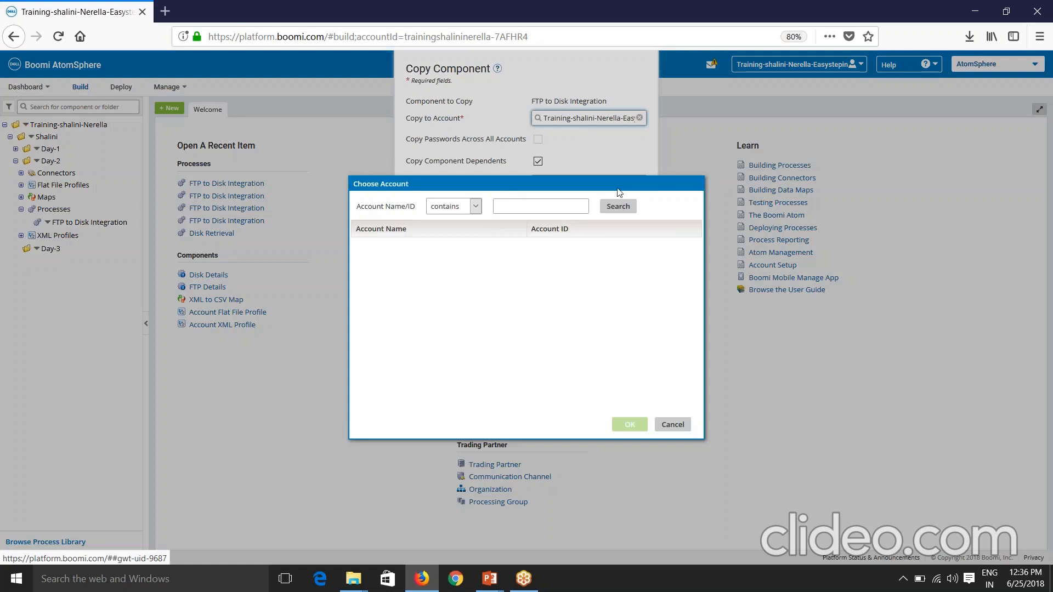
pyautogui.click(615, 206)
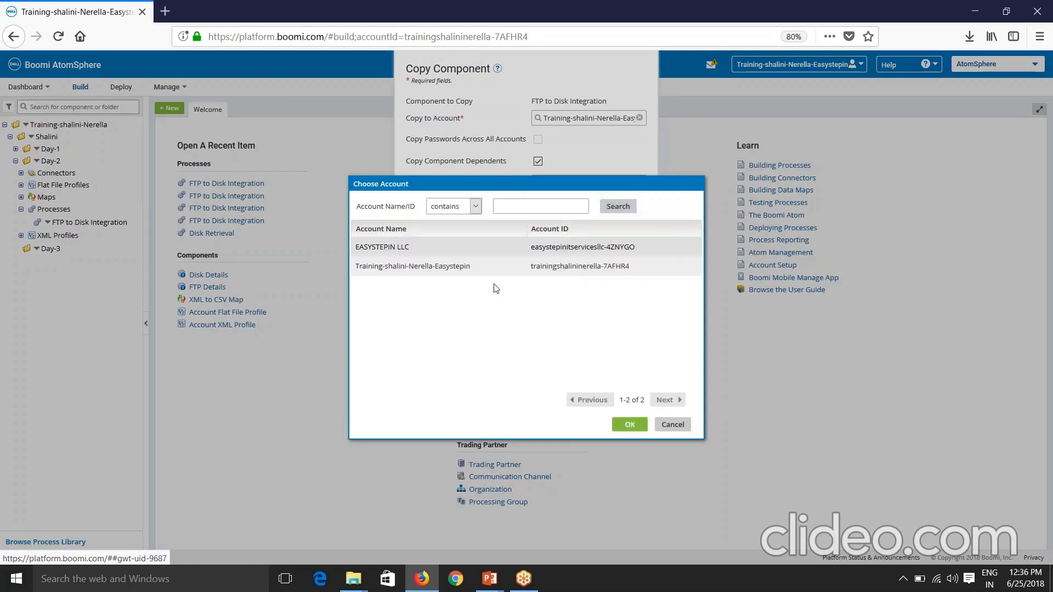
pyautogui.moveTo(491, 311)
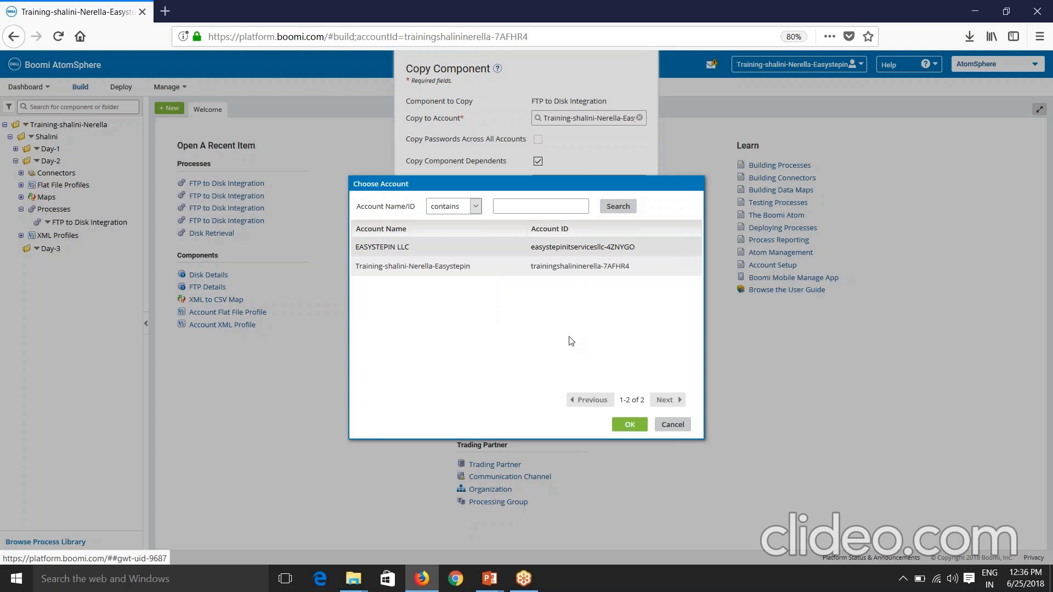
pyautogui.click(627, 424)
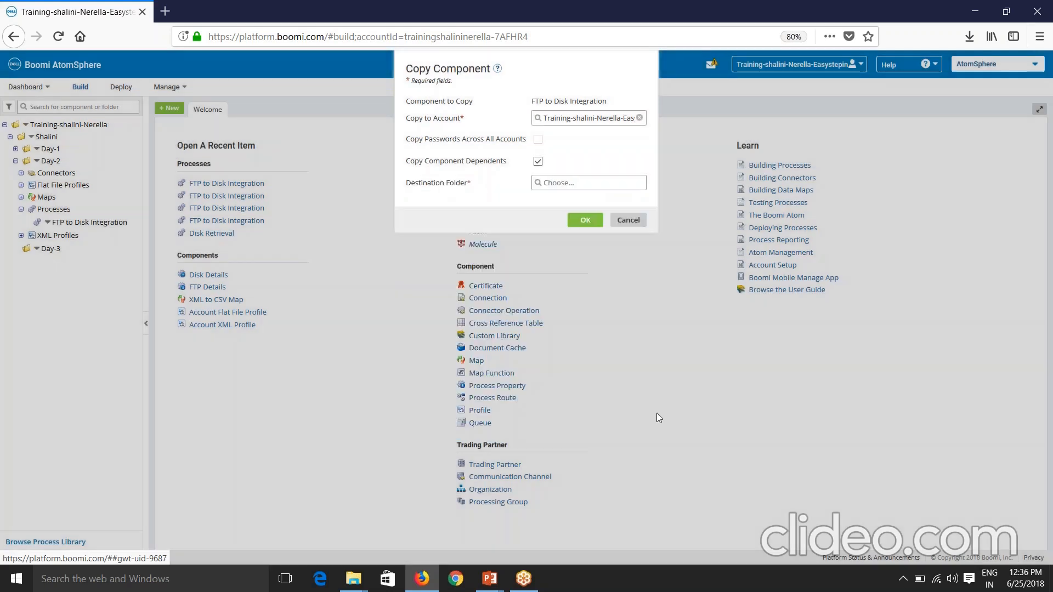
pyautogui.moveTo(430, 154)
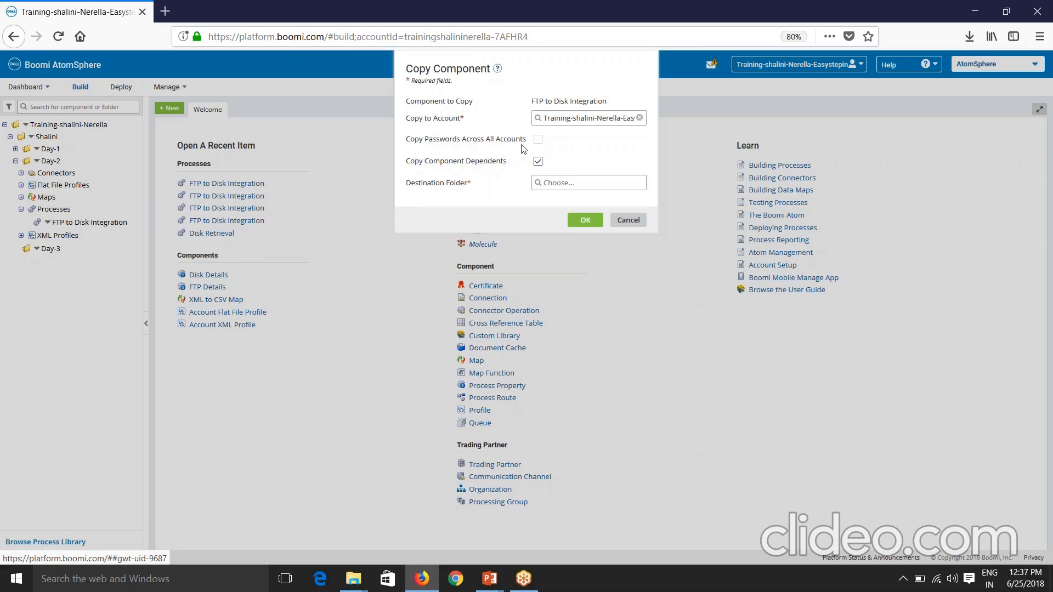
pyautogui.moveTo(492, 172)
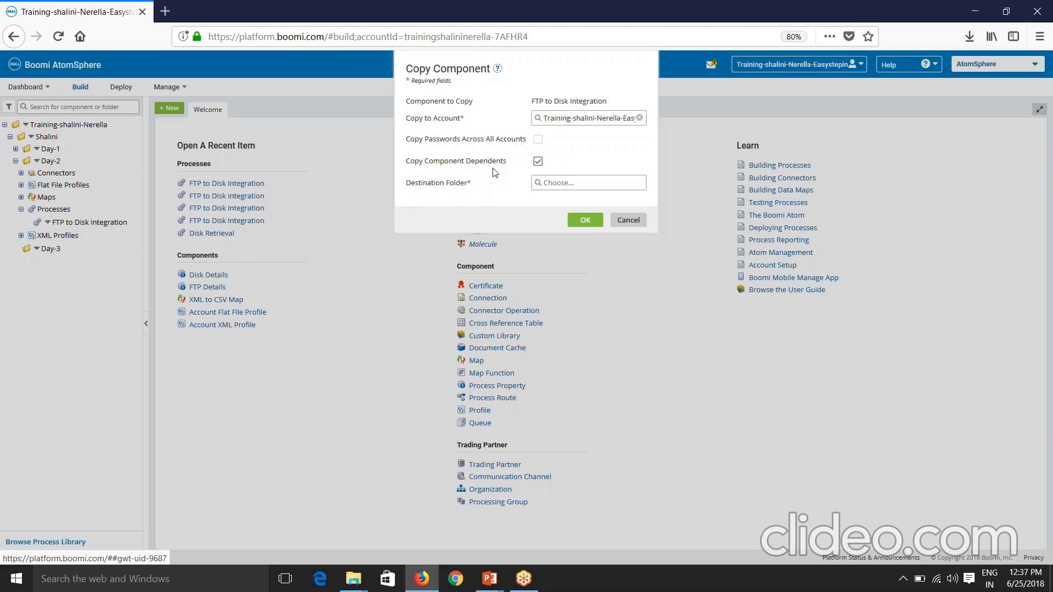
pyautogui.moveTo(526, 191)
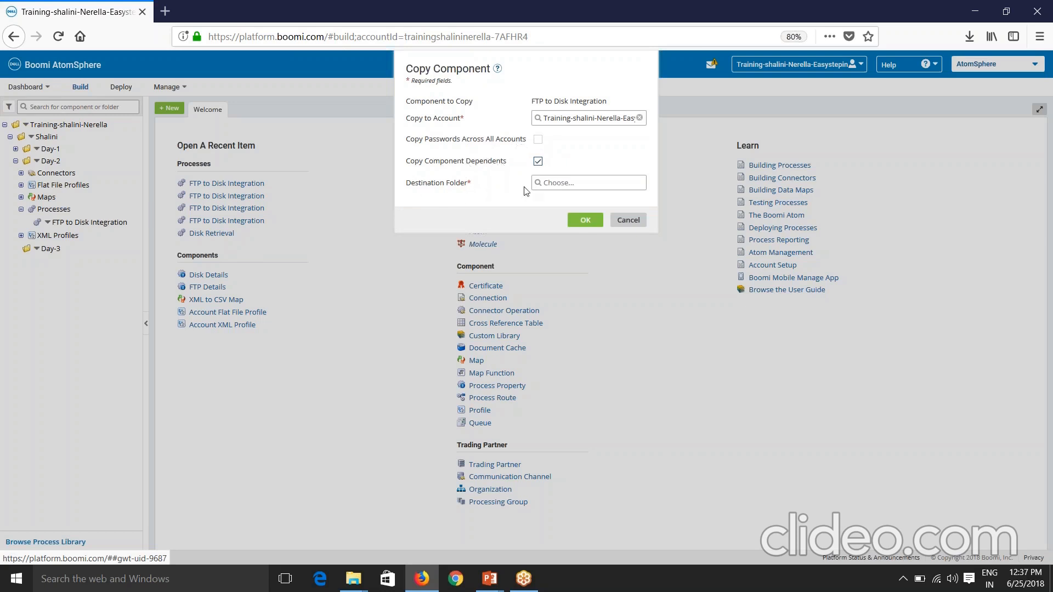
# Set Day-3 as the destination folder and run the copy with its 8 dependents.
pyautogui.click(586, 182)
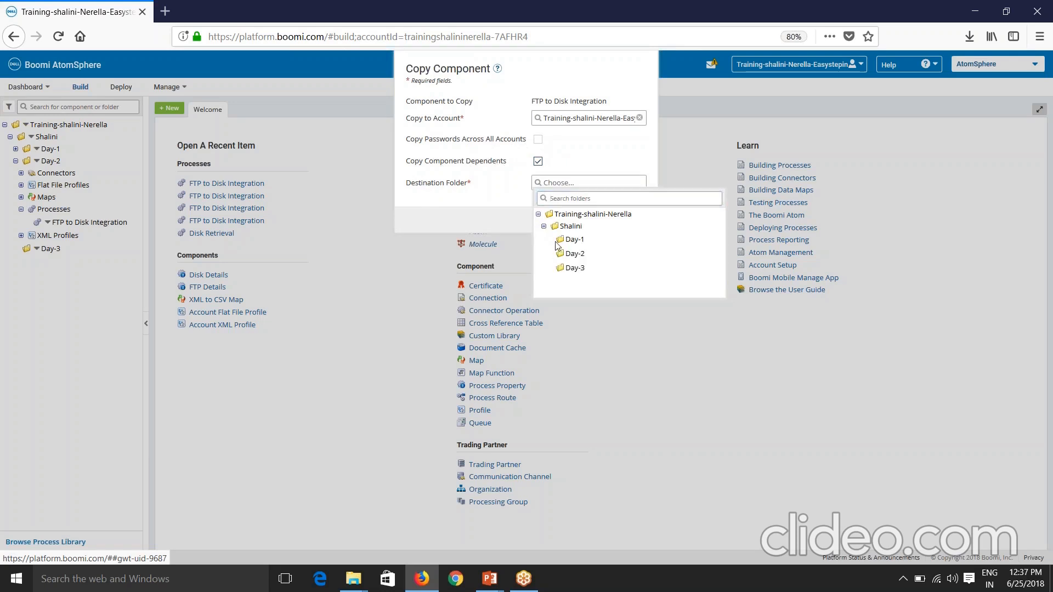
pyautogui.click(569, 225)
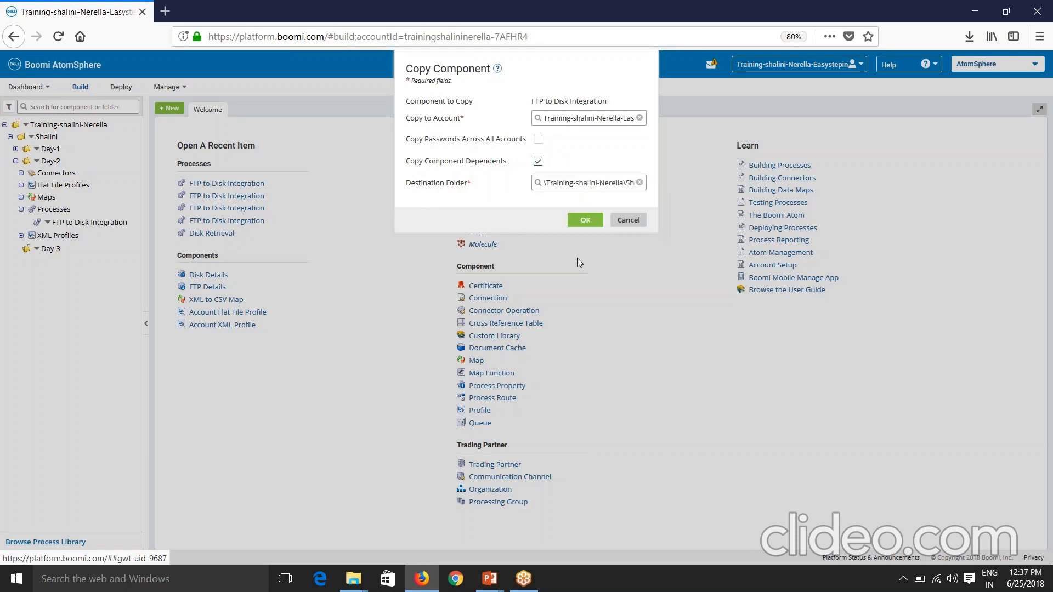
pyautogui.click(583, 219)
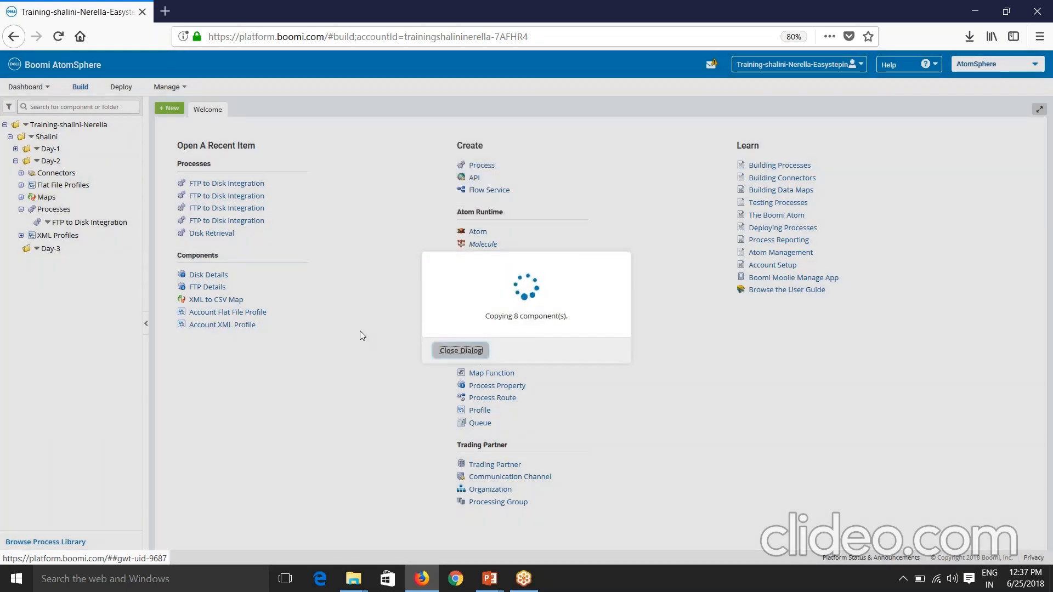
pyautogui.click(459, 350)
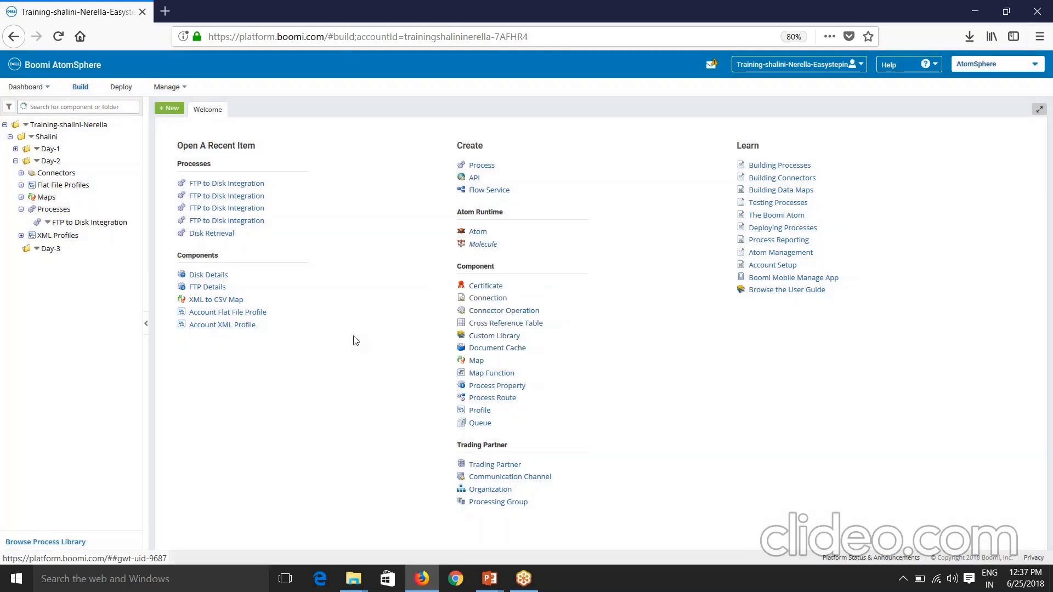
# Collapse Day-2 and expand Day-3 to reach the copied process.
pyautogui.click(36, 161)
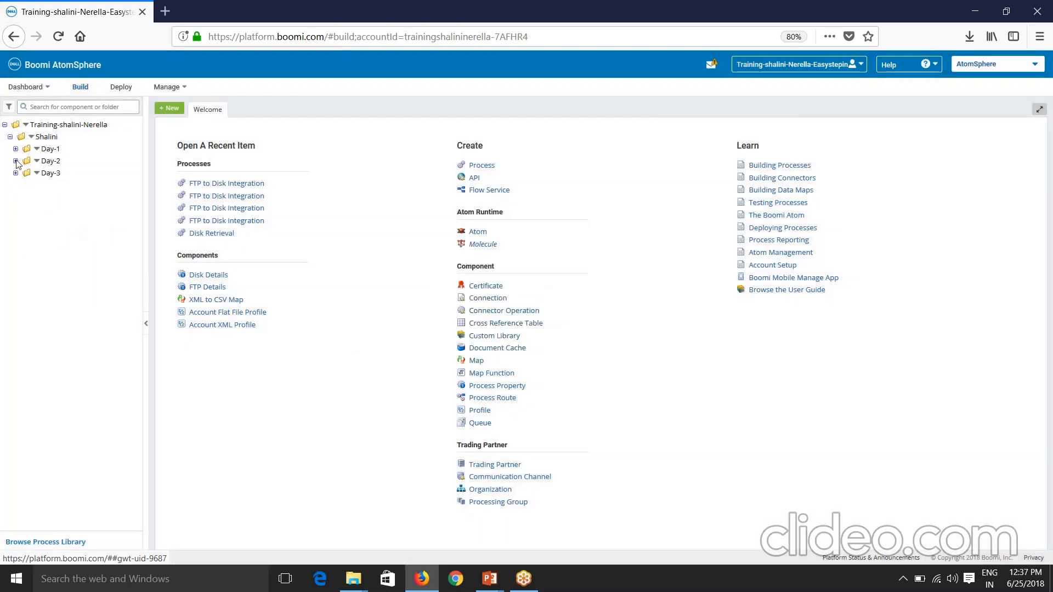
pyautogui.click(16, 172)
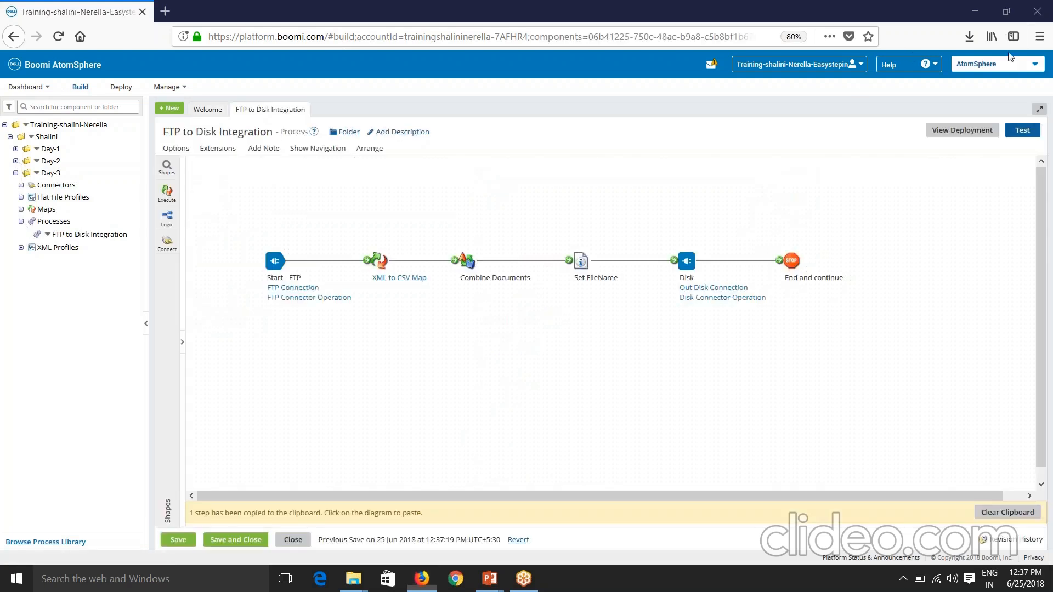
pyautogui.moveTo(1024, 148)
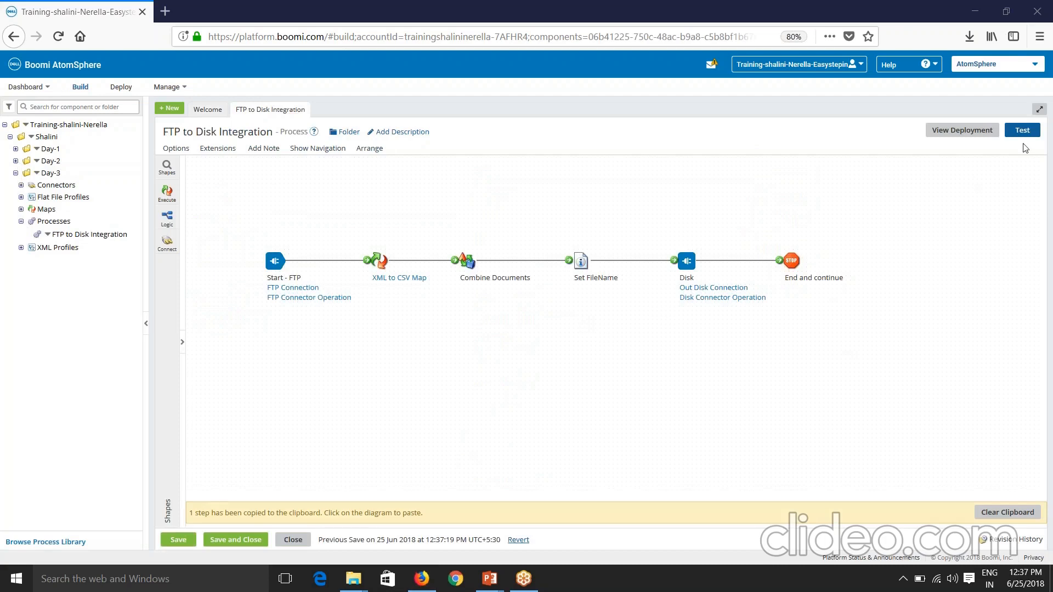
# Run a test and inspect the source XML of the first two documents.
pyautogui.click(1020, 130)
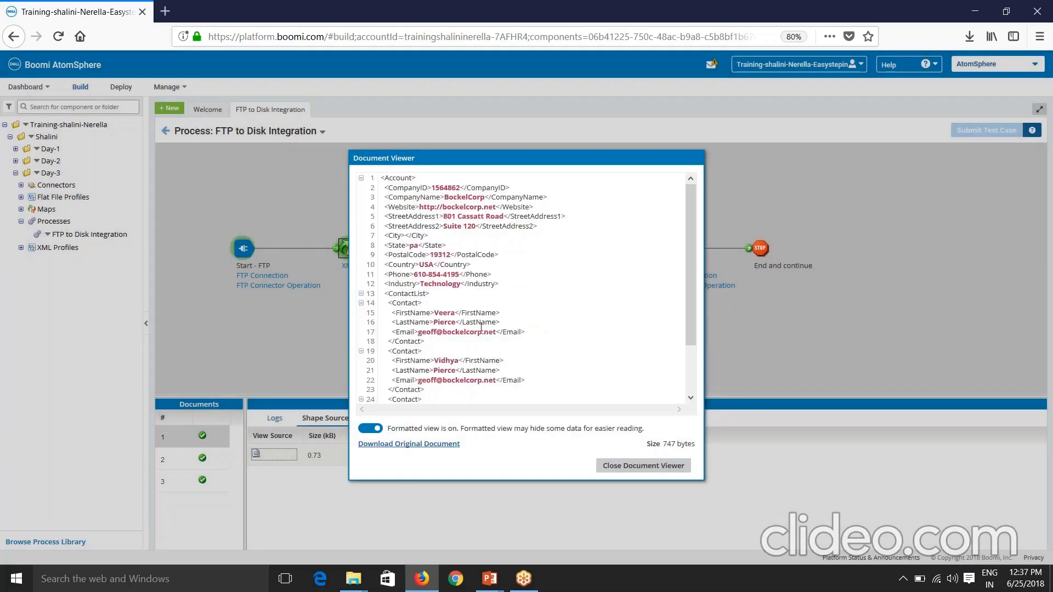
pyautogui.tripleClick(427, 264)
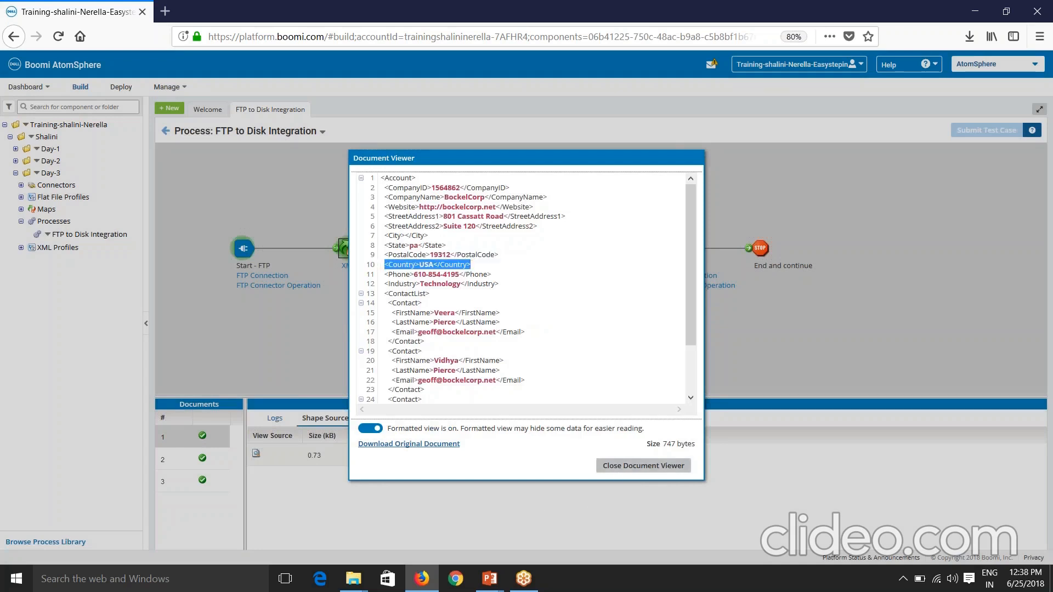
pyautogui.click(641, 465)
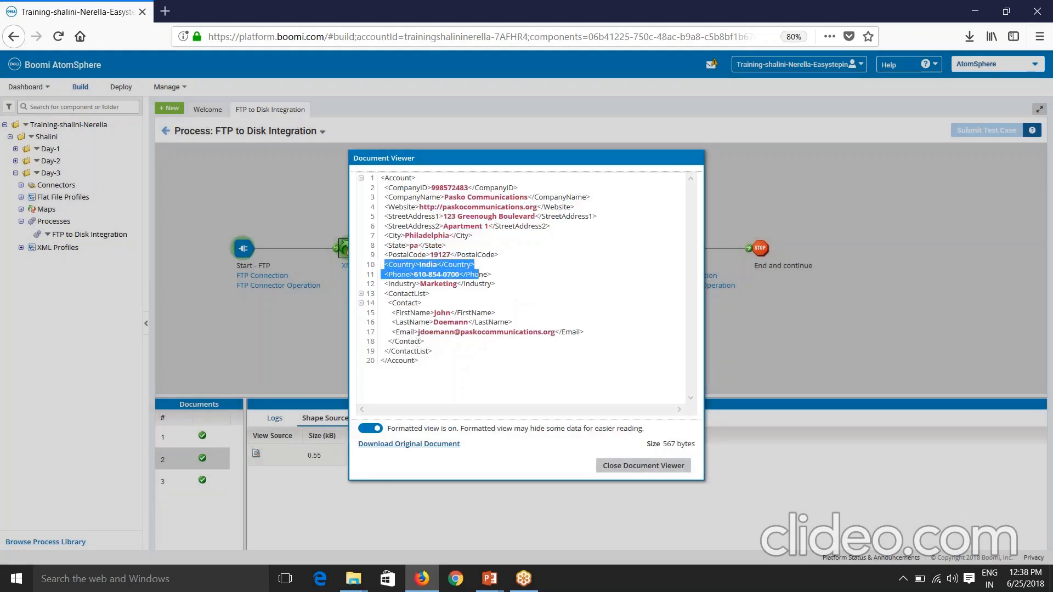
pyautogui.click(642, 464)
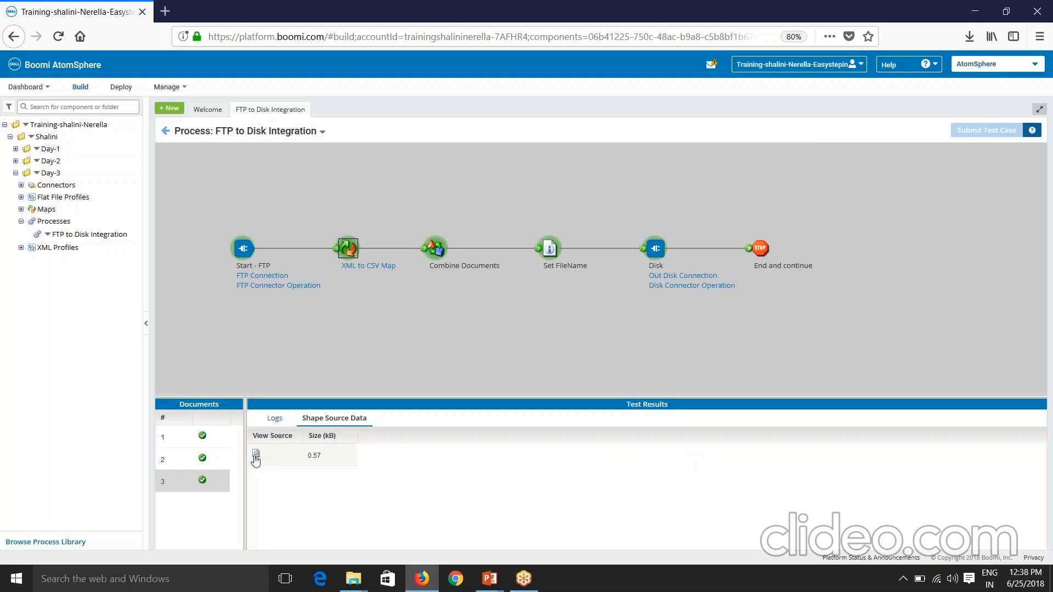
# Inspect the third document's source XML, selecting its Country entry.
pyautogui.click(256, 455)
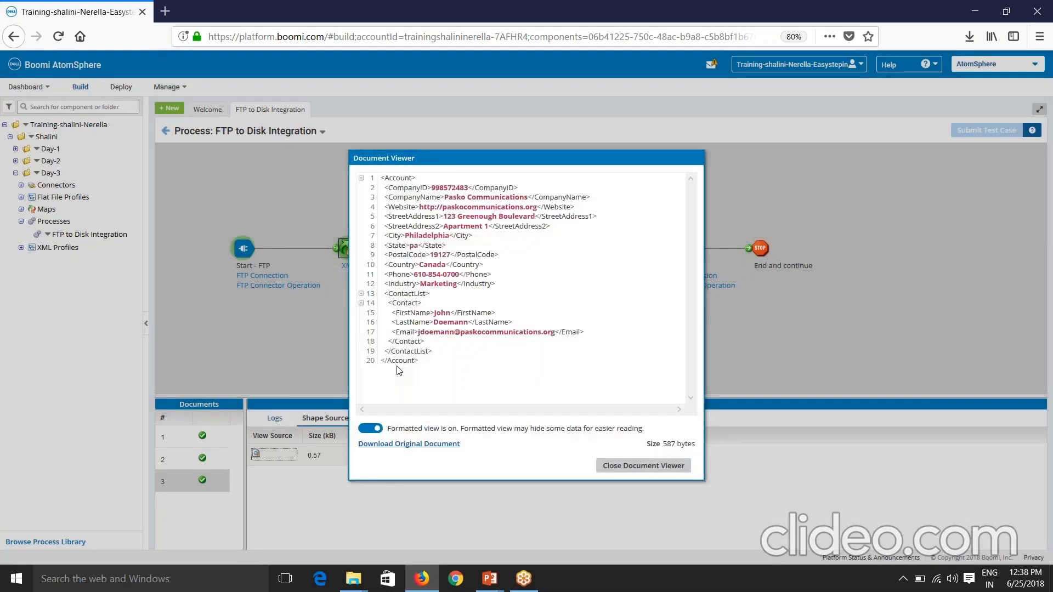
pyautogui.moveTo(385, 264); pyautogui.dragTo(435, 264)
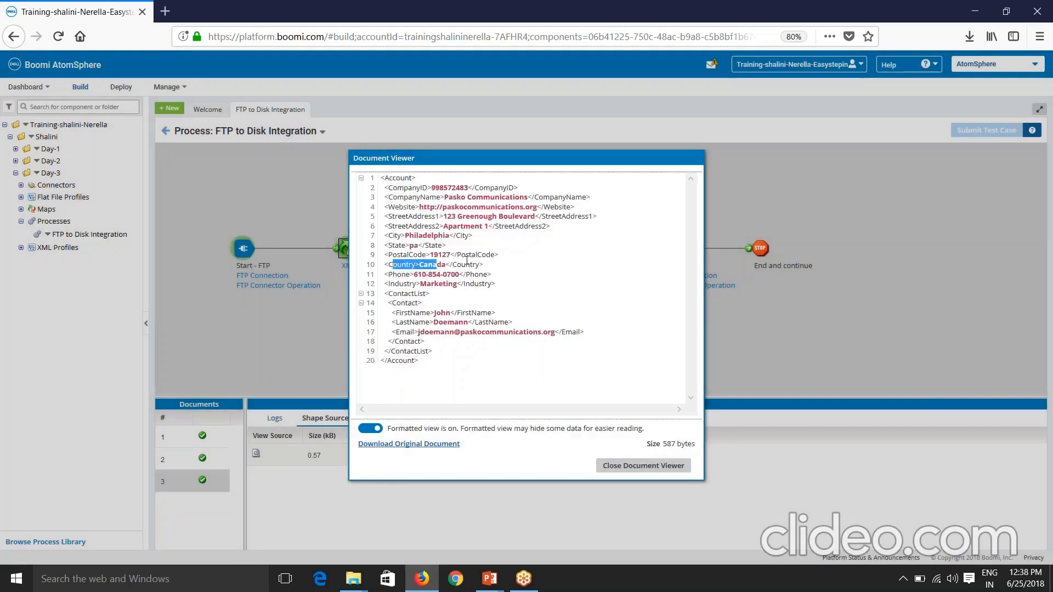
pyautogui.click(641, 465)
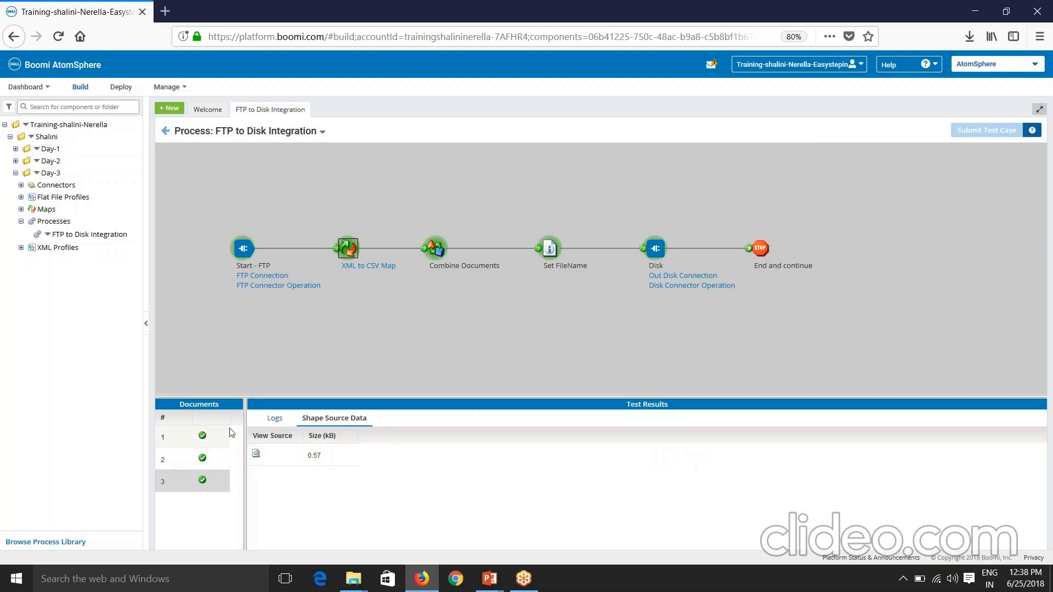
pyautogui.moveTo(749, 230)
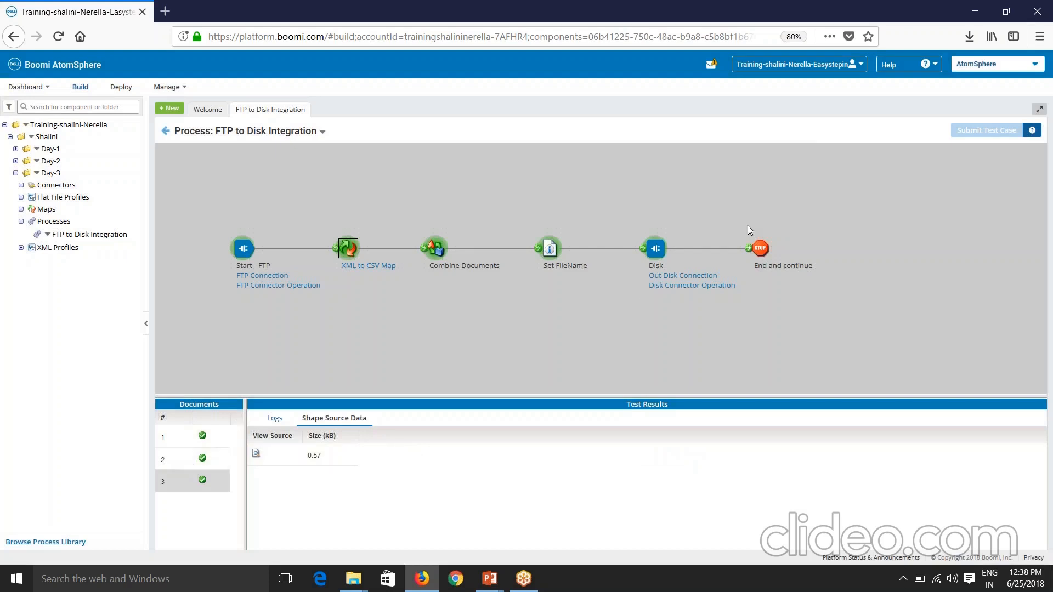
pyautogui.moveTo(370, 230)
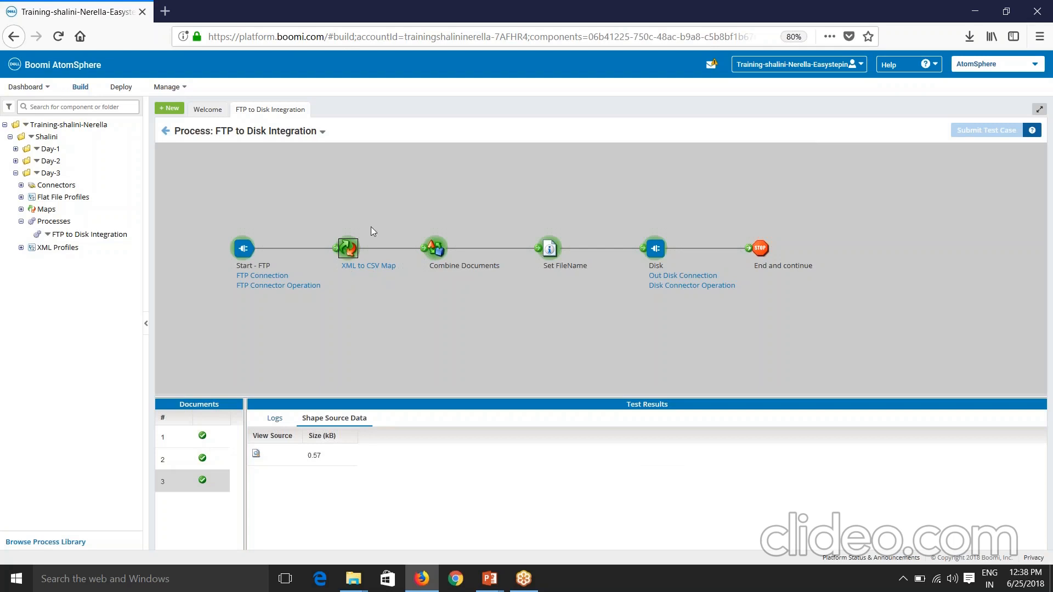
pyautogui.moveTo(668, 274)
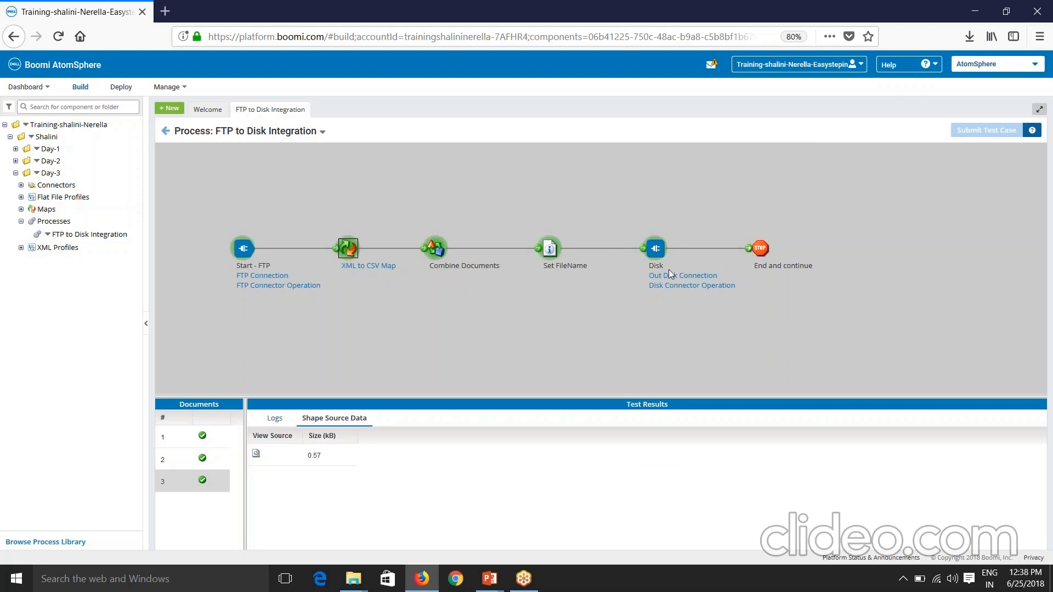
pyautogui.moveTo(190, 127)
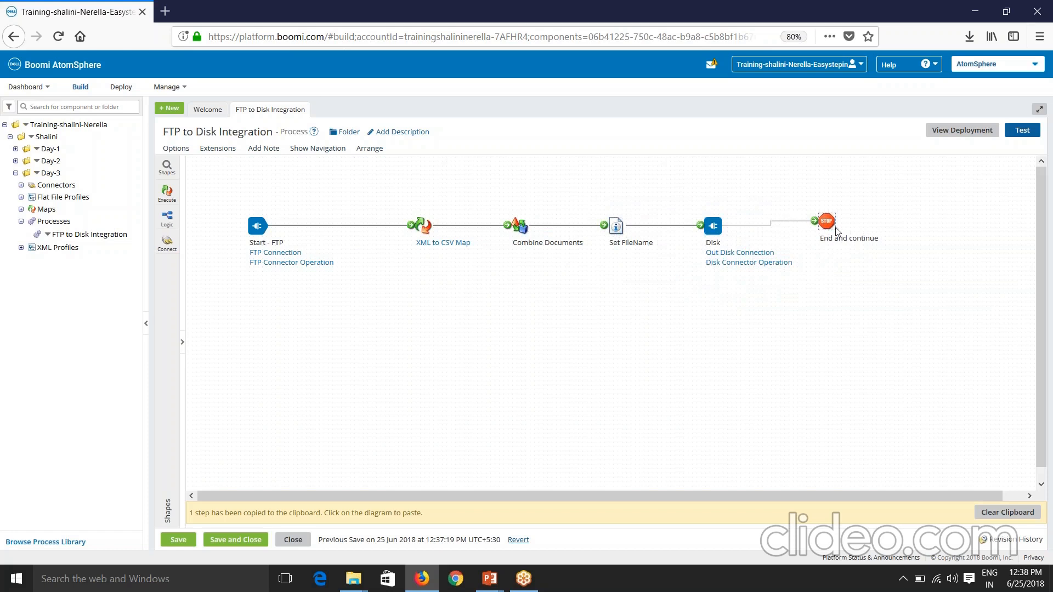
# Find the Decision shape via 'deci' and place it after Start - FTP.
pyautogui.click(826, 223)
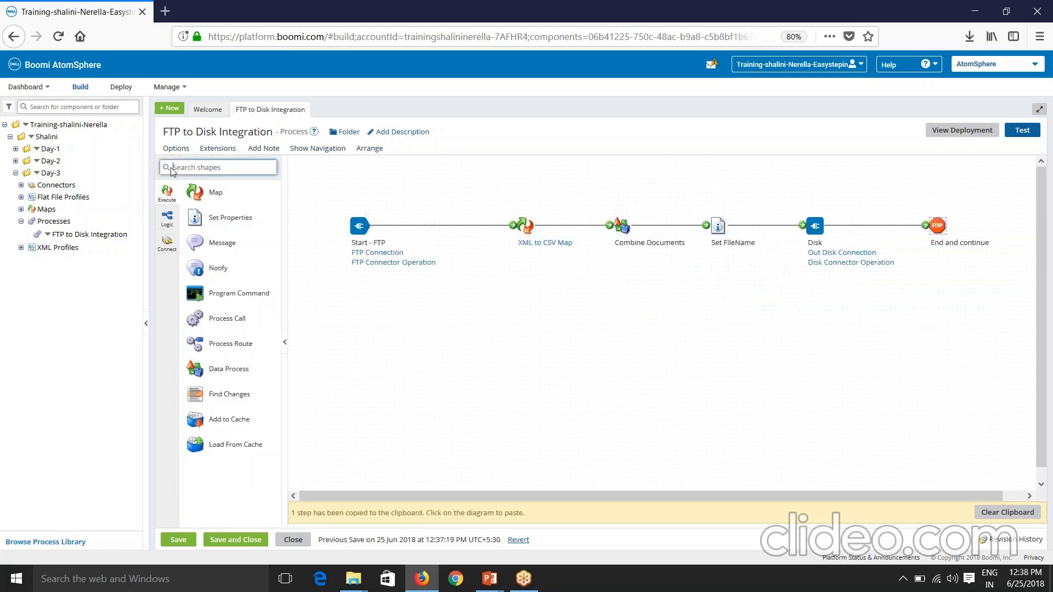
pyautogui.write('deci')
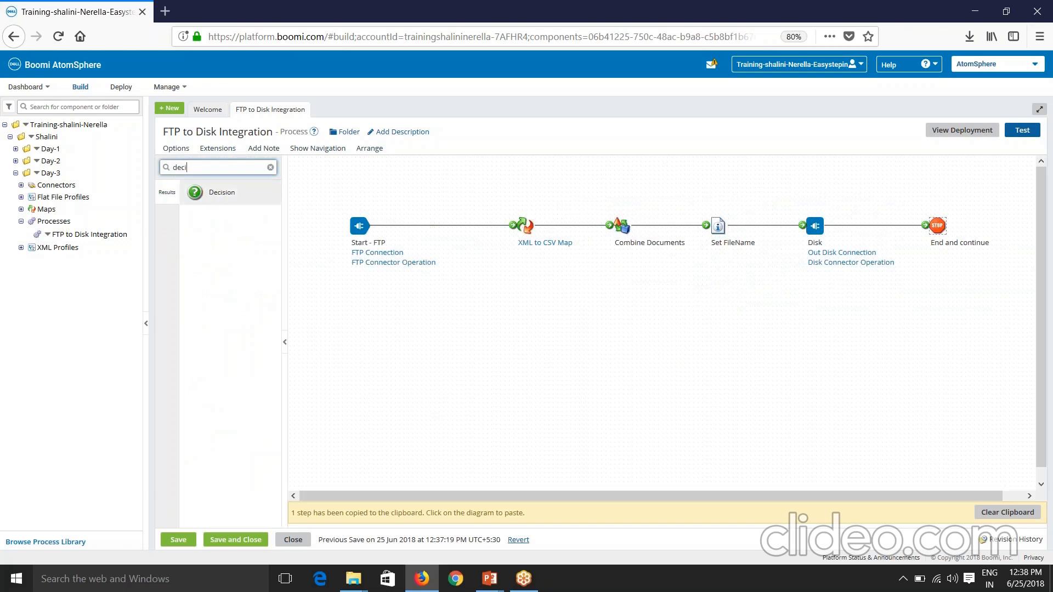
pyautogui.click(471, 235)
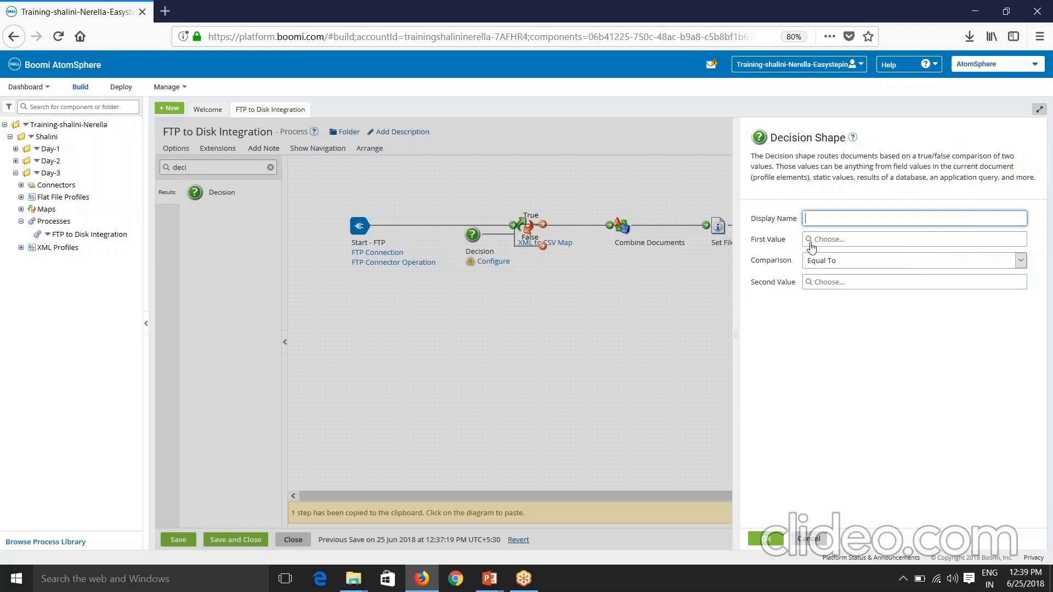
# Set First Value to a Profile Element of XML type from the Account XML Profile.
pyautogui.click(913, 239)
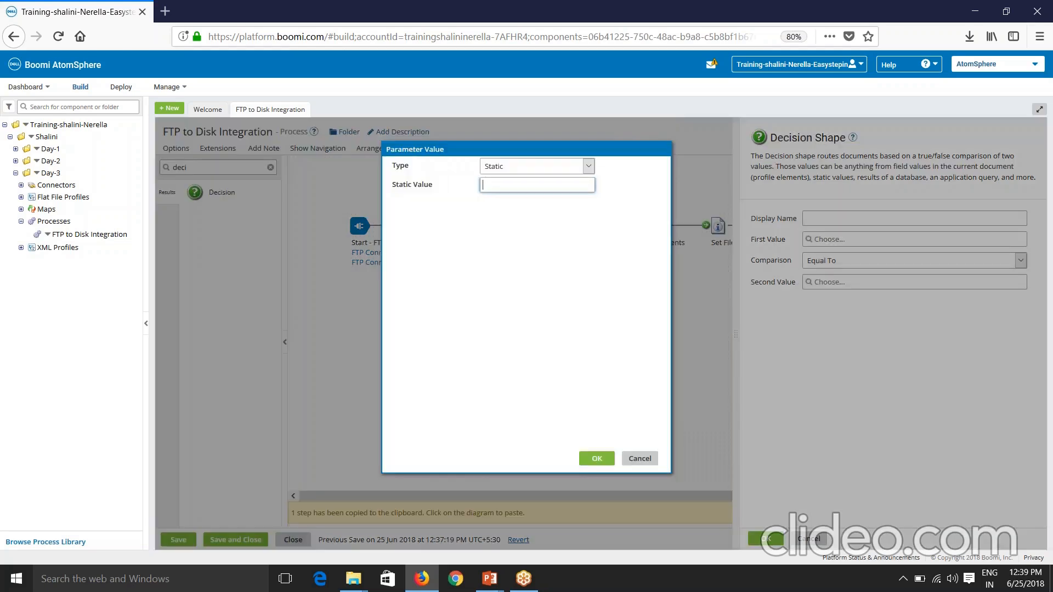
pyautogui.click(587, 166)
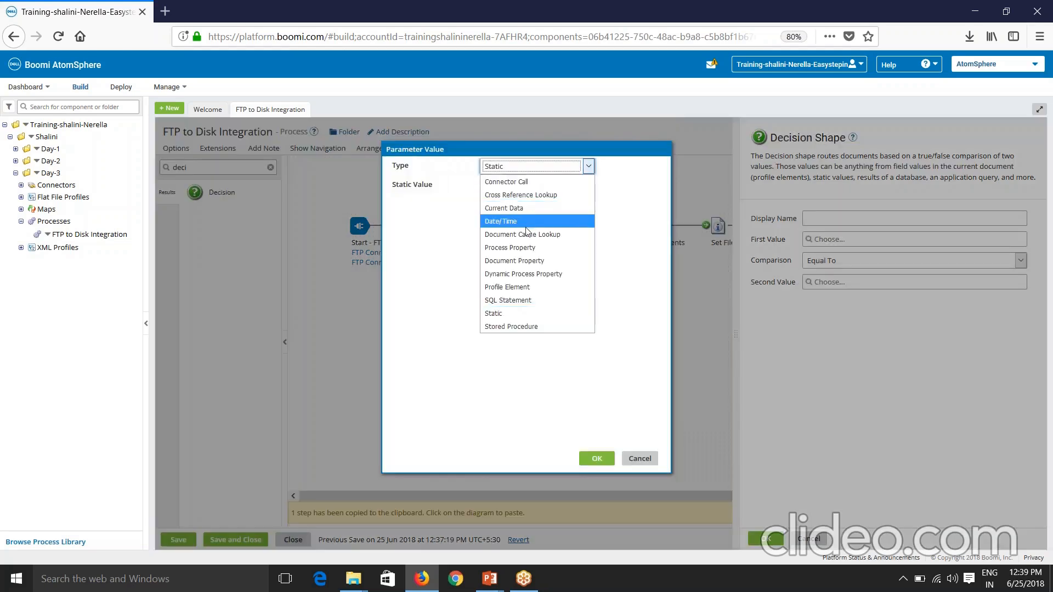
pyautogui.moveTo(533, 211)
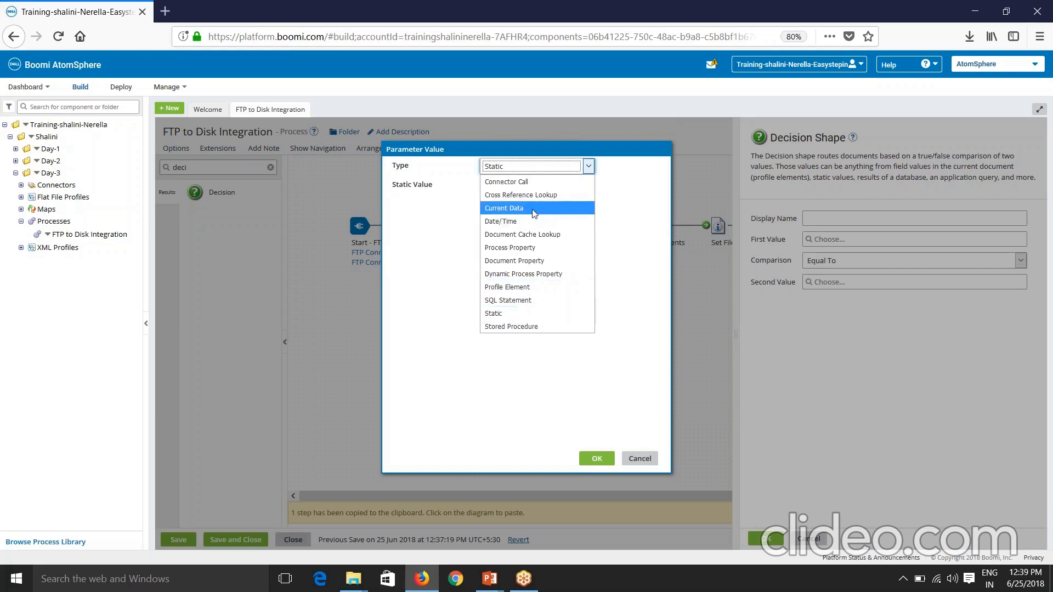
pyautogui.moveTo(514, 261)
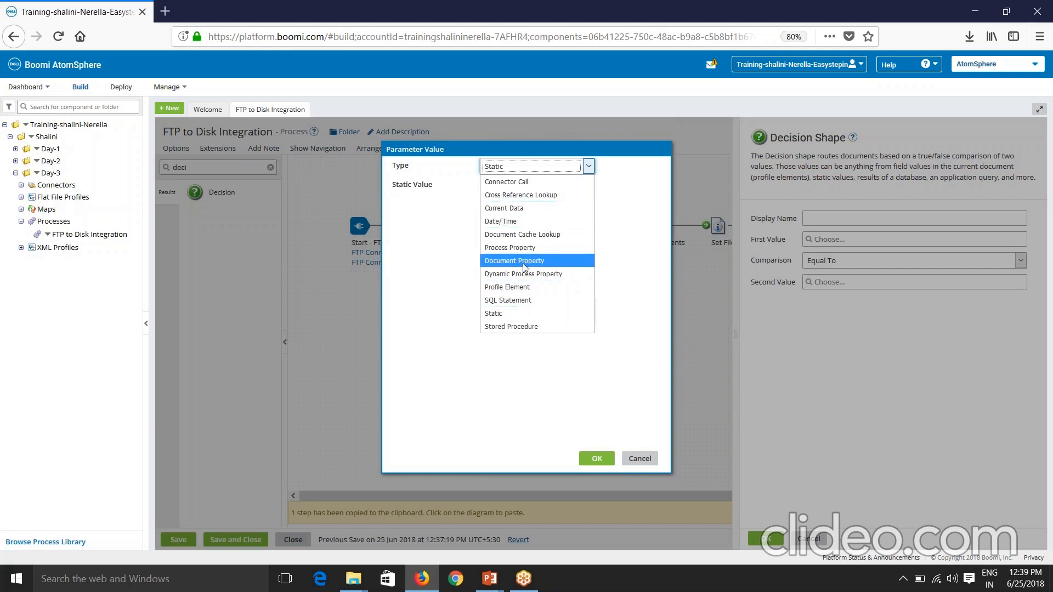
pyautogui.moveTo(512, 302)
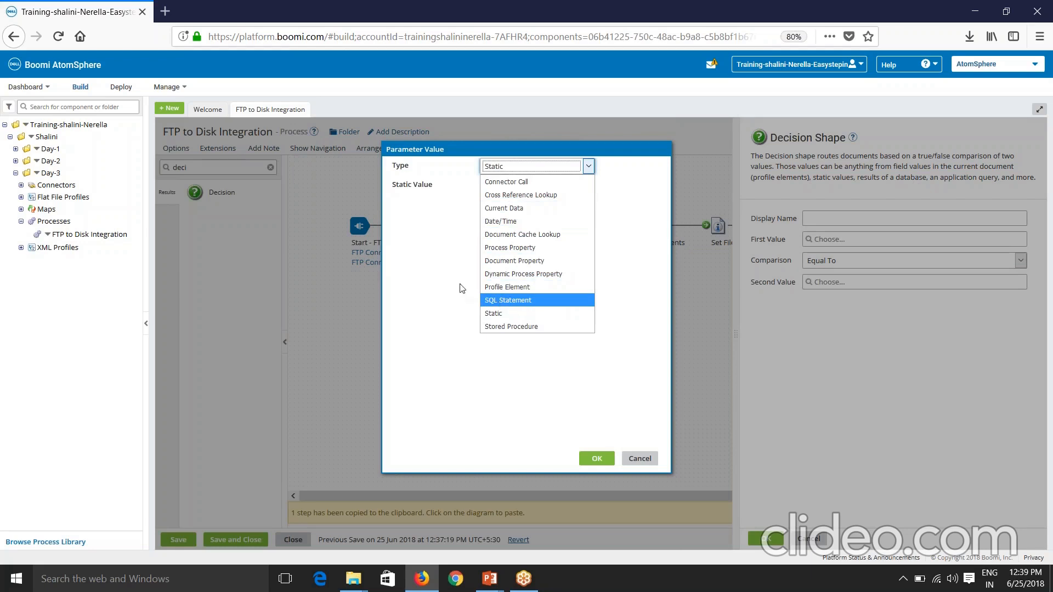
pyautogui.moveTo(507, 287)
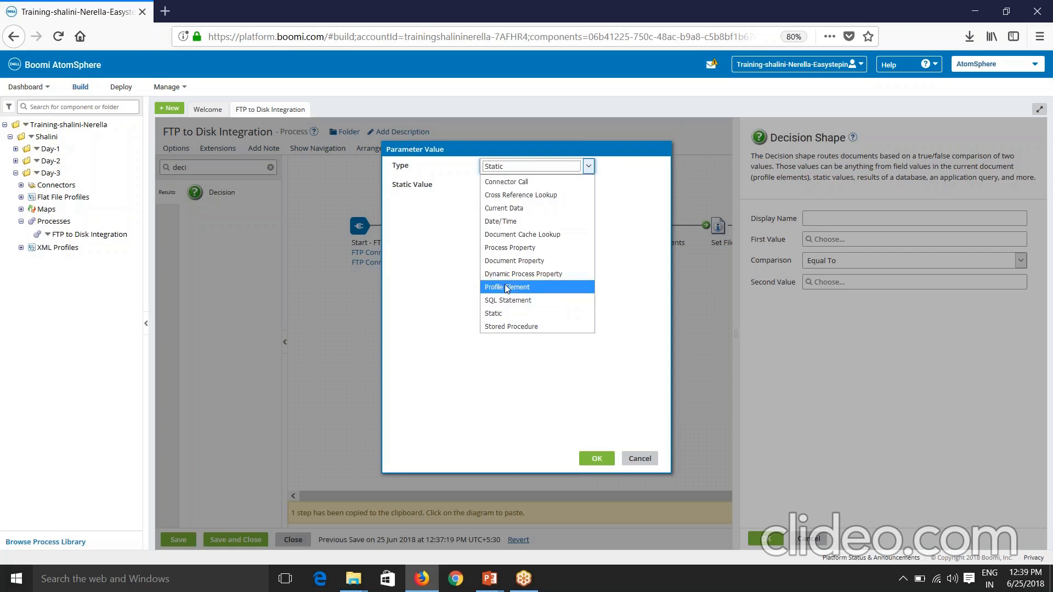
pyautogui.click(507, 286)
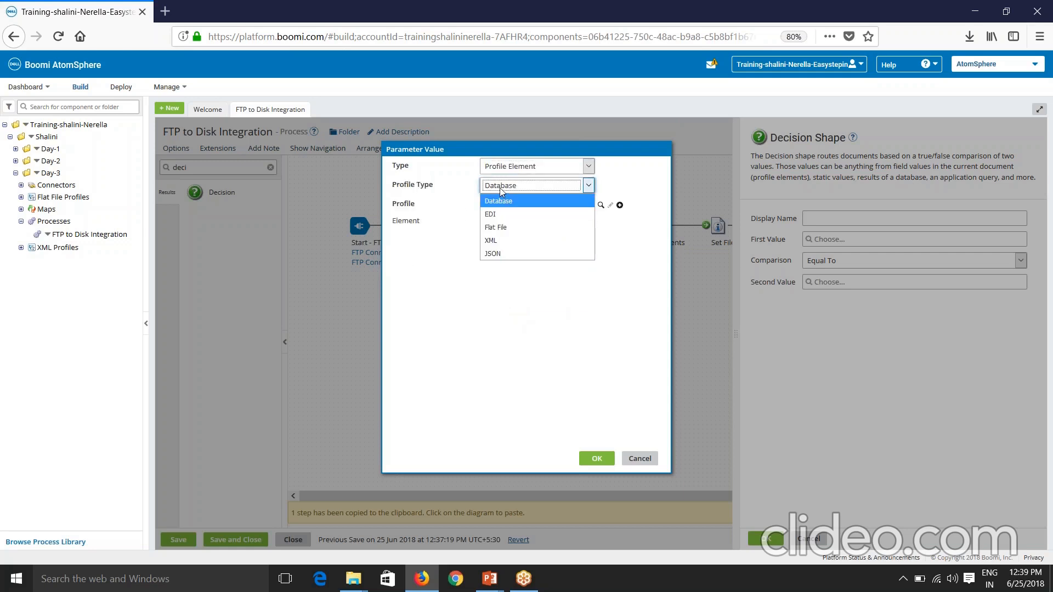
pyautogui.click(491, 242)
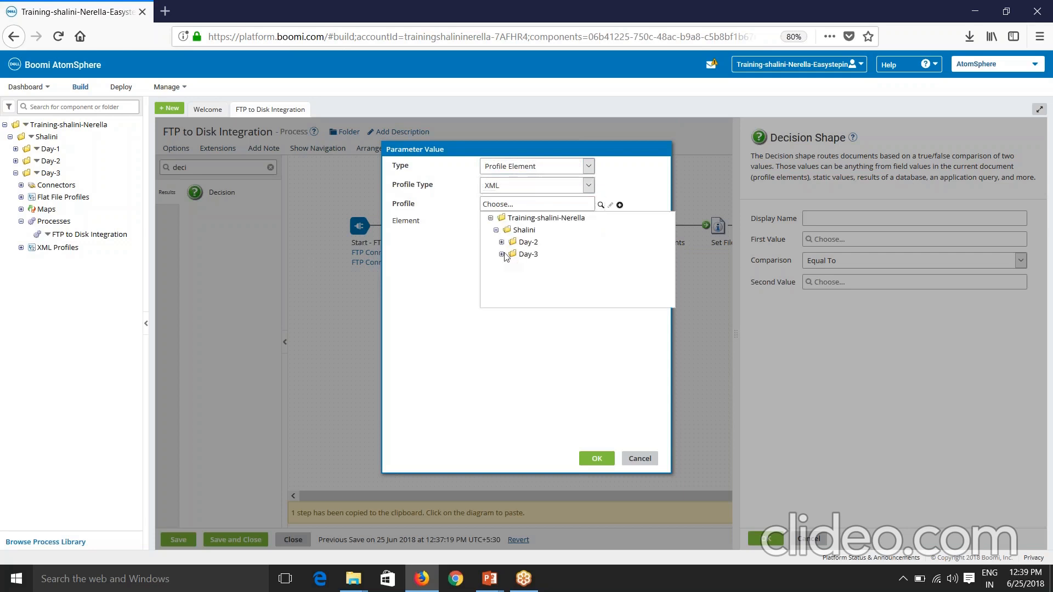
pyautogui.click(527, 253)
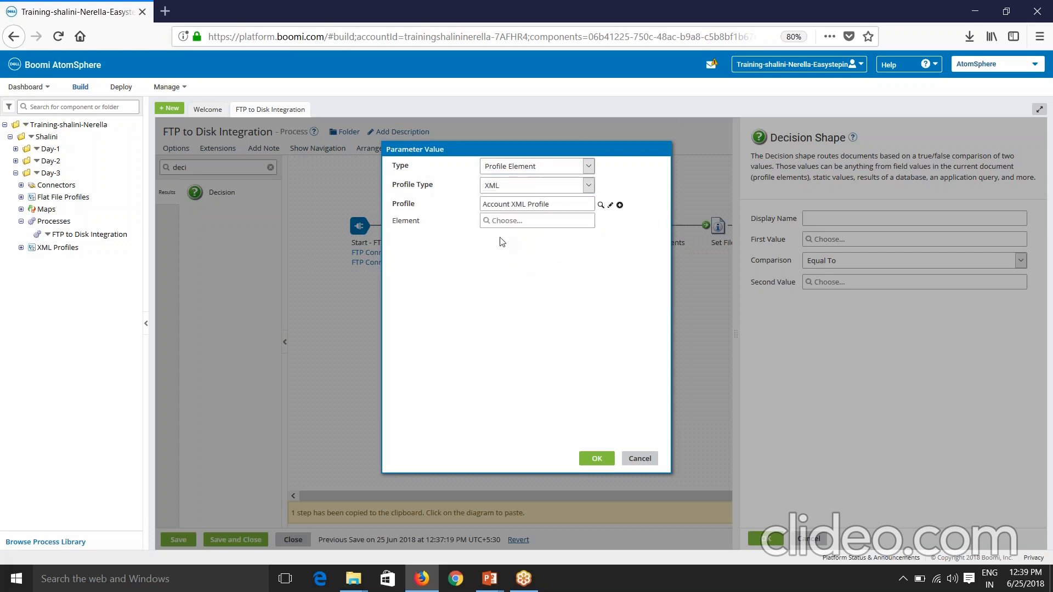
pyautogui.click(536, 220)
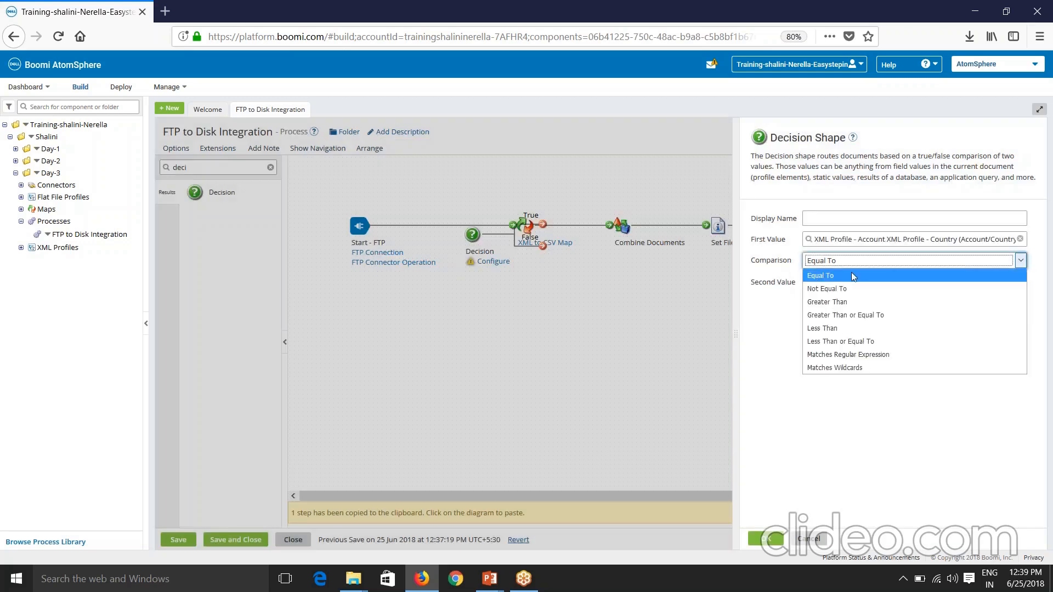
pyautogui.moveTo(844, 314)
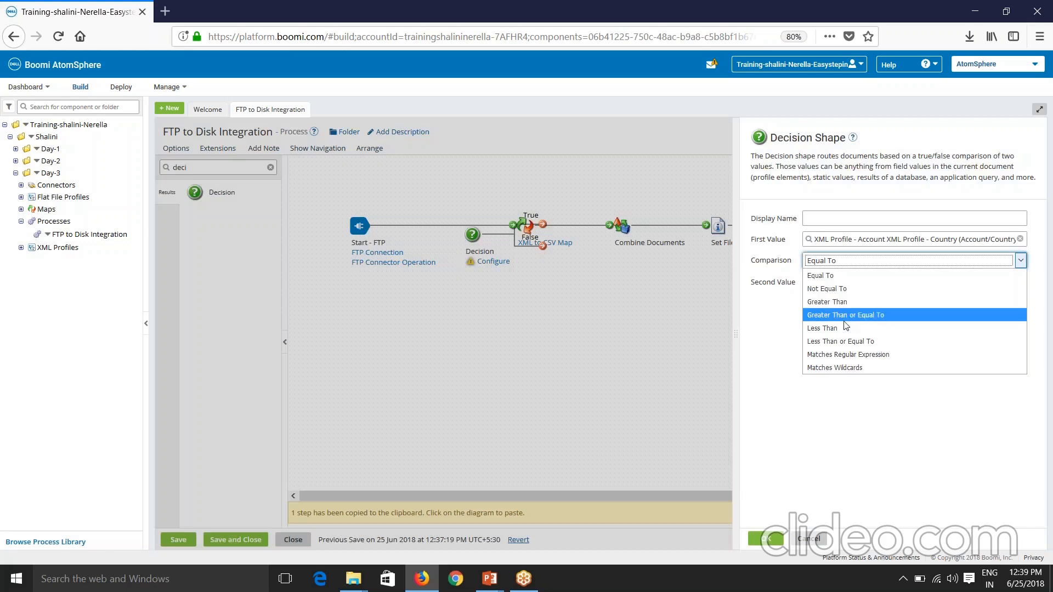
pyautogui.moveTo(842, 328)
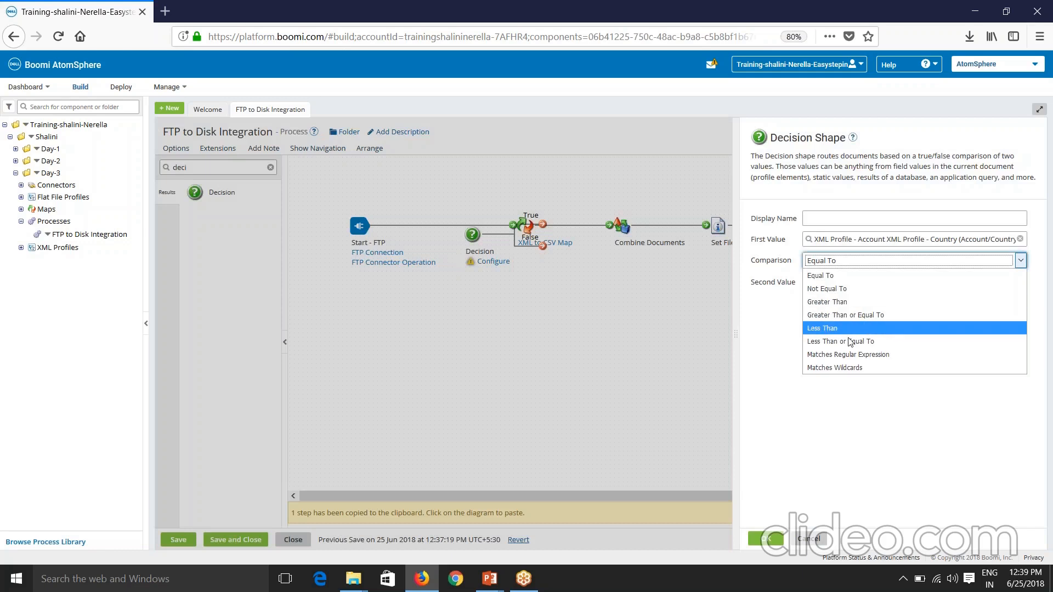
pyautogui.moveTo(847, 354)
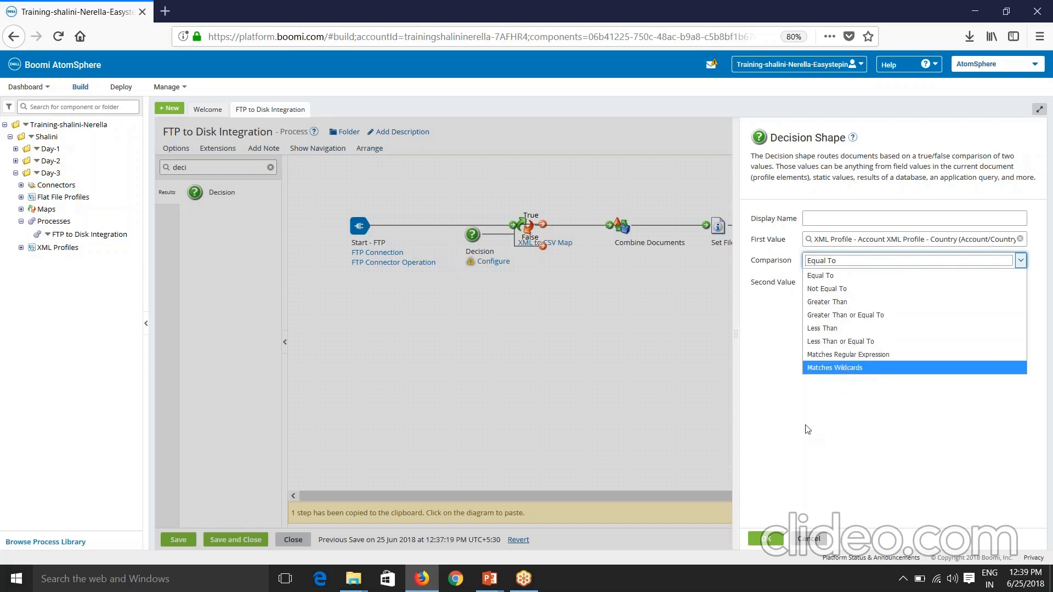
# Keep Equal To and set the Second Value to the static value USA.
pyautogui.click(817, 274)
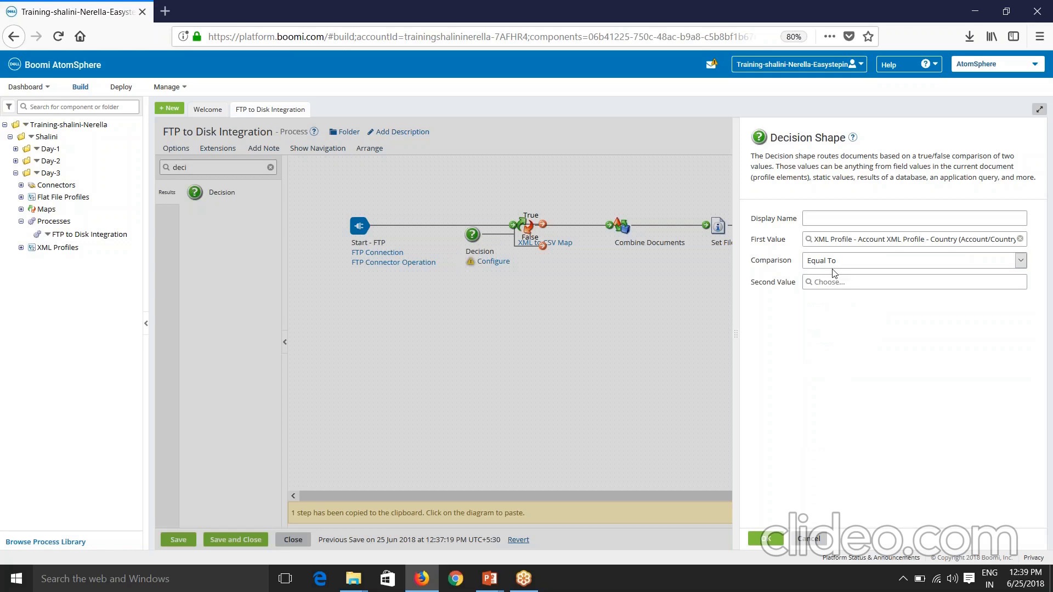
pyautogui.moveTo(841, 261)
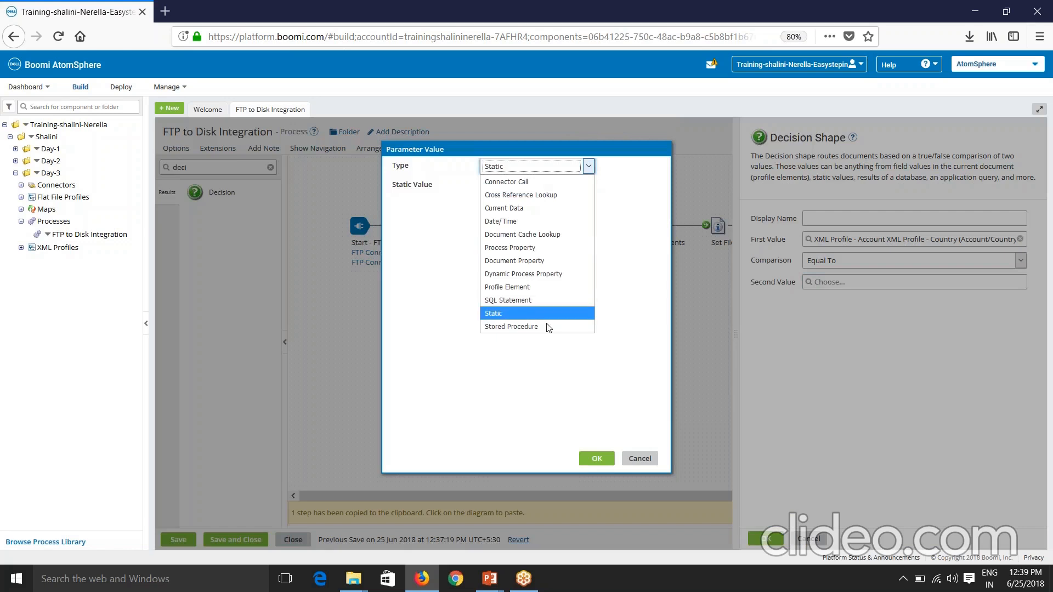
pyautogui.moveTo(525, 247)
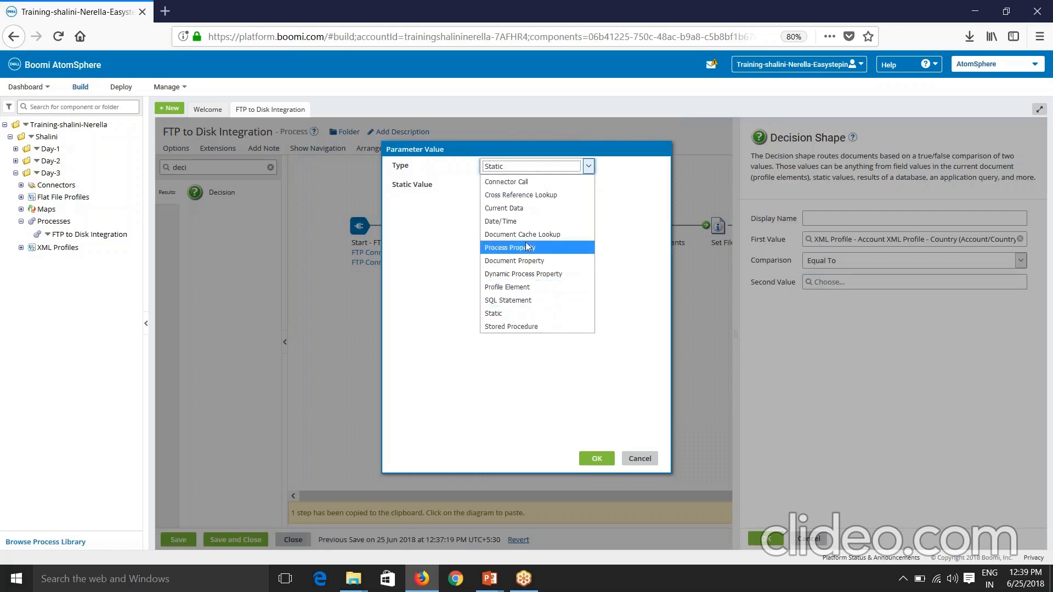
pyautogui.click(492, 312)
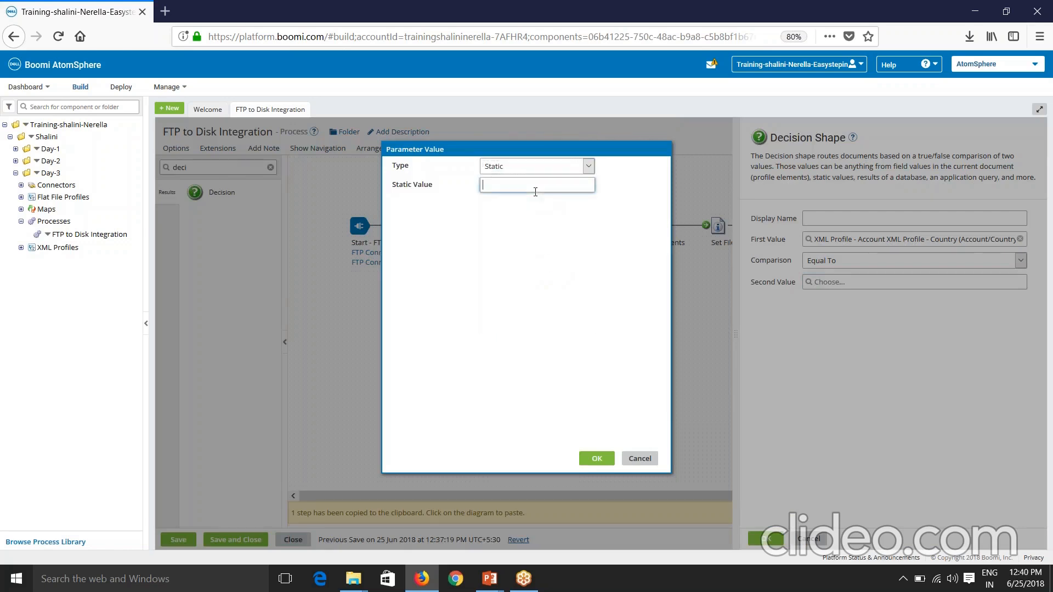
pyautogui.write('USA')
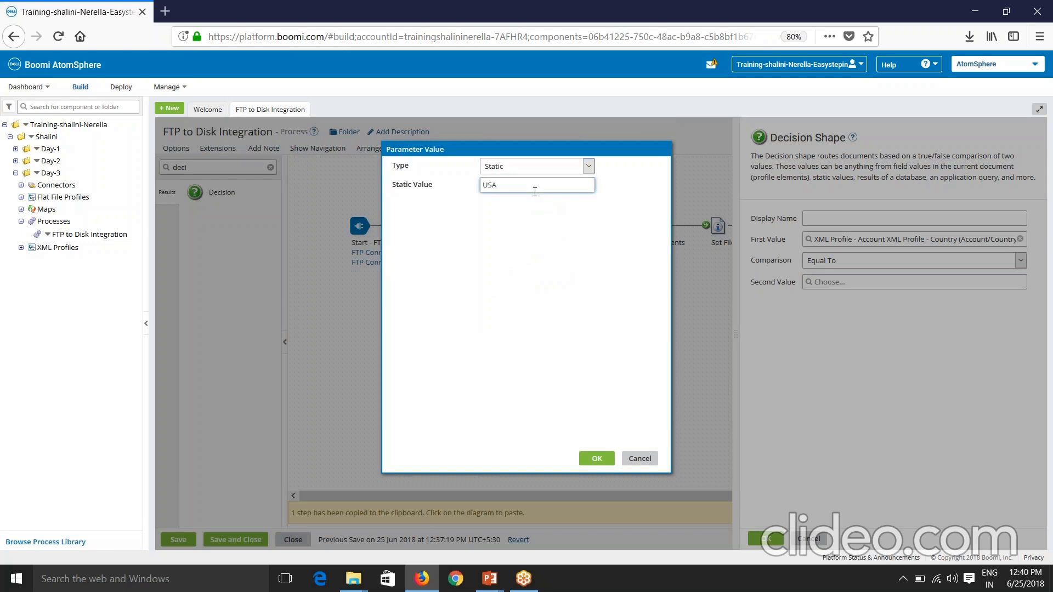
pyautogui.click(594, 458)
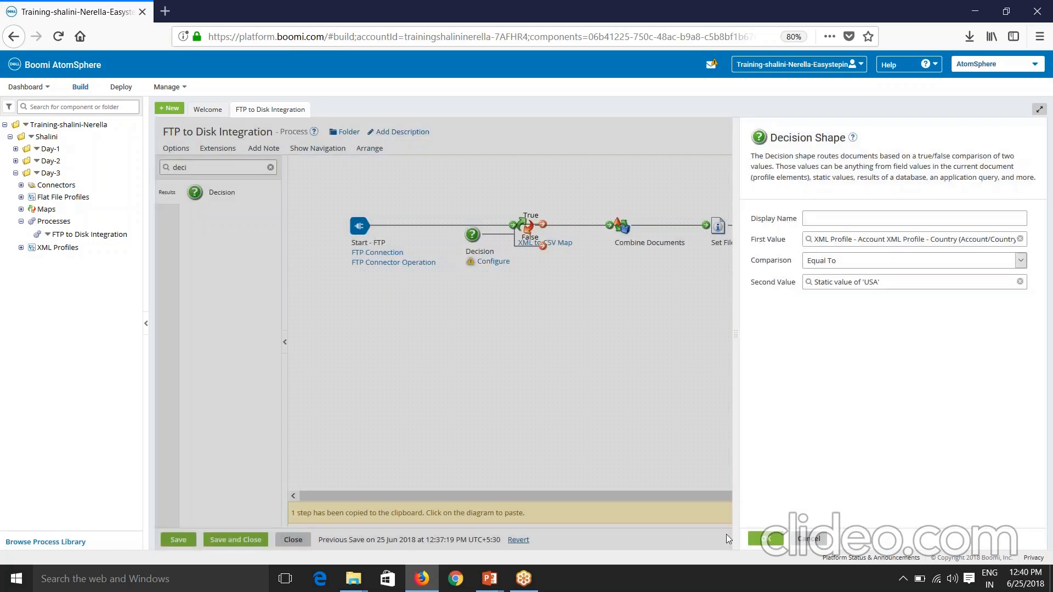
pyautogui.click(763, 539)
pyautogui.write('C')
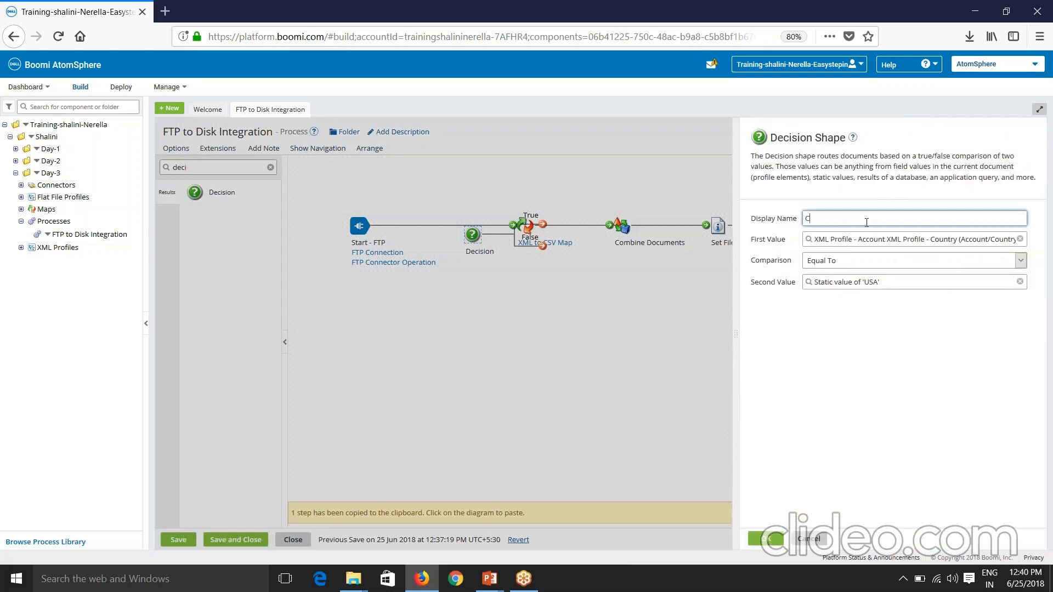
# Name the decision 'Country Check?', end its False branch with a Stop, and save.
pyautogui.write('ountry Check?')
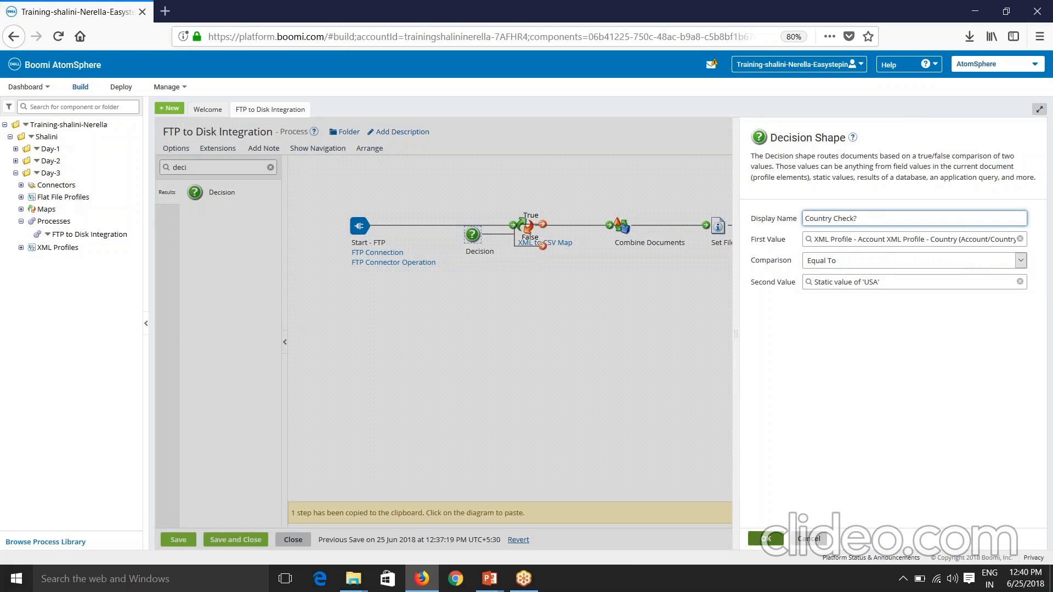
pyautogui.click(764, 539)
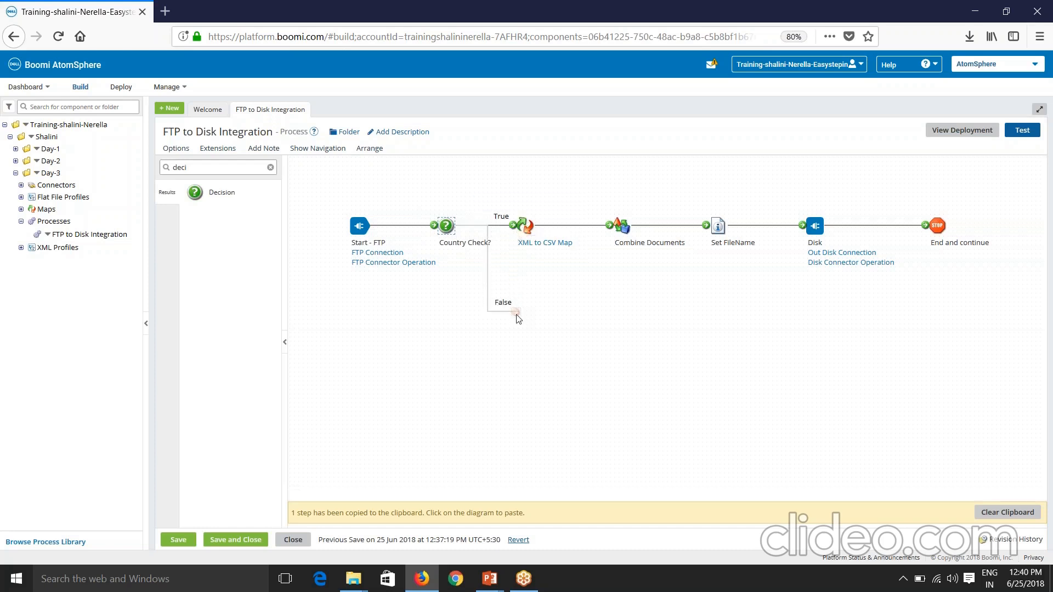
pyautogui.click(813, 225)
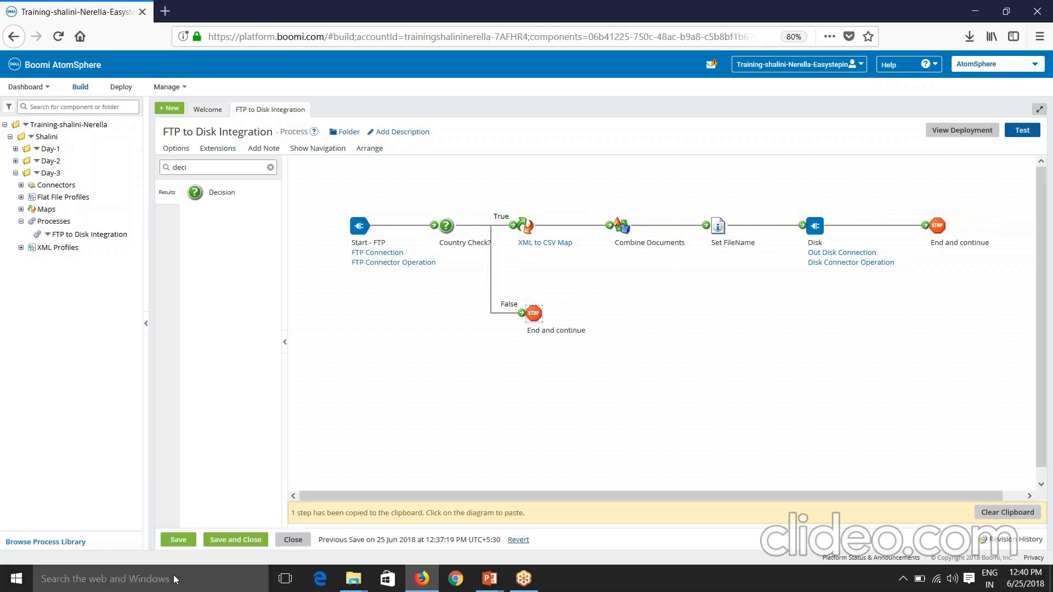
pyautogui.click(178, 539)
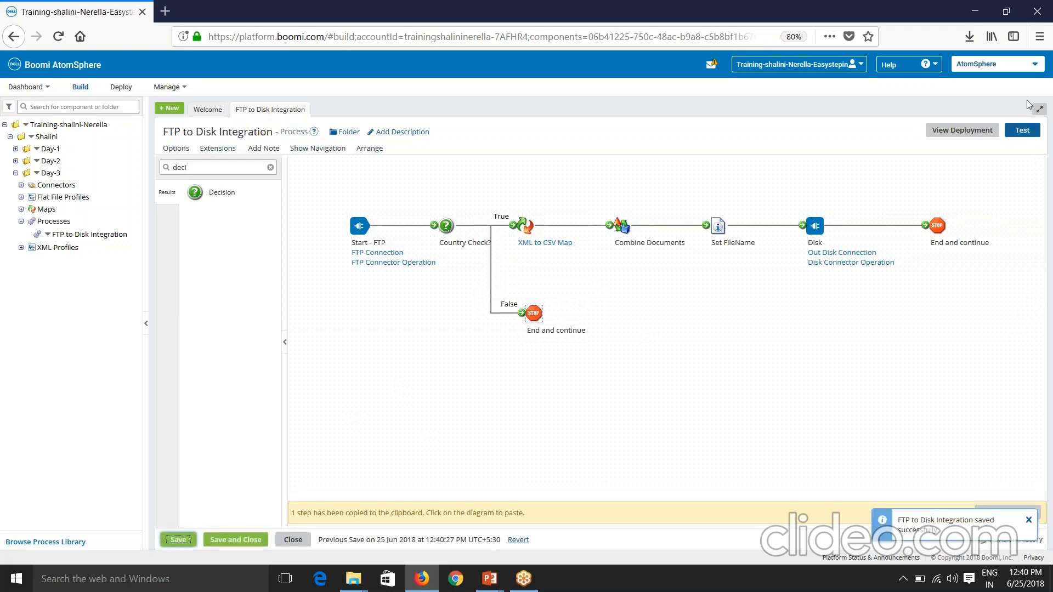
# Launch a new test run on the selected atom.
pyautogui.click(1021, 129)
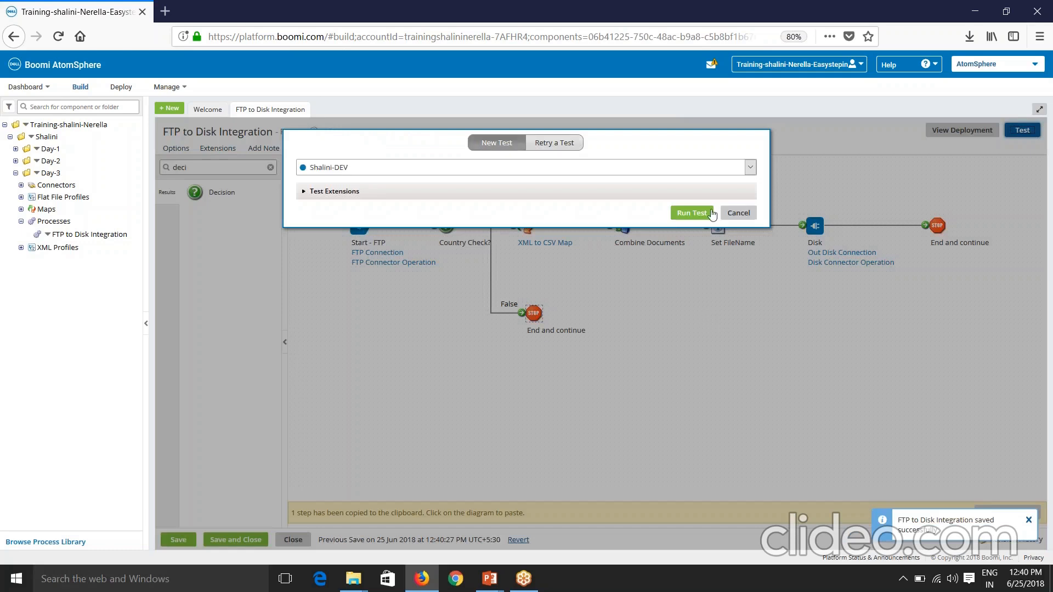
pyautogui.click(690, 213)
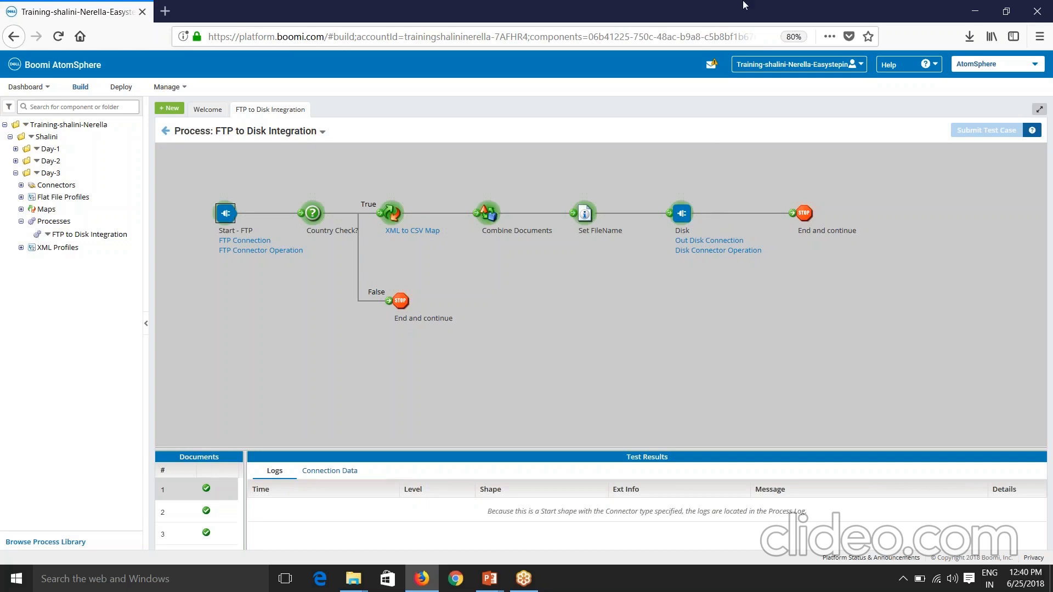
# View the Country Check? logs for documents 1 (USA) and 2 (India).
pyautogui.click(311, 214)
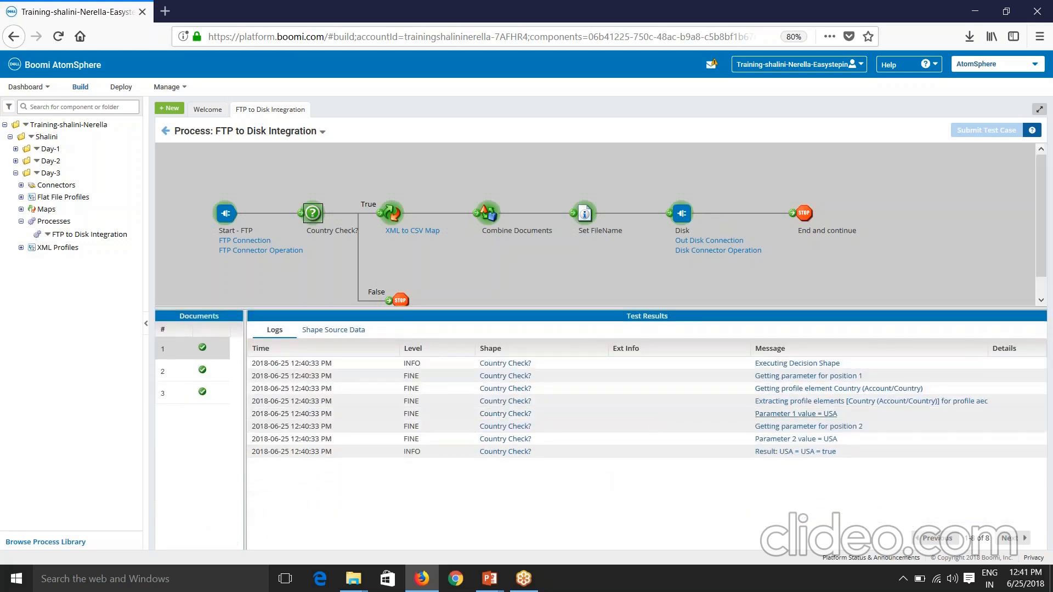
pyautogui.moveTo(794, 451)
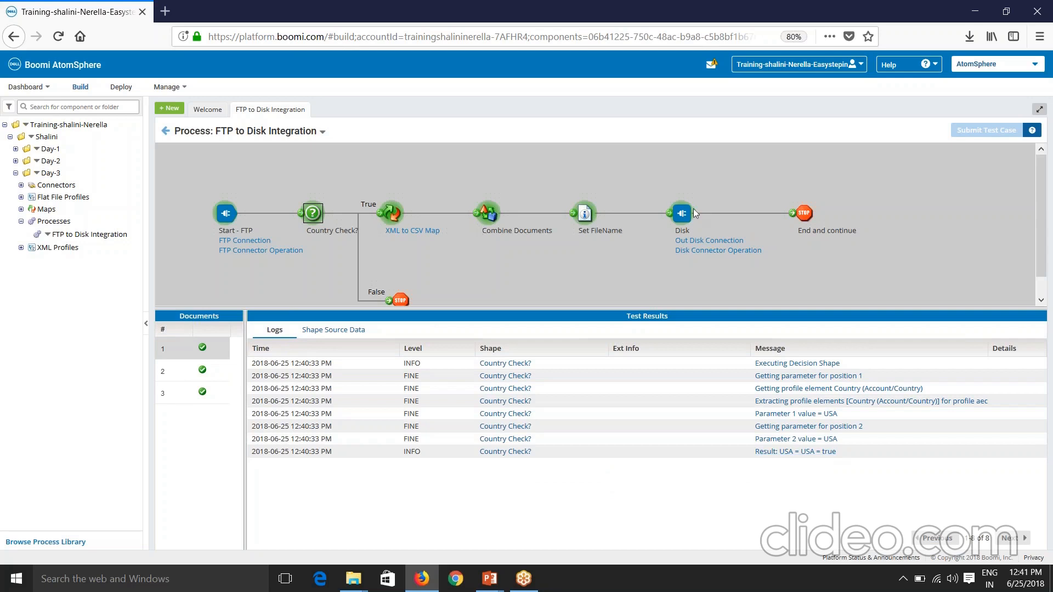
pyautogui.moveTo(406, 375)
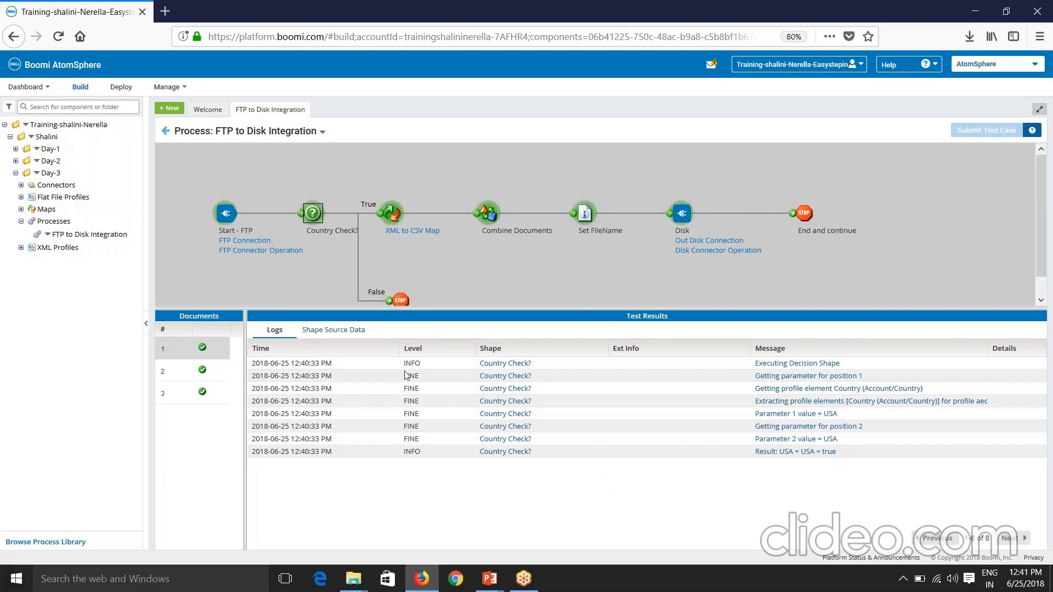
pyautogui.click(193, 369)
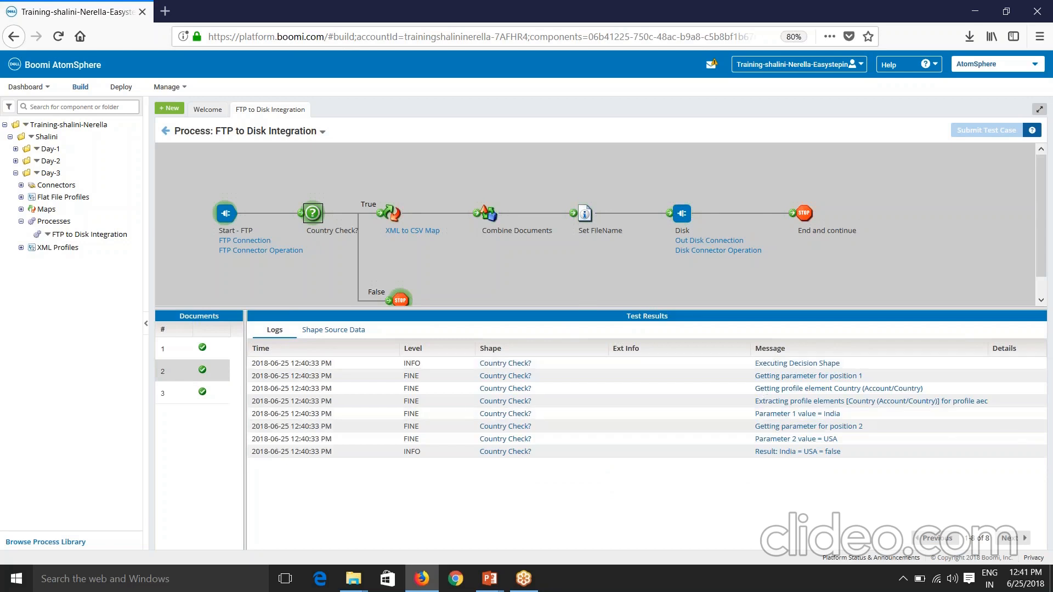
pyautogui.moveTo(820, 466)
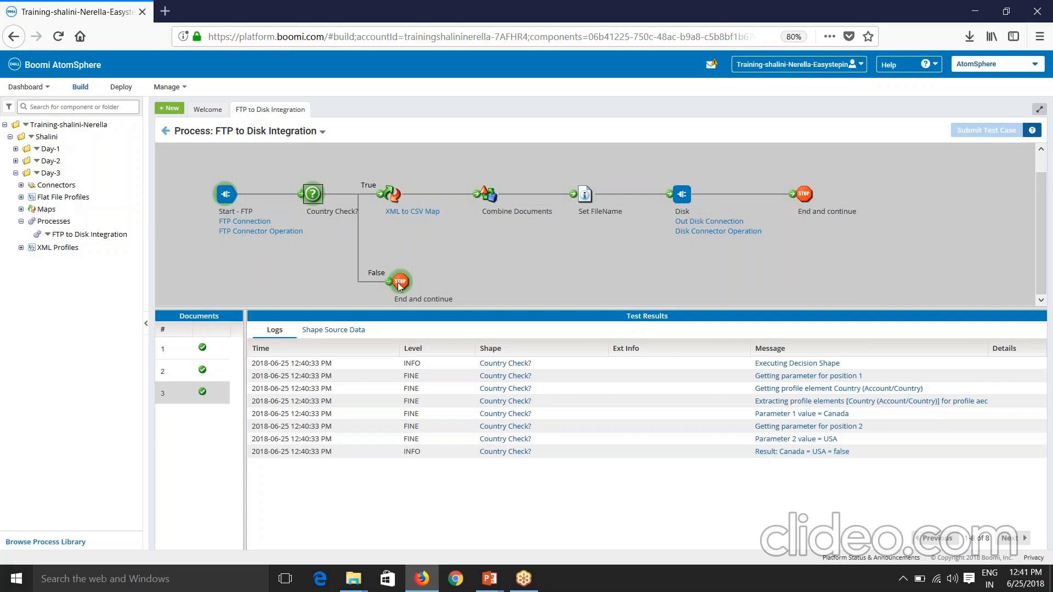
pyautogui.moveTo(480, 293)
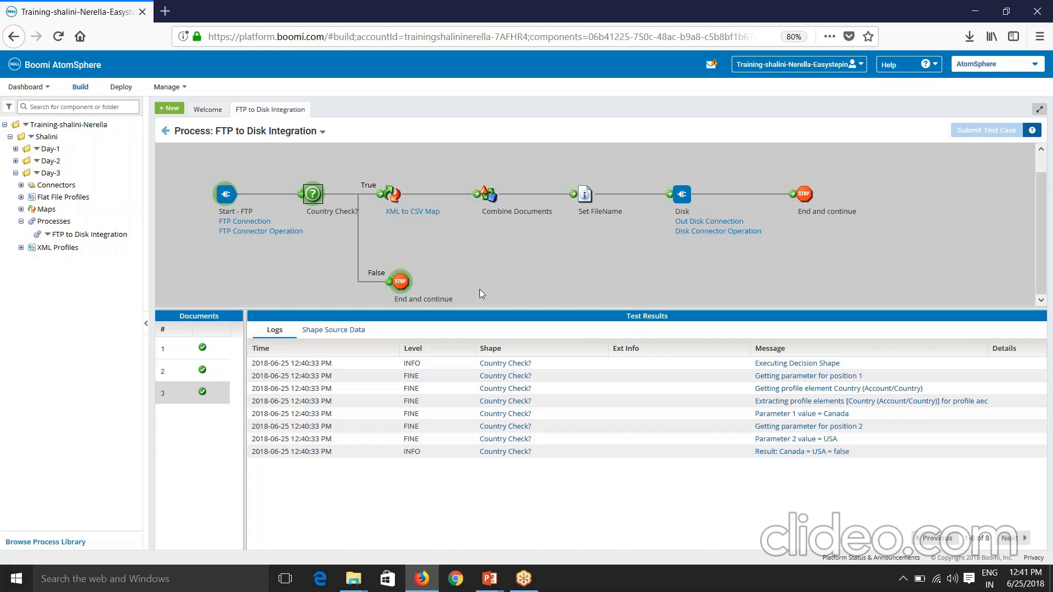
pyautogui.moveTo(471, 288)
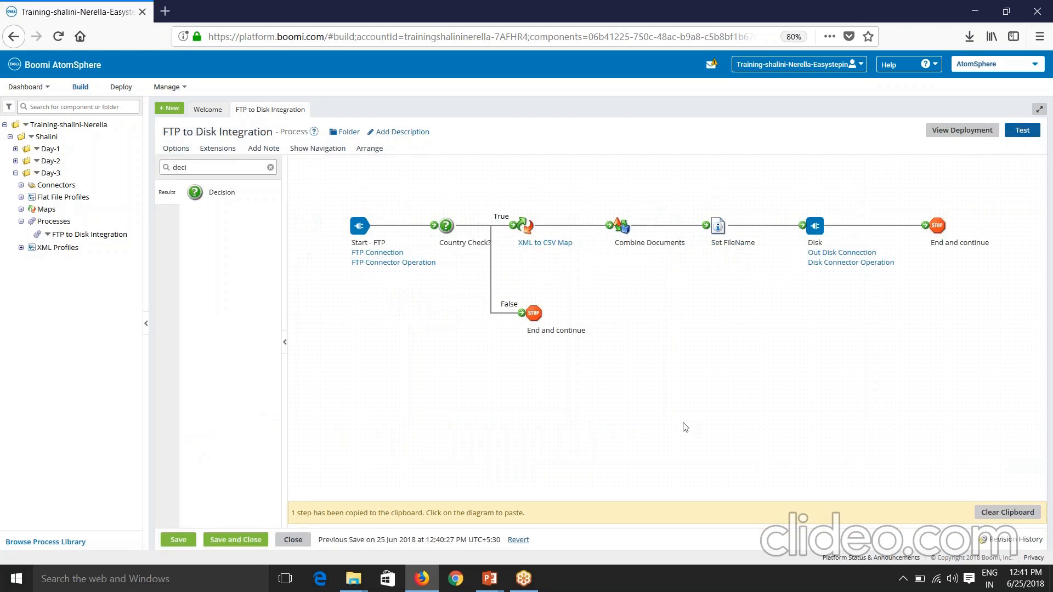
pyautogui.moveTo(639, 379)
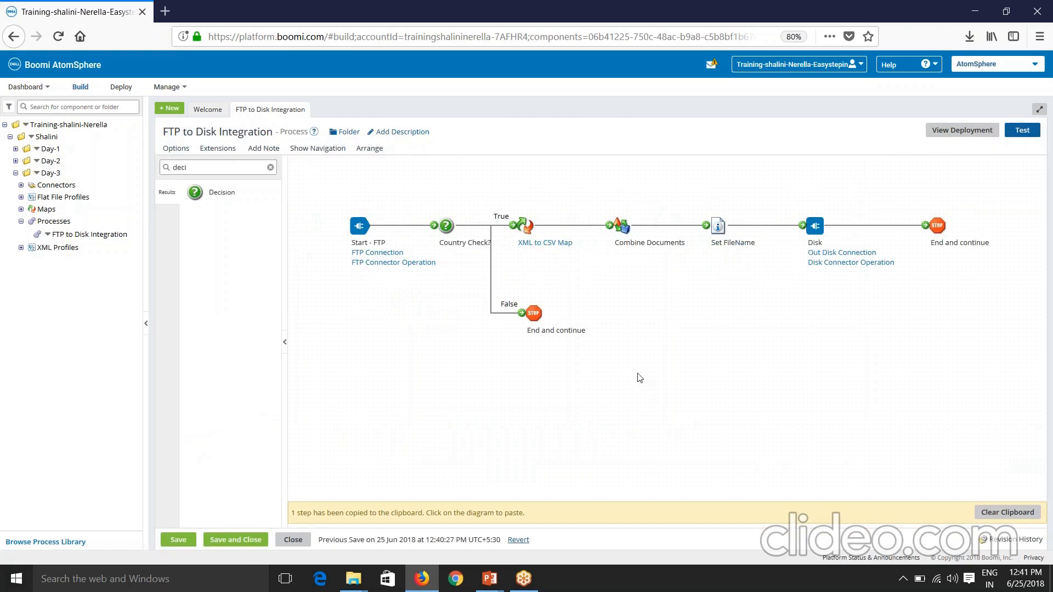
pyautogui.moveTo(646, 219)
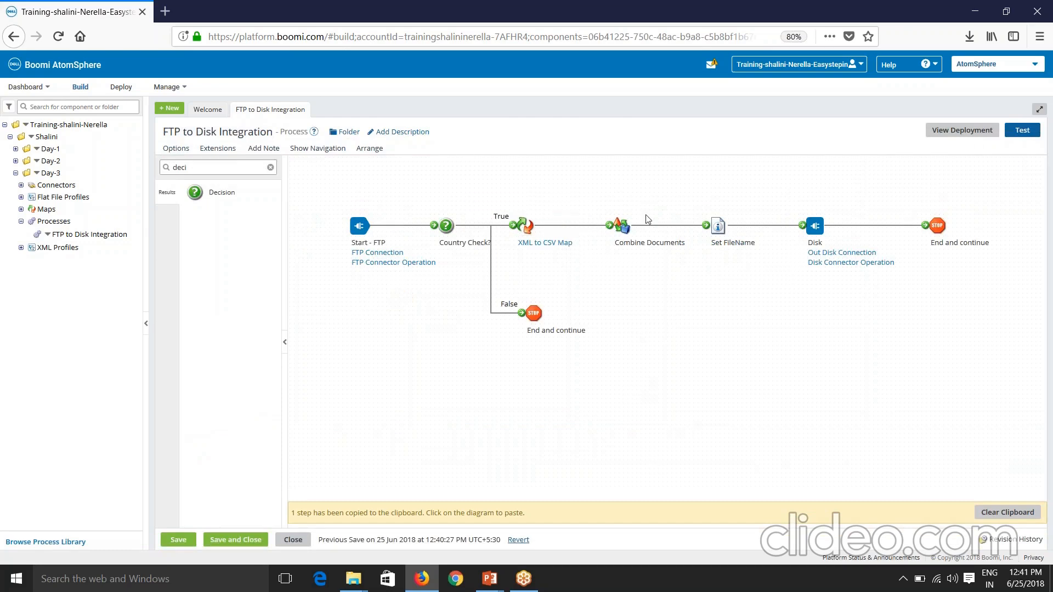
# Review document 3 (Canada) evaluating false and return to the process editor.
pyautogui.click(555, 330)
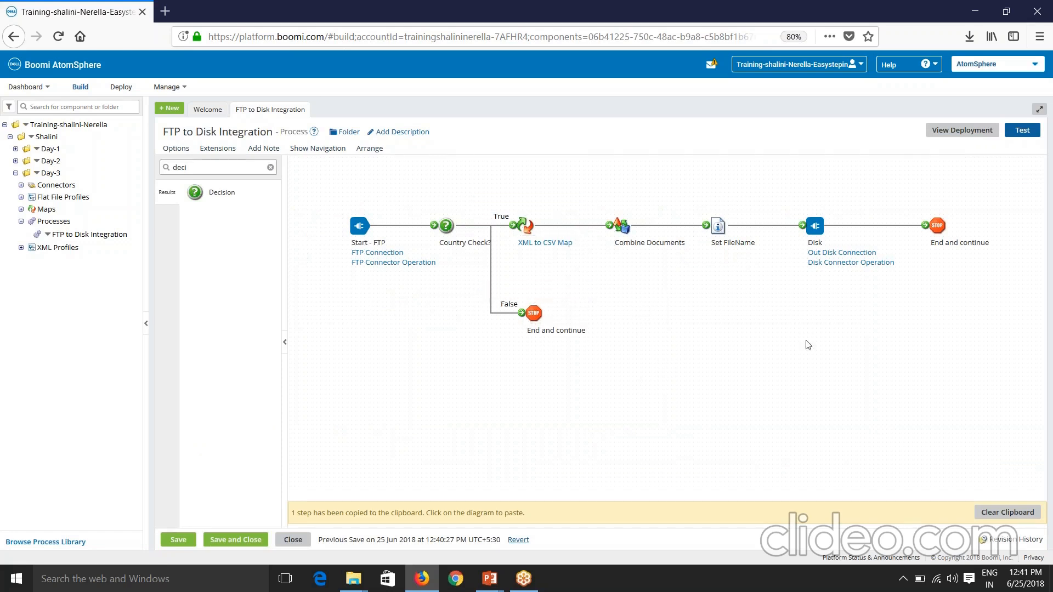
pyautogui.moveTo(654, 336)
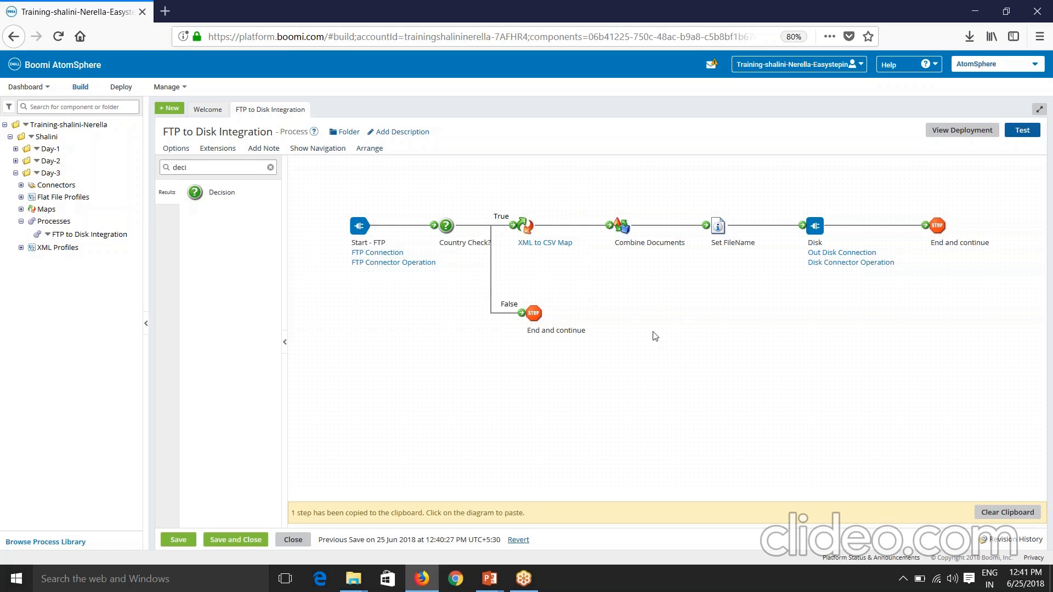
pyautogui.moveTo(597, 419)
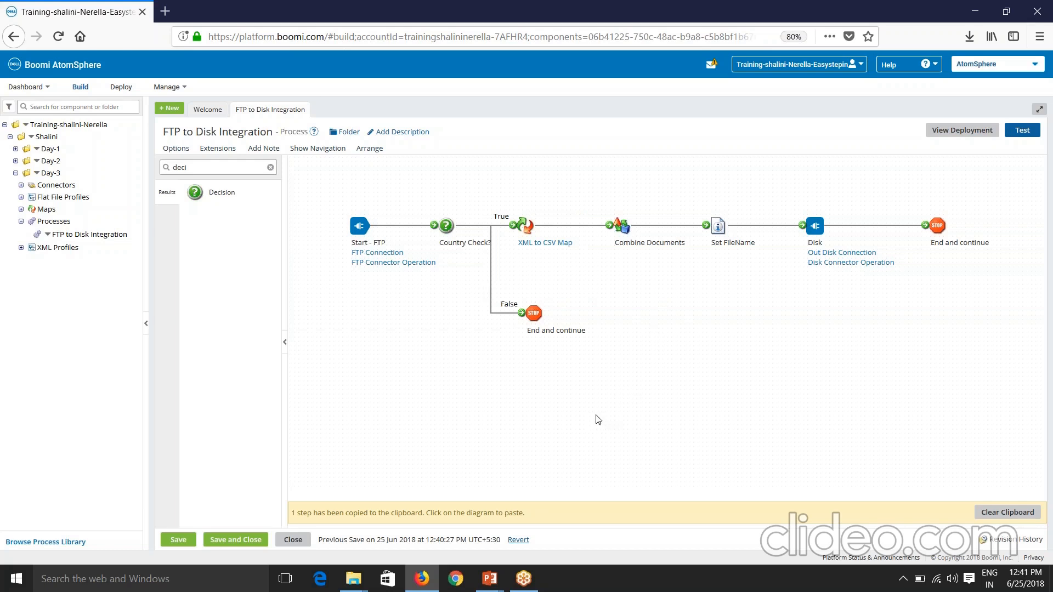
pyautogui.moveTo(597, 416)
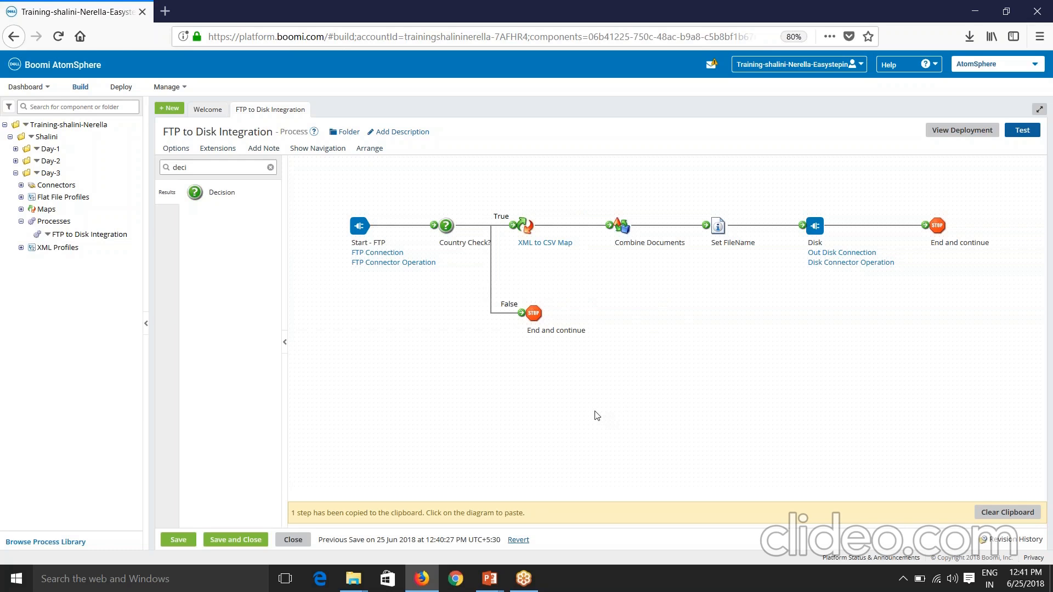
pyautogui.moveTo(719, 268)
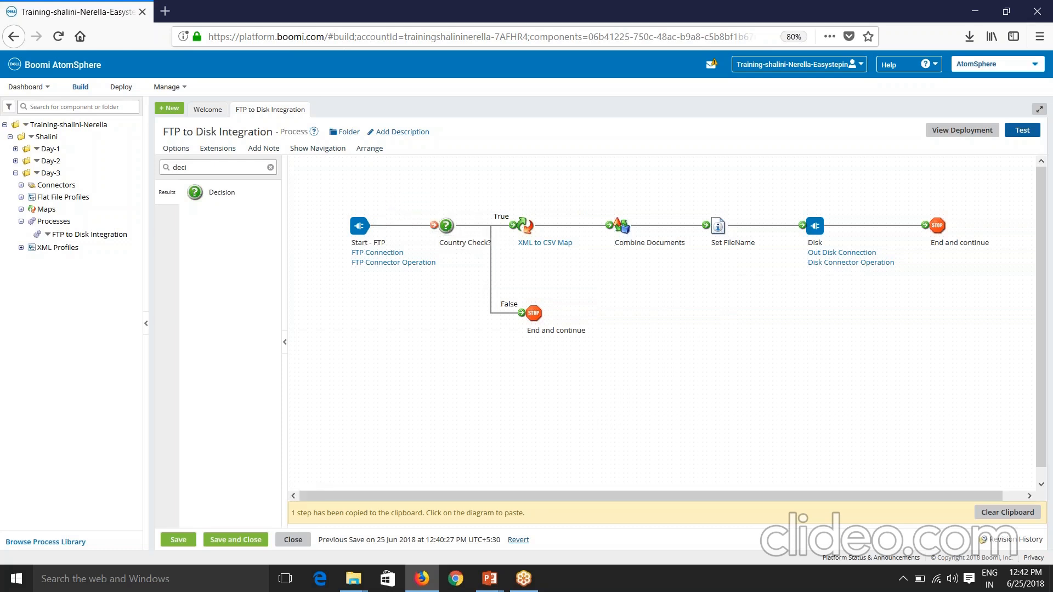
# Move the Country Check? decision below the main flow and search shapes for 'route'.
pyautogui.click(447, 226)
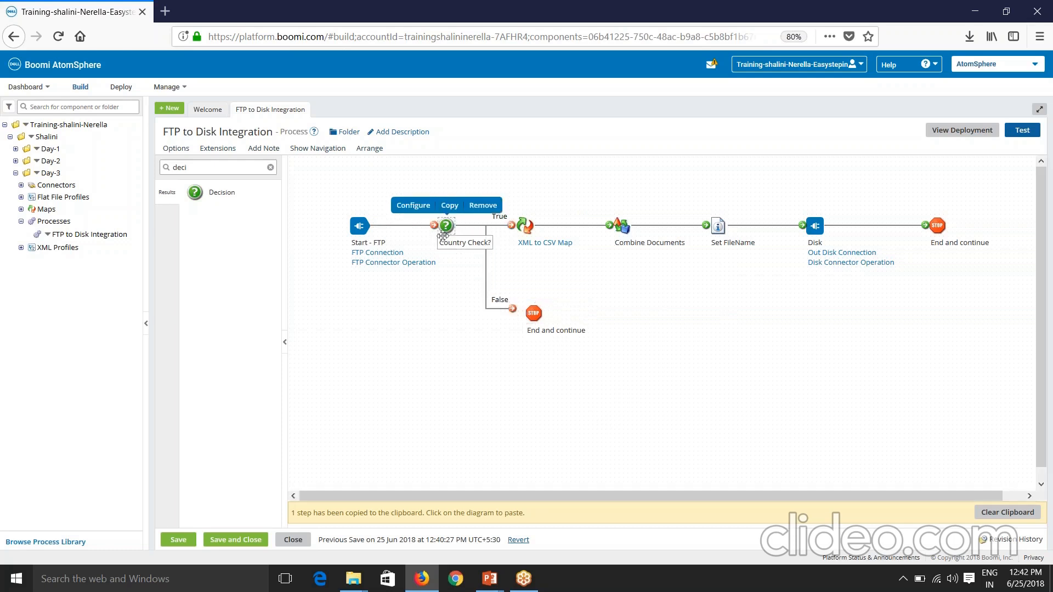
pyautogui.moveTo(446, 225); pyautogui.dragTo(366, 400)
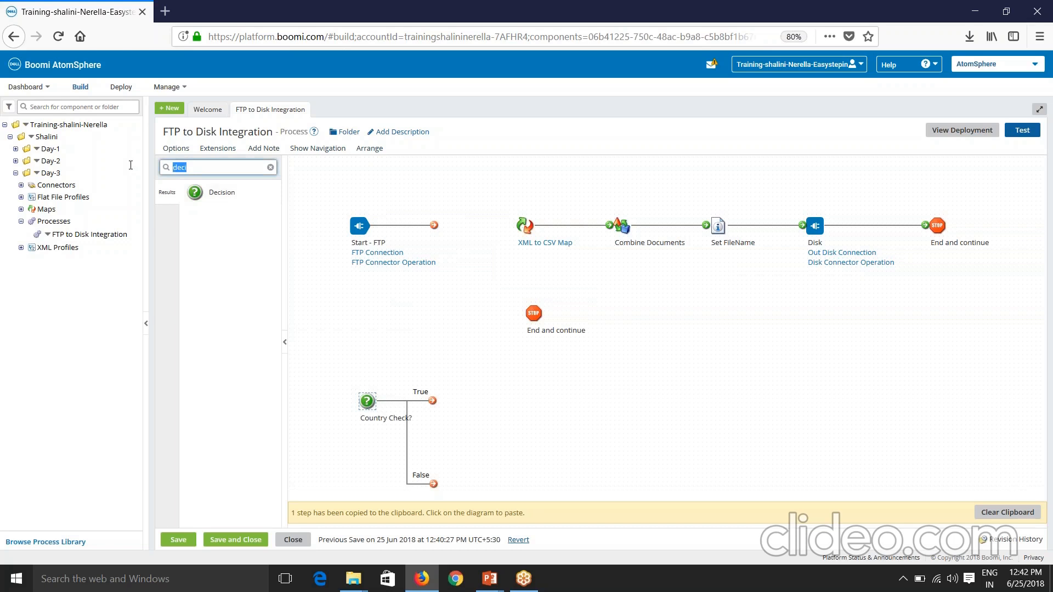
pyautogui.write('route')
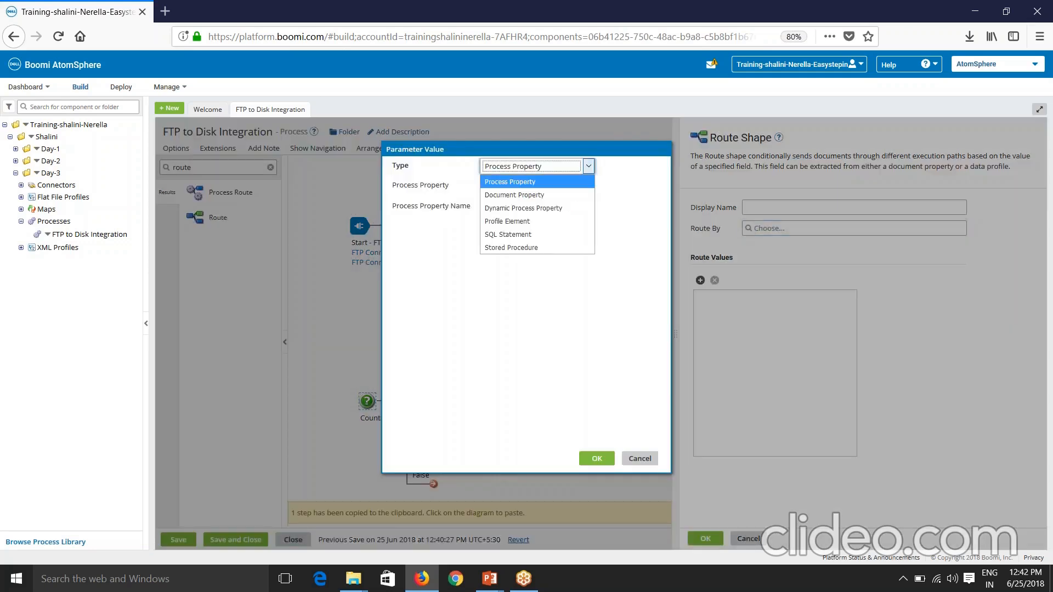
# Set Route By to Profile Element, XML, Account XML Profile, element Country.
pyautogui.click(506, 220)
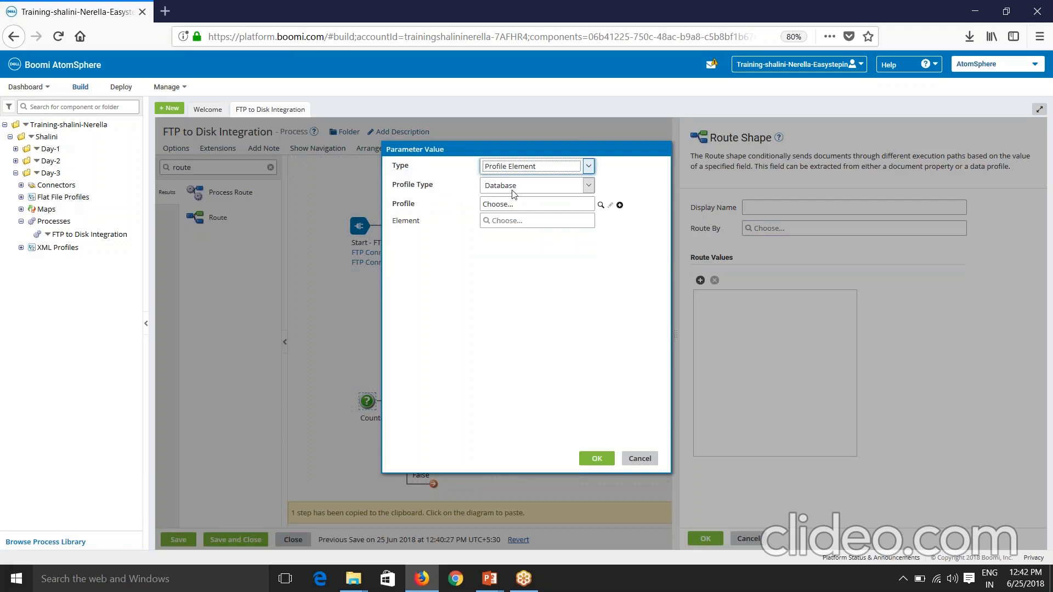
pyautogui.click(528, 185)
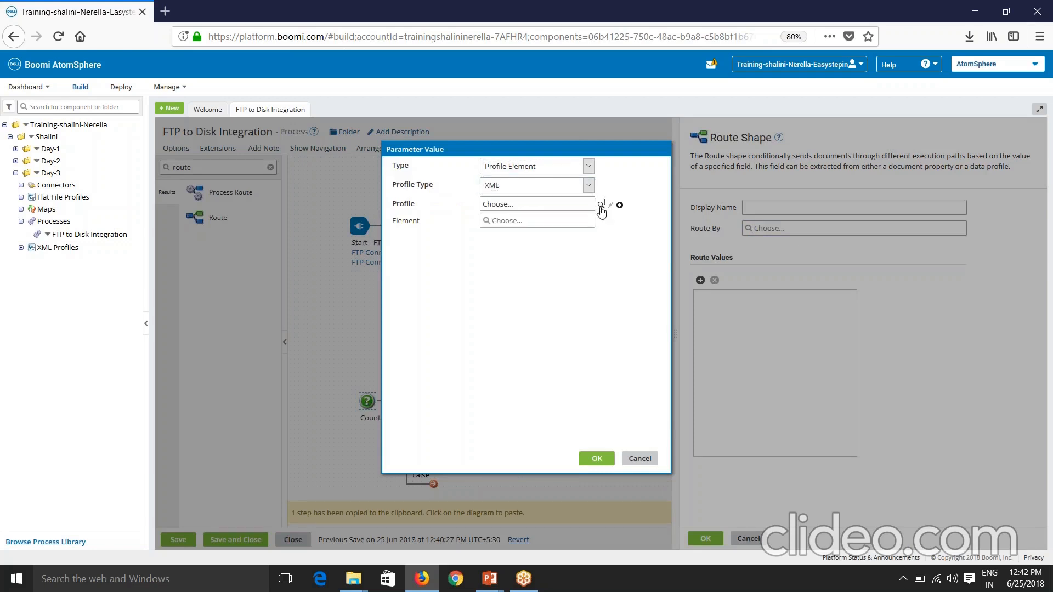
pyautogui.click(600, 205)
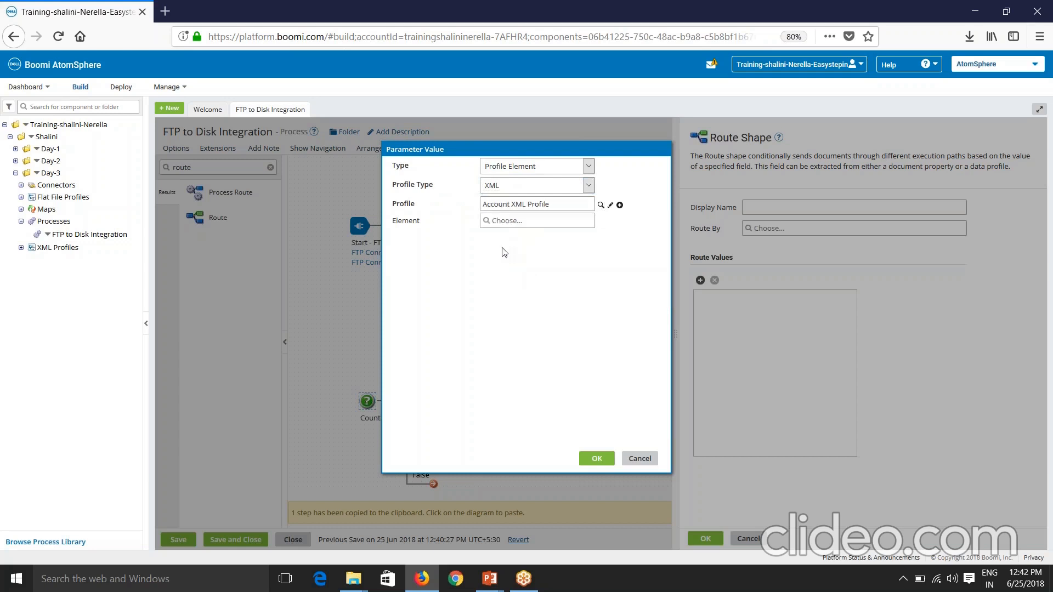
pyautogui.click(535, 220)
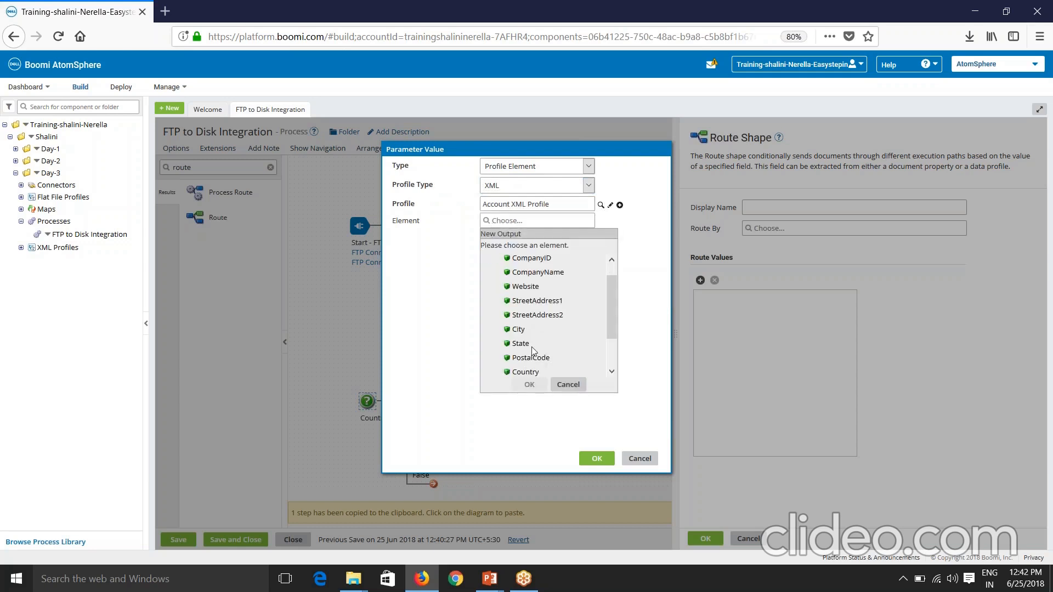
pyautogui.click(525, 372)
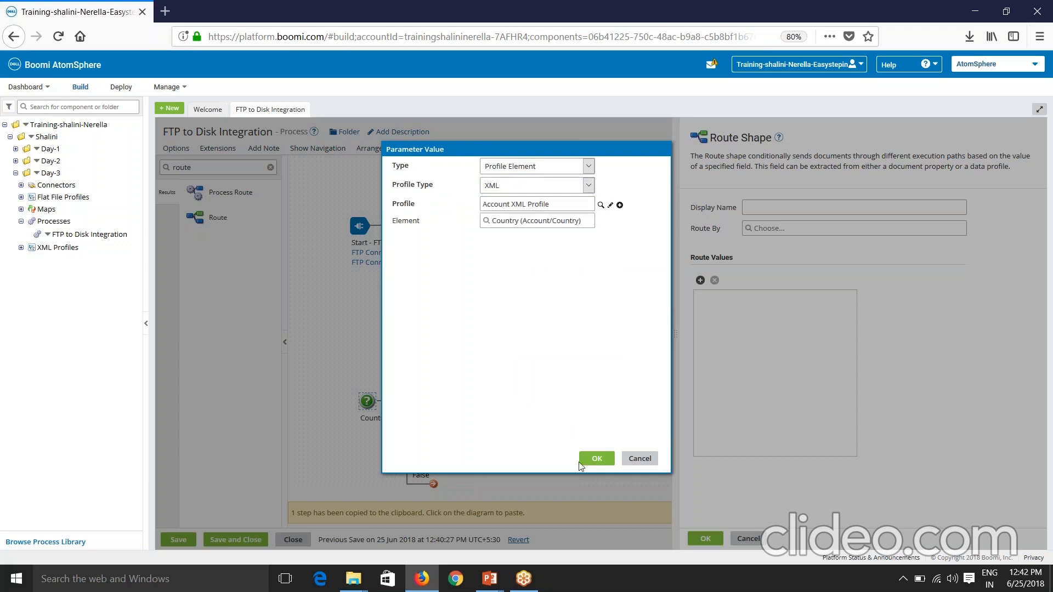
pyautogui.click(596, 459)
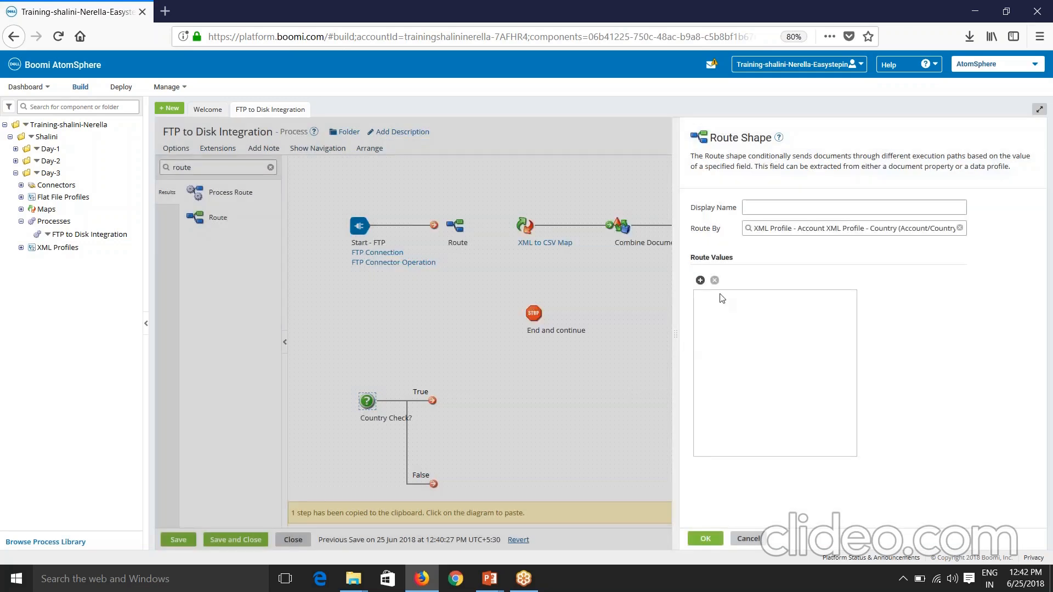
# Add routes Equal To USA and Equal To India and apply the Route step.
pyautogui.click(698, 280)
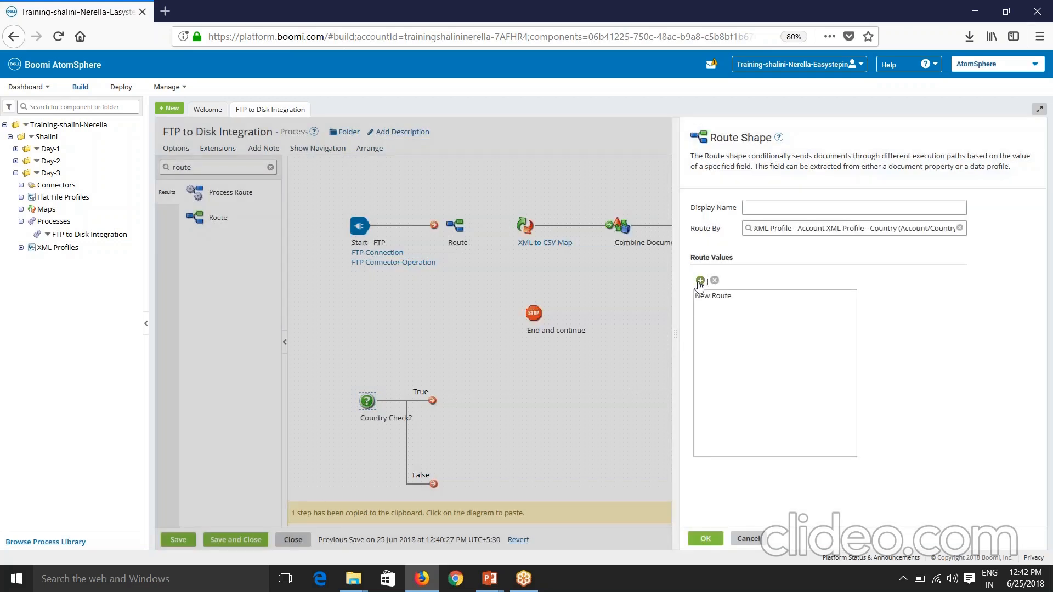
pyautogui.click(712, 295)
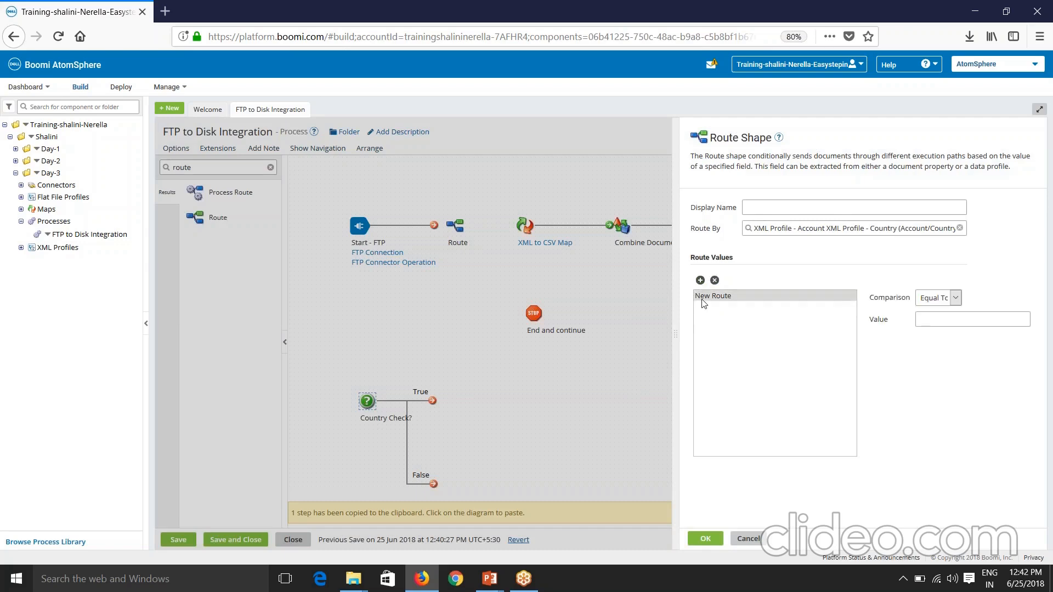
pyautogui.click(955, 297)
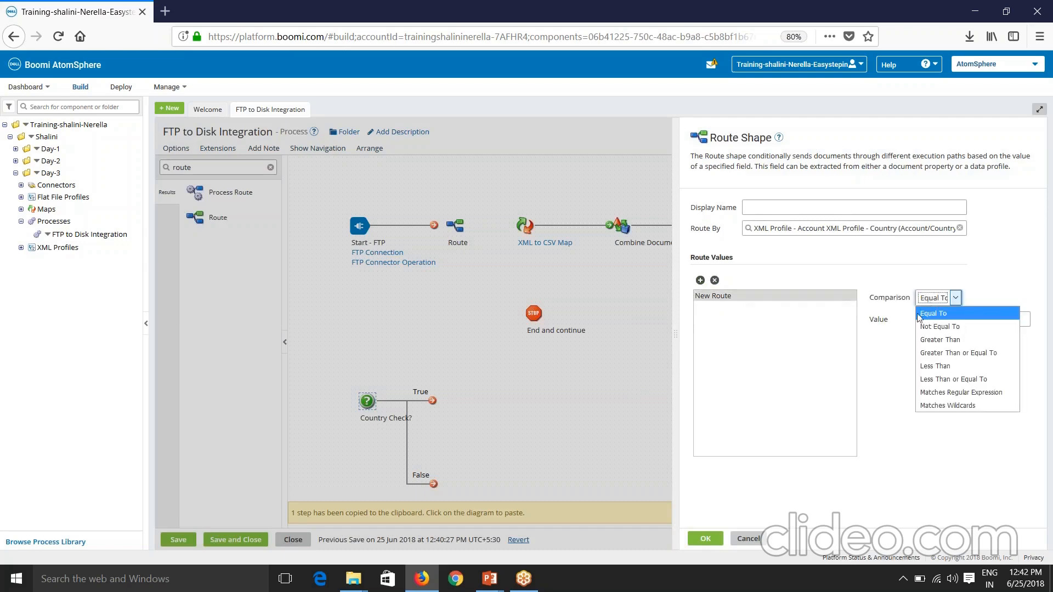
pyautogui.moveTo(940, 339)
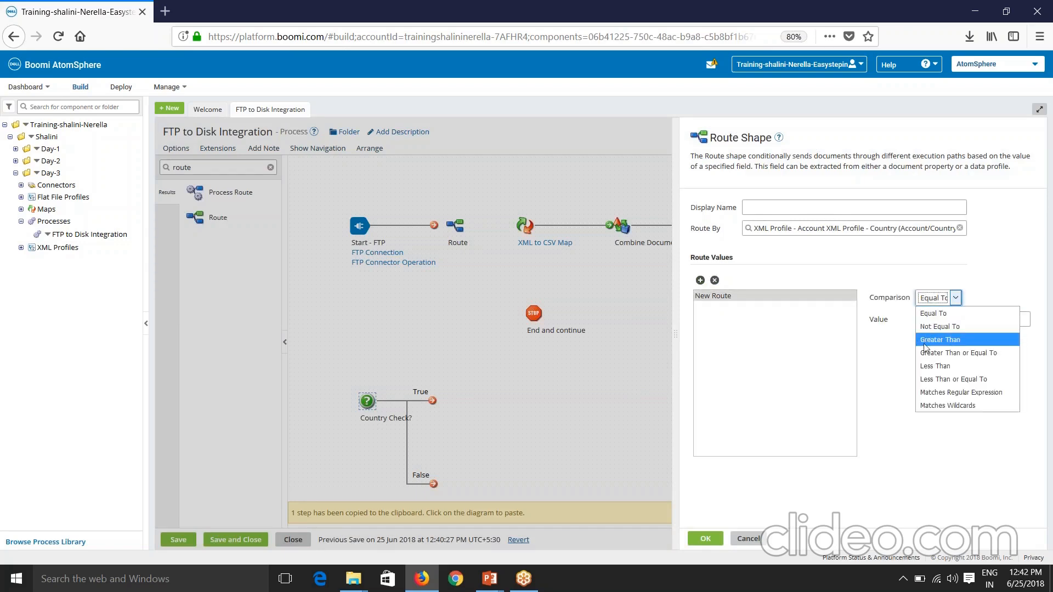
pyautogui.moveTo(958, 352)
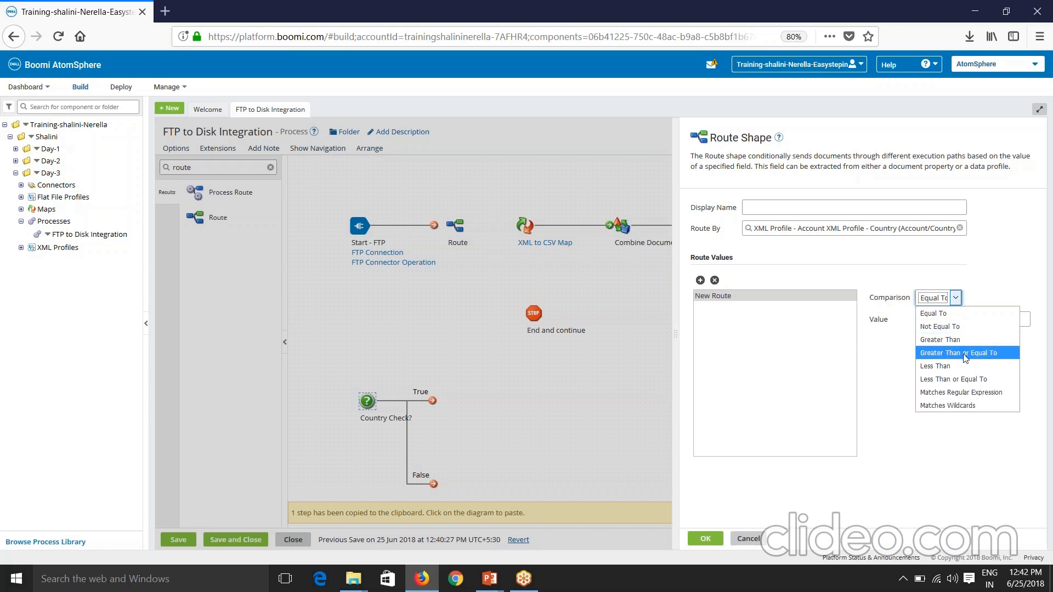
pyautogui.moveTo(952, 379)
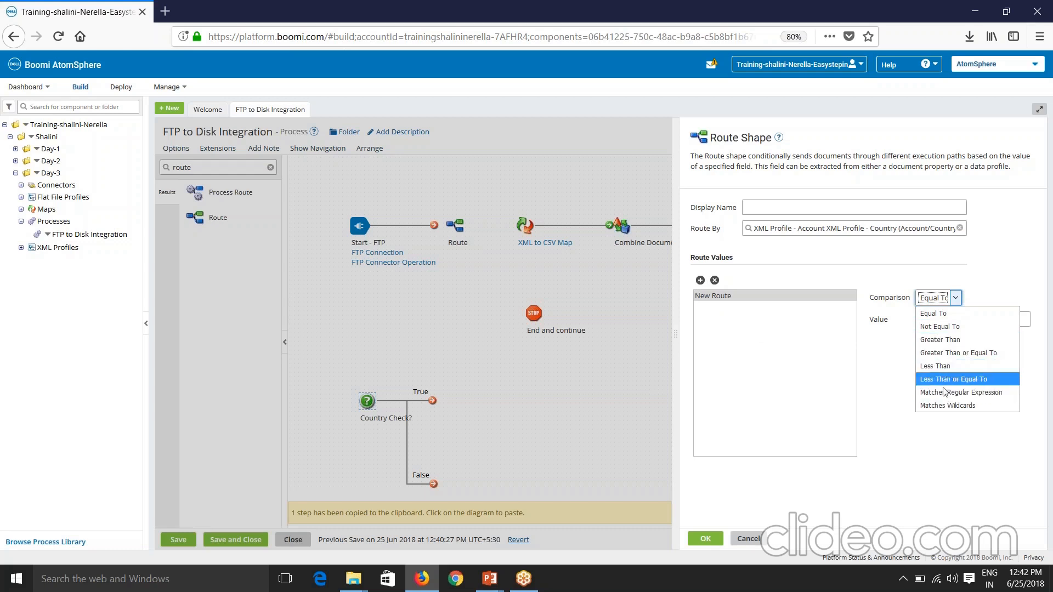
pyautogui.moveTo(947, 405)
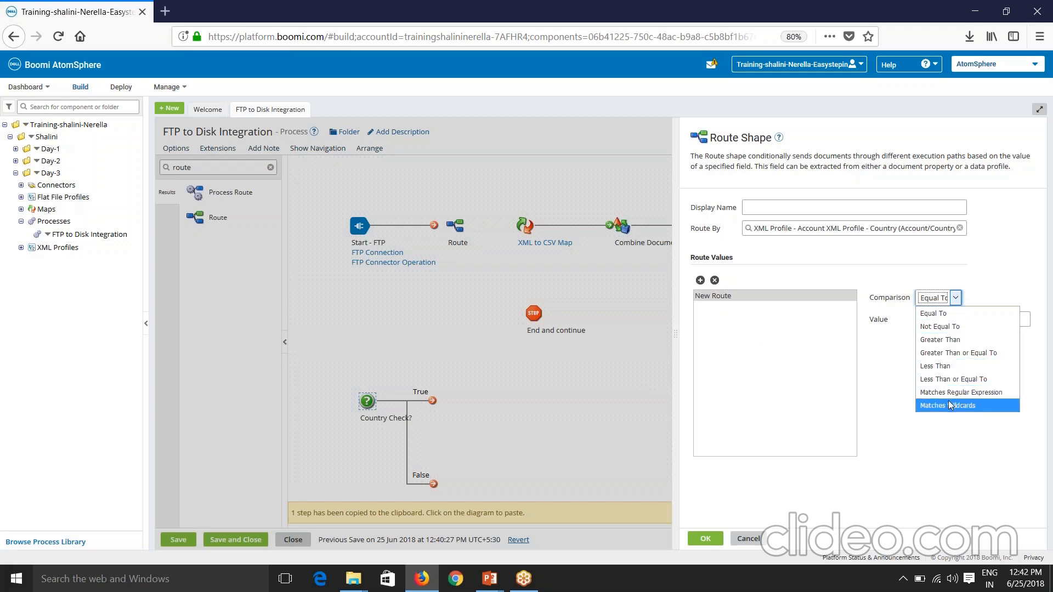
pyautogui.moveTo(932, 313)
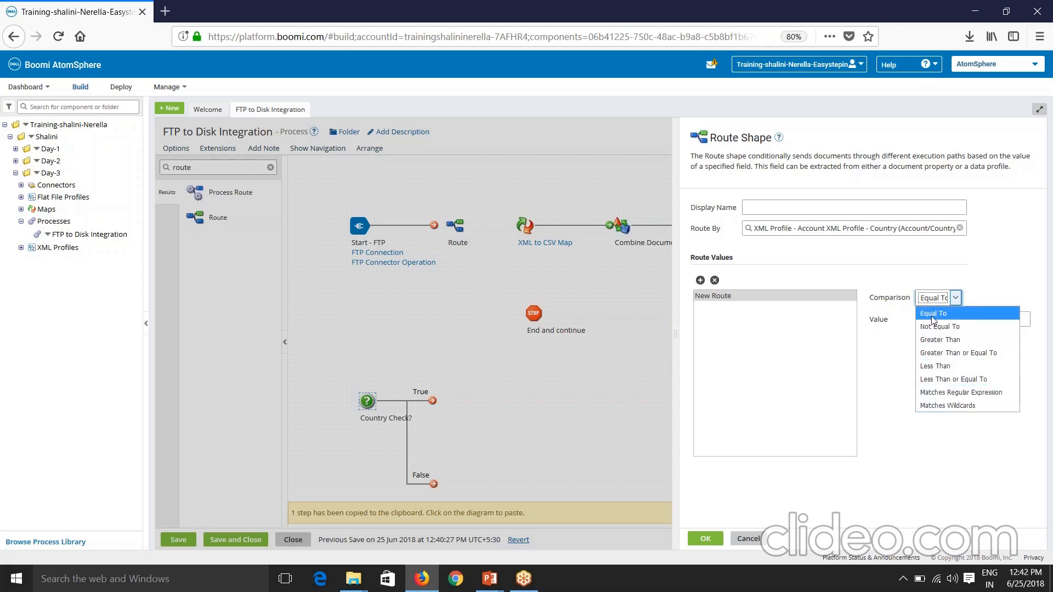
pyautogui.click(933, 312)
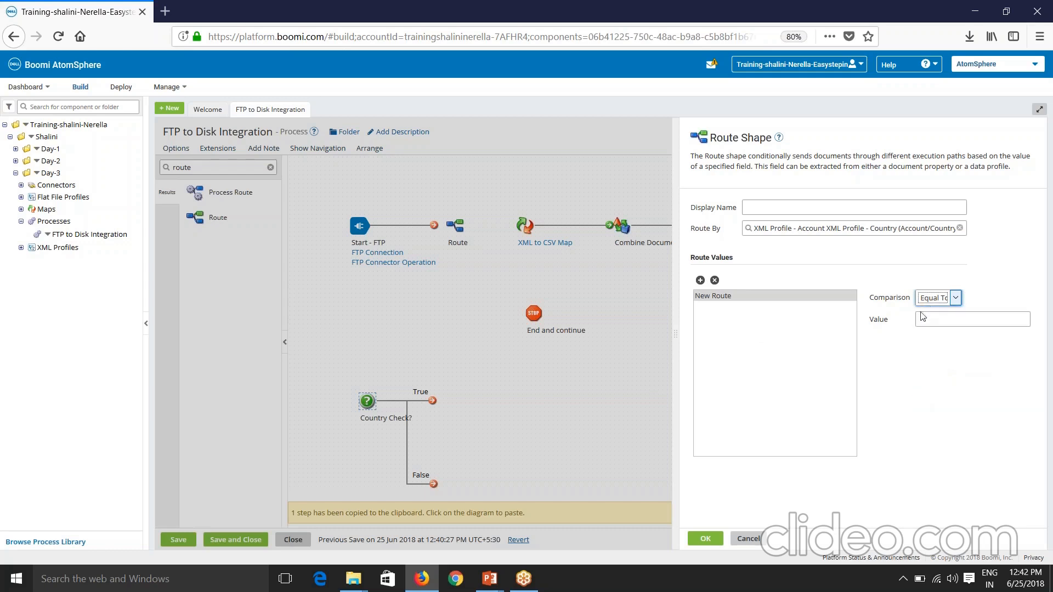
pyautogui.write('USA')
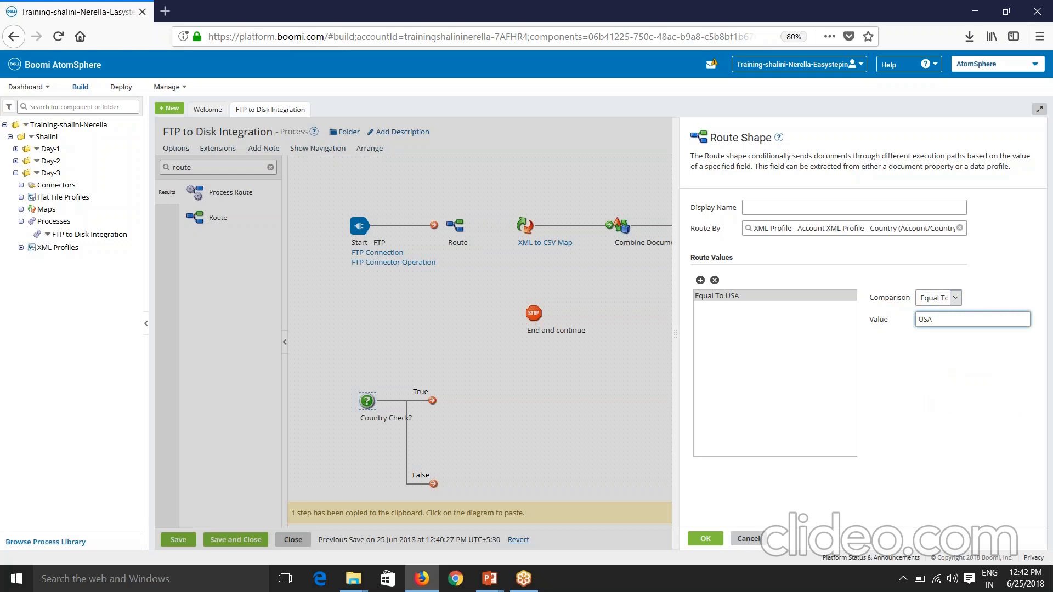
pyautogui.click(698, 279)
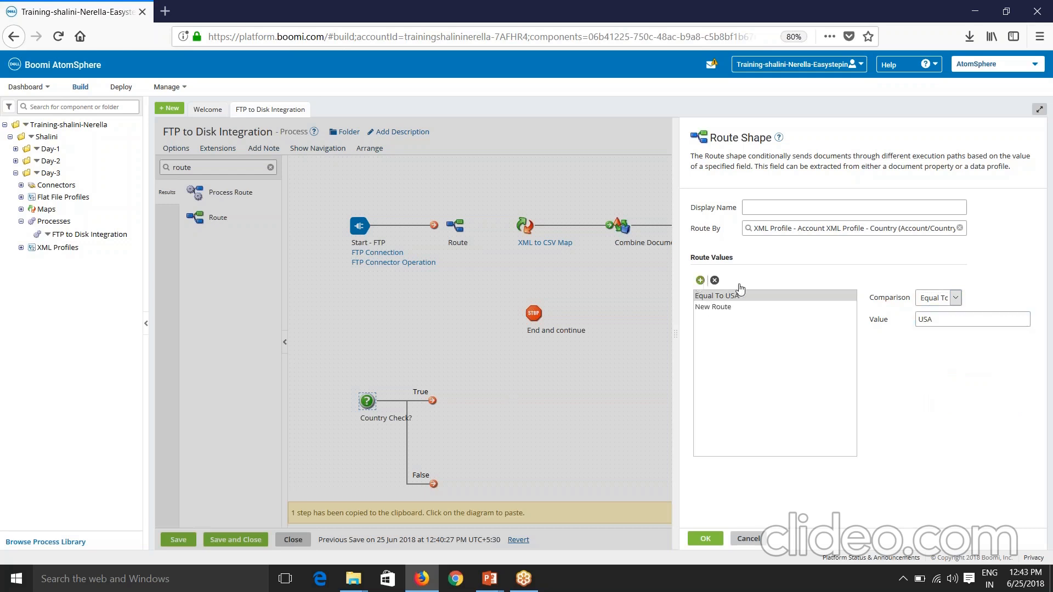
pyautogui.click(713, 307)
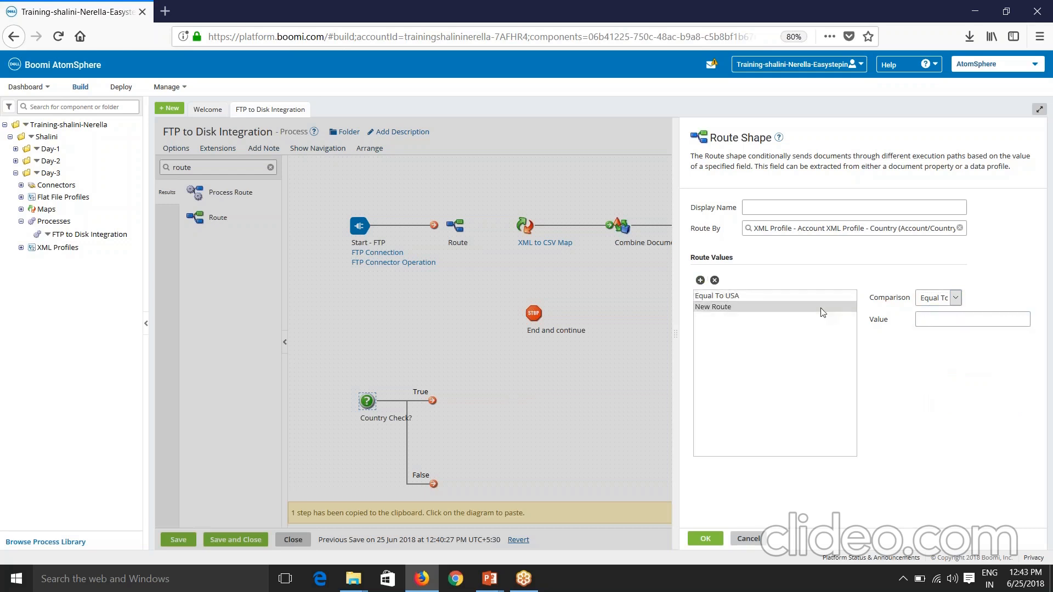
pyautogui.write('India')
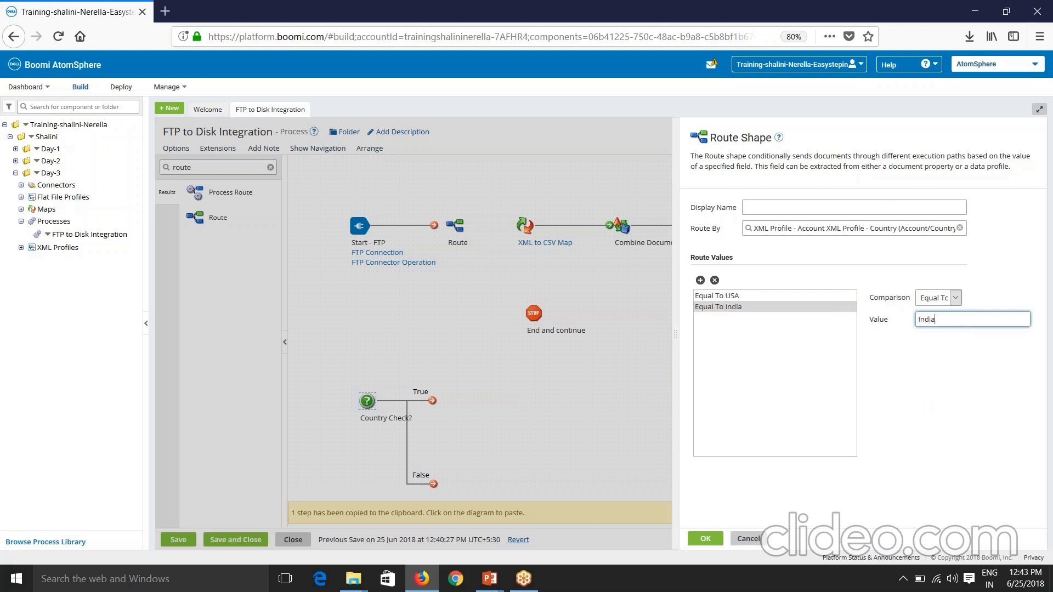
pyautogui.click(704, 537)
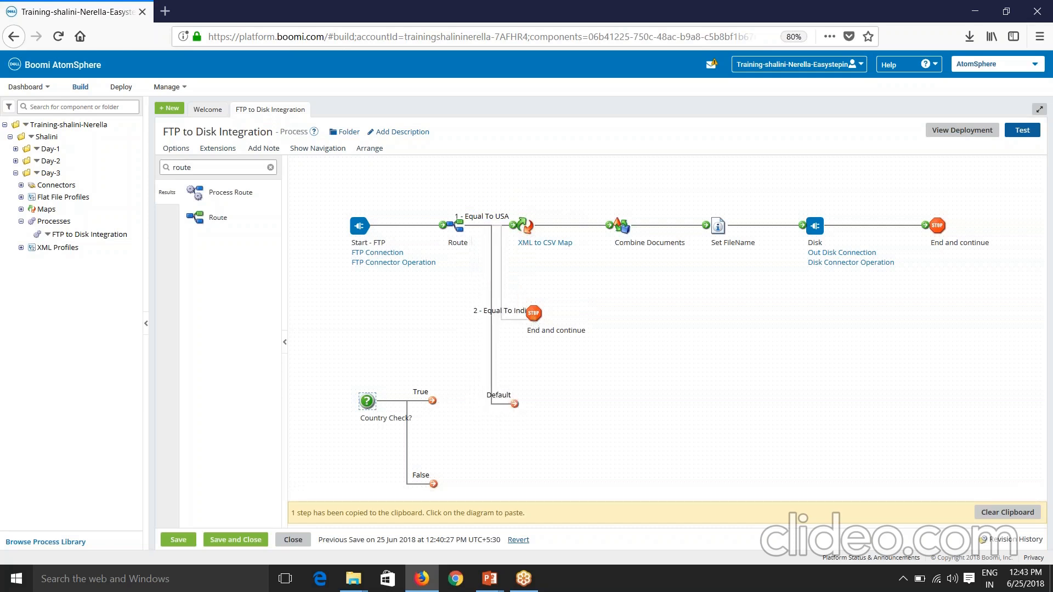
# Move the loose End aside, copy the Disk step, and search shapes for 'set'.
pyautogui.moveTo(534, 310); pyautogui.dragTo(603, 305)
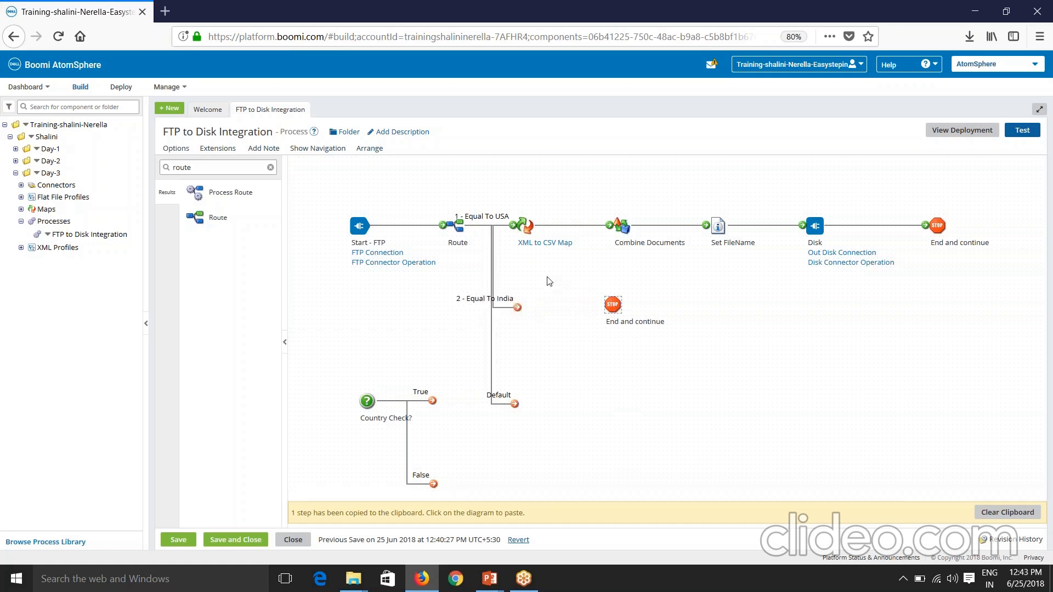
pyautogui.click(812, 225)
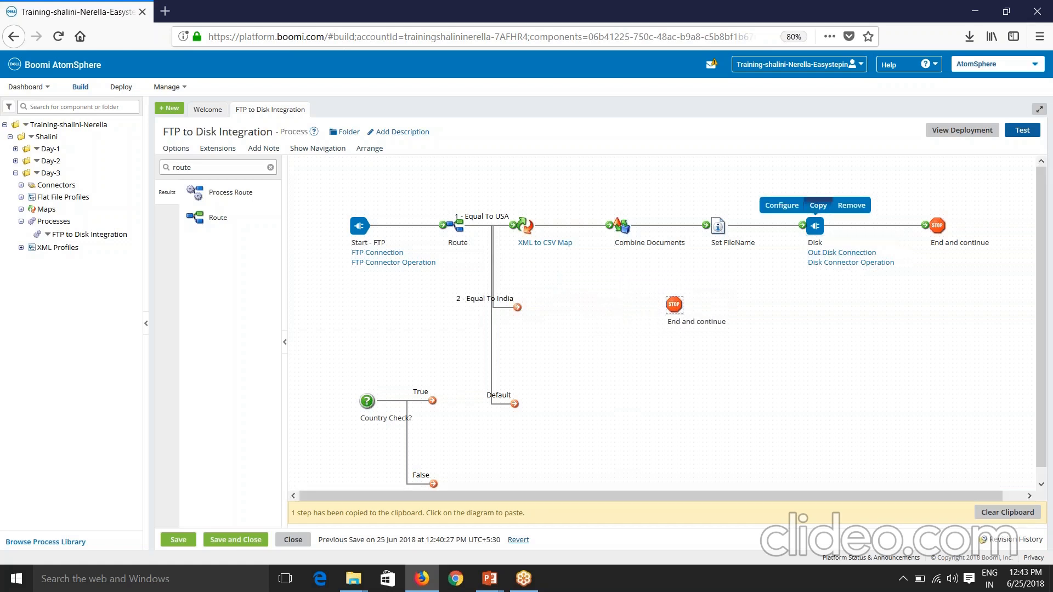
pyautogui.click(673, 304)
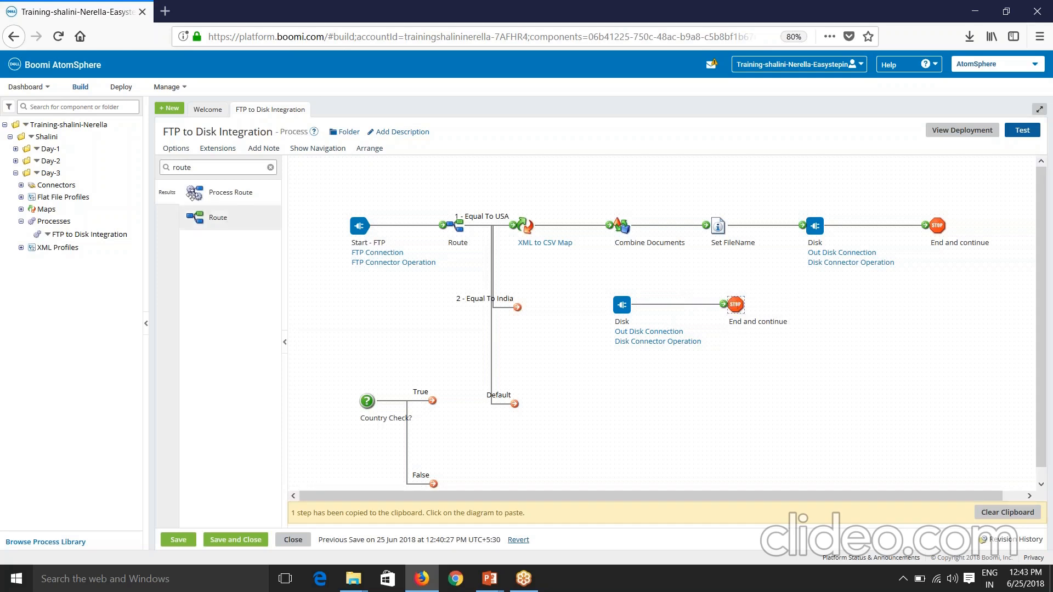
pyautogui.write('set')
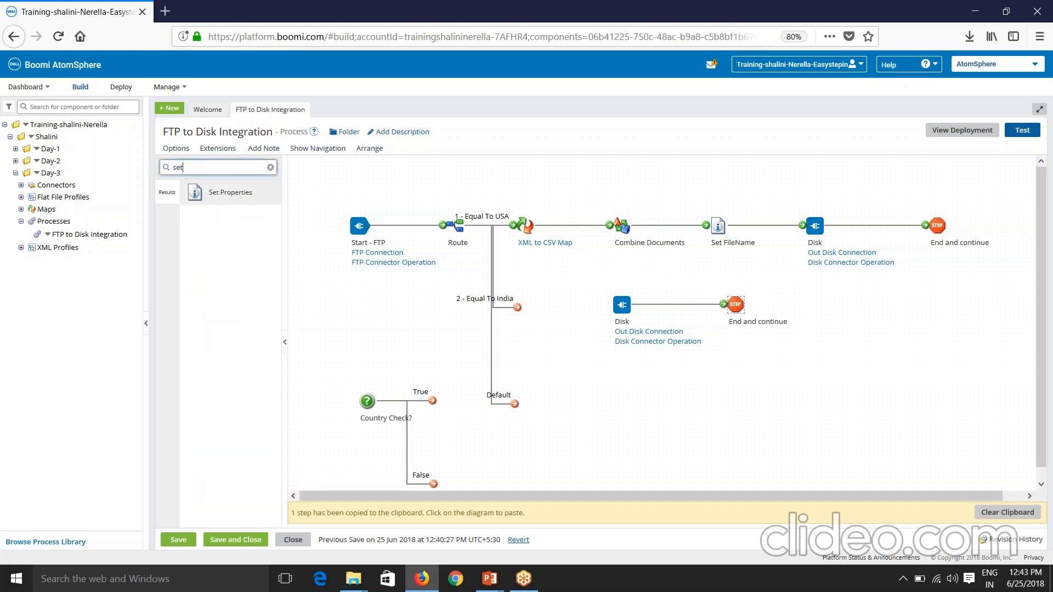
# Place Set Properties on India branch setting Disk File Name from FTP - File Name, named Set FileName.
pyautogui.click(525, 295)
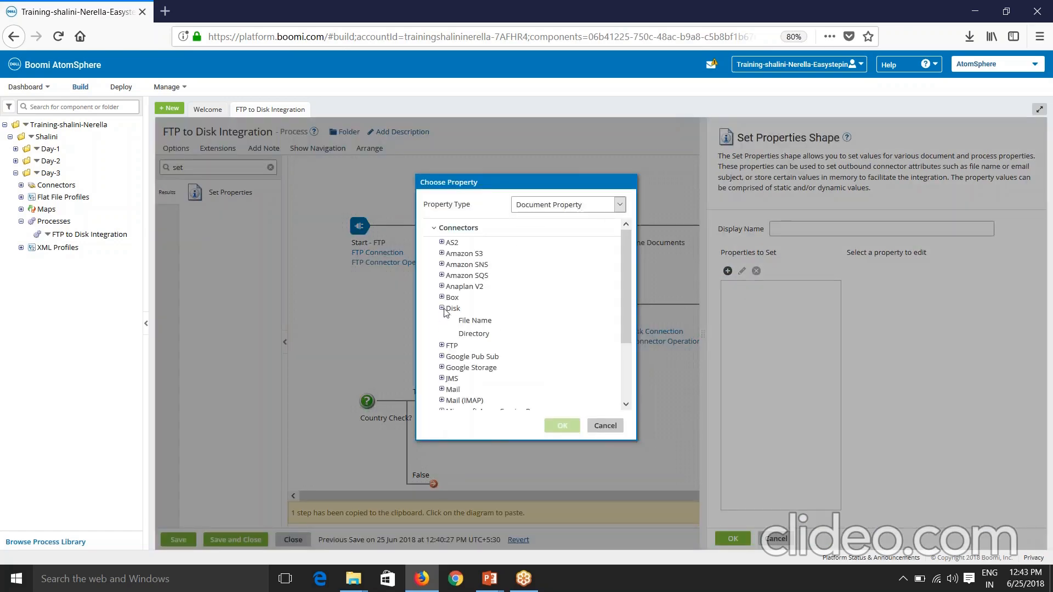
pyautogui.click(561, 426)
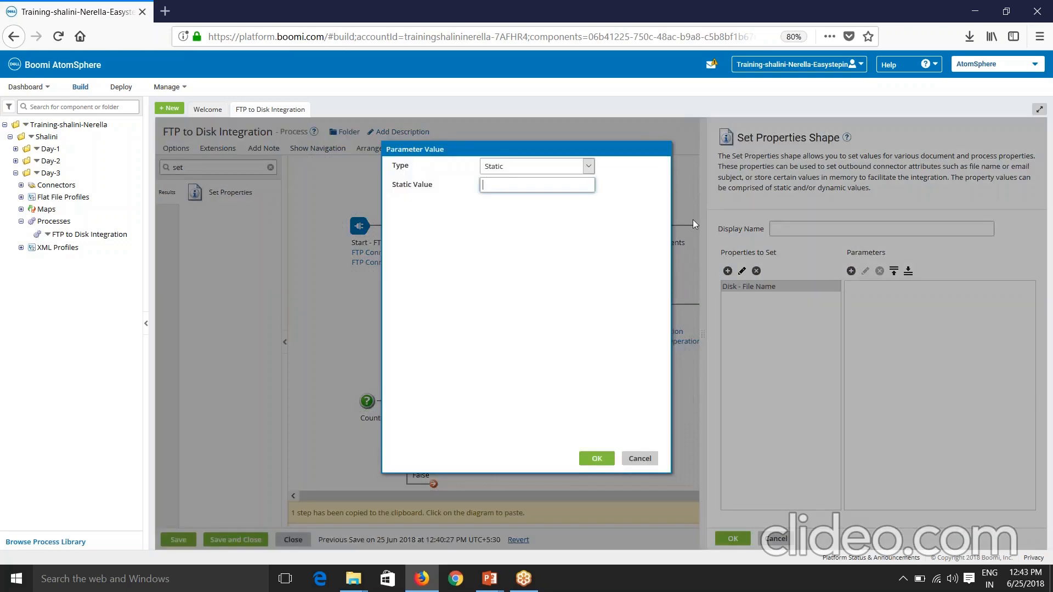
pyautogui.click(537, 165)
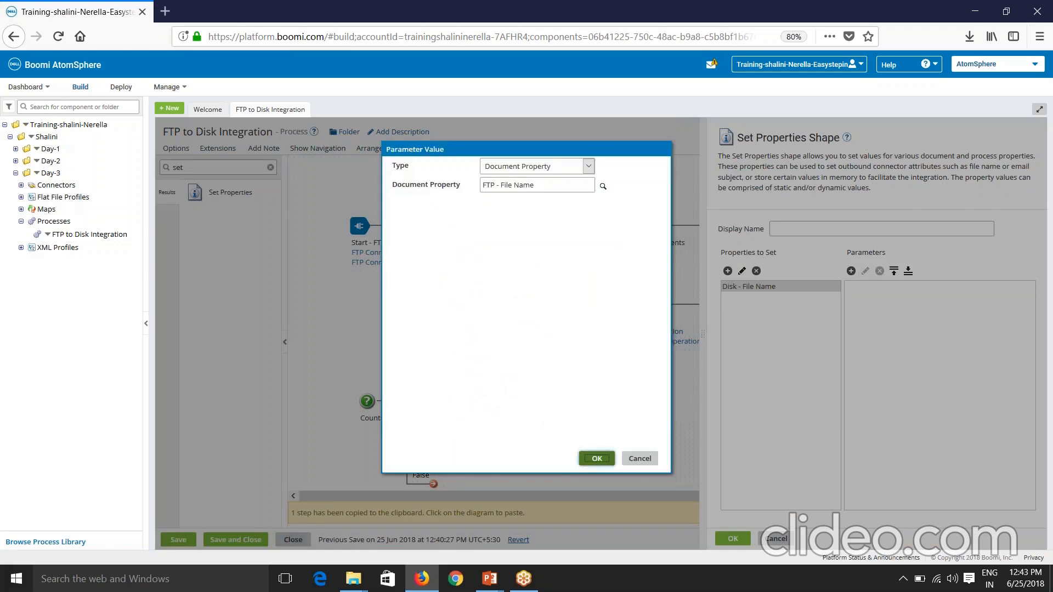
pyautogui.click(594, 458)
pyautogui.write('Set FileM')
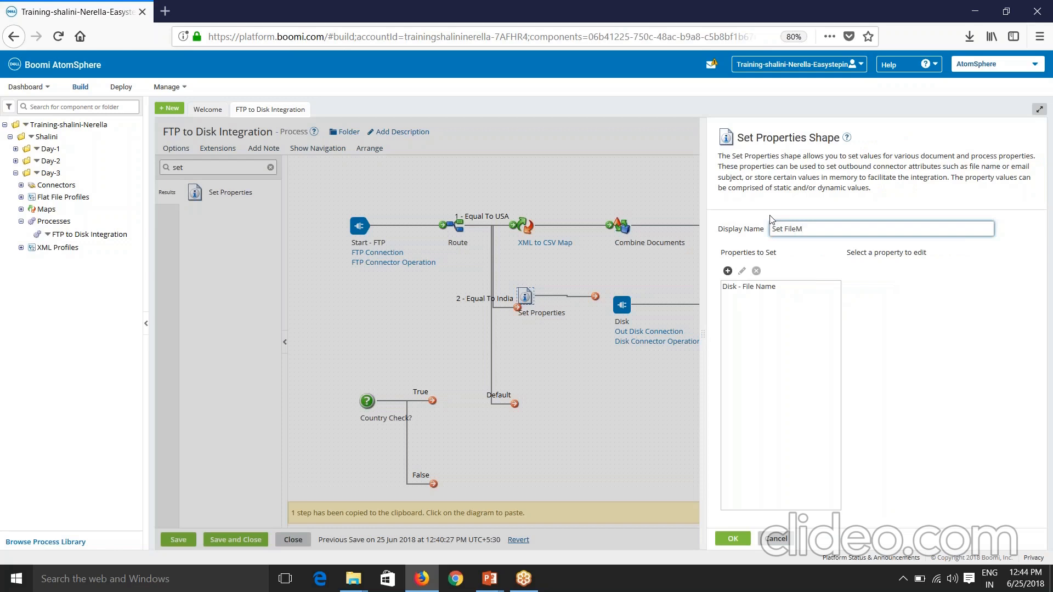
pyautogui.write('ame')
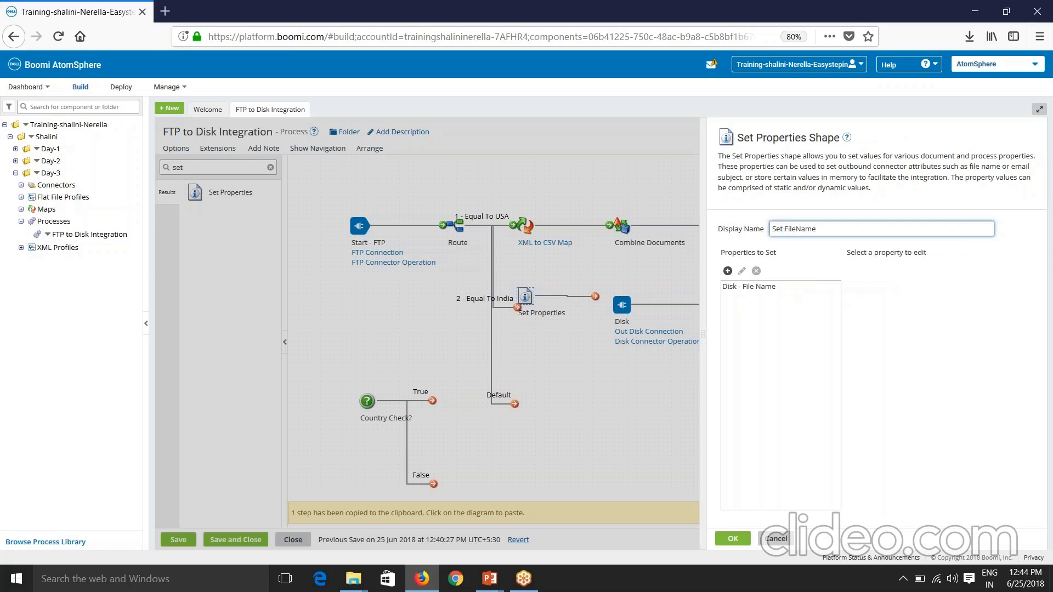
pyautogui.click(731, 538)
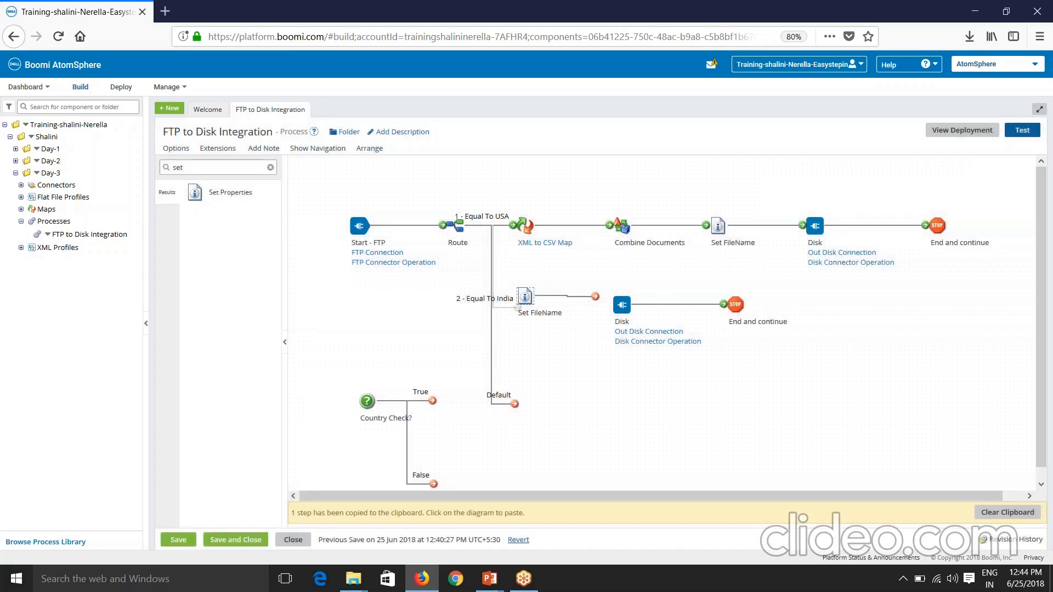
# Link Set FileName to the Disk step, save the process, and start a test on the atom.
pyautogui.click(525, 297)
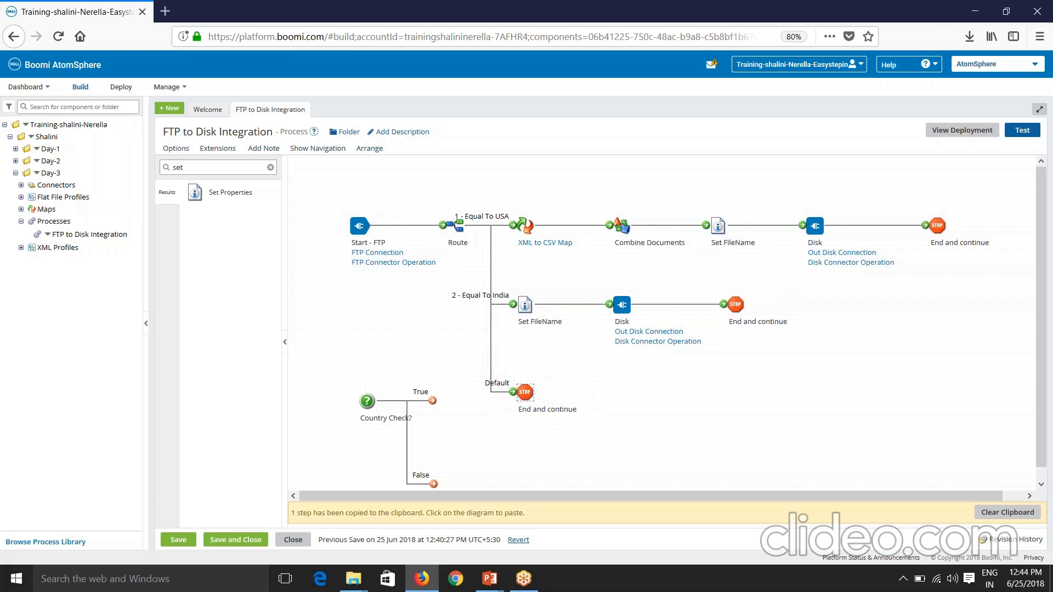
pyautogui.click(178, 540)
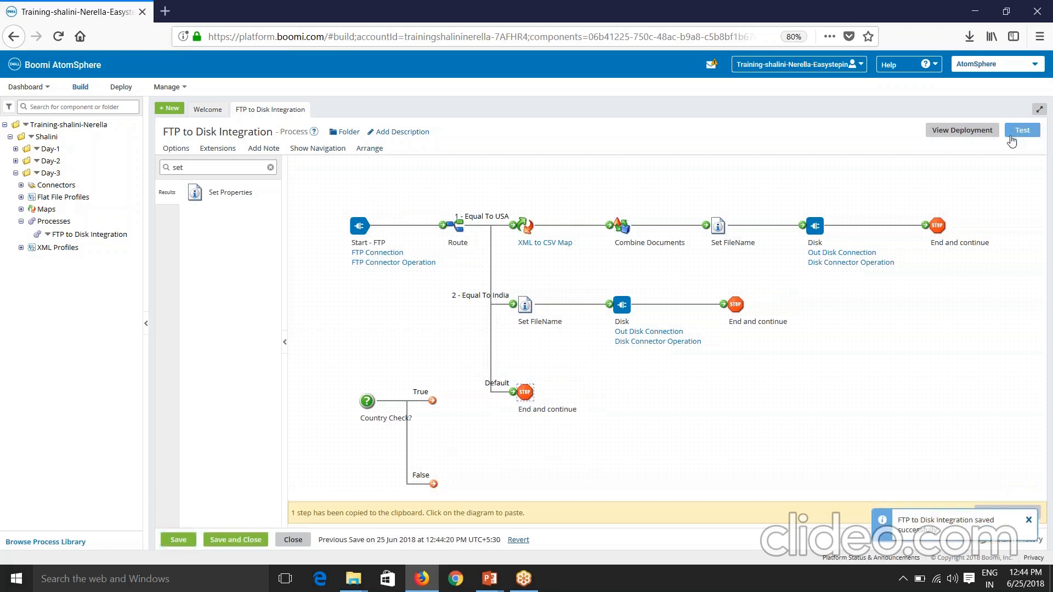
pyautogui.click(1021, 130)
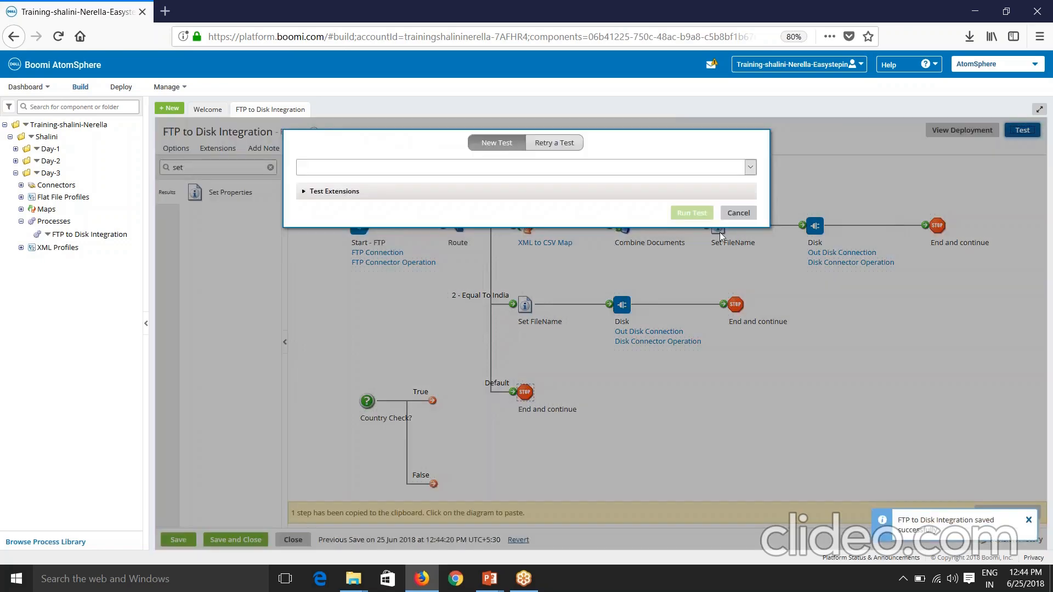
pyautogui.click(690, 212)
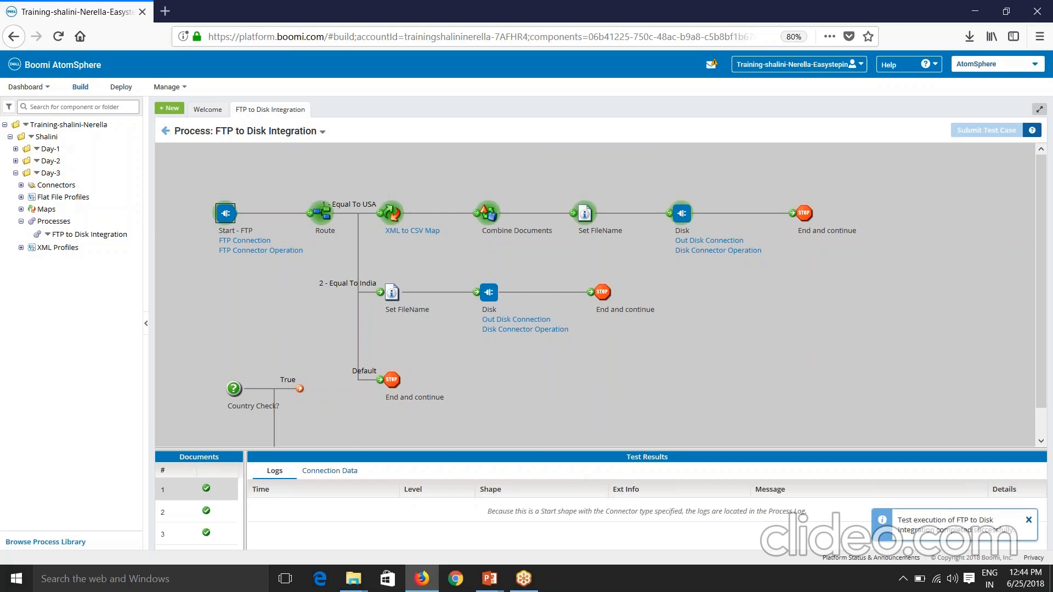
pyautogui.moveTo(331, 220)
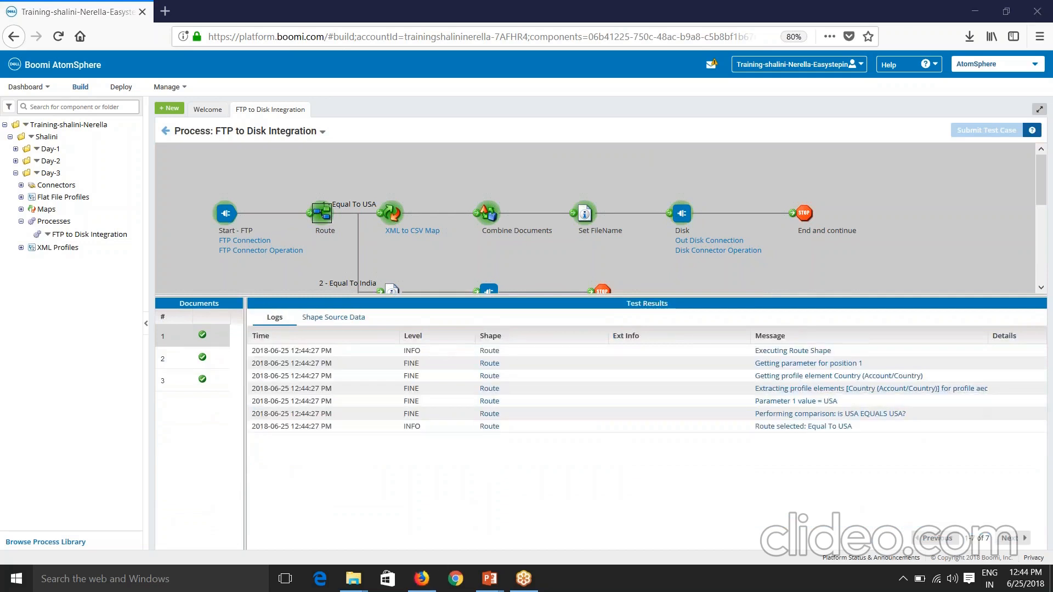
pyautogui.moveTo(822, 441)
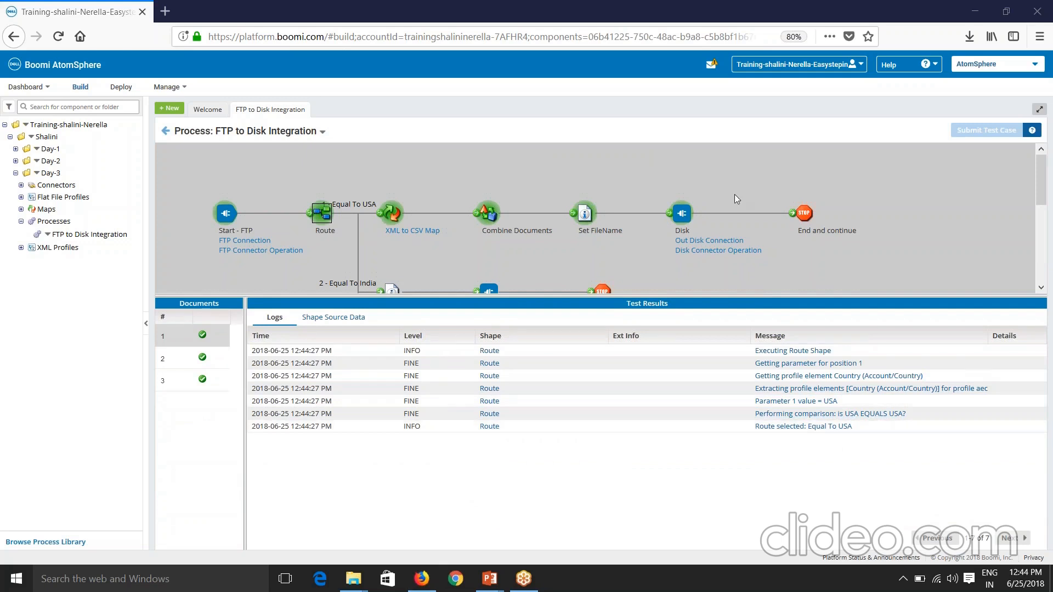
pyautogui.moveTo(430, 252)
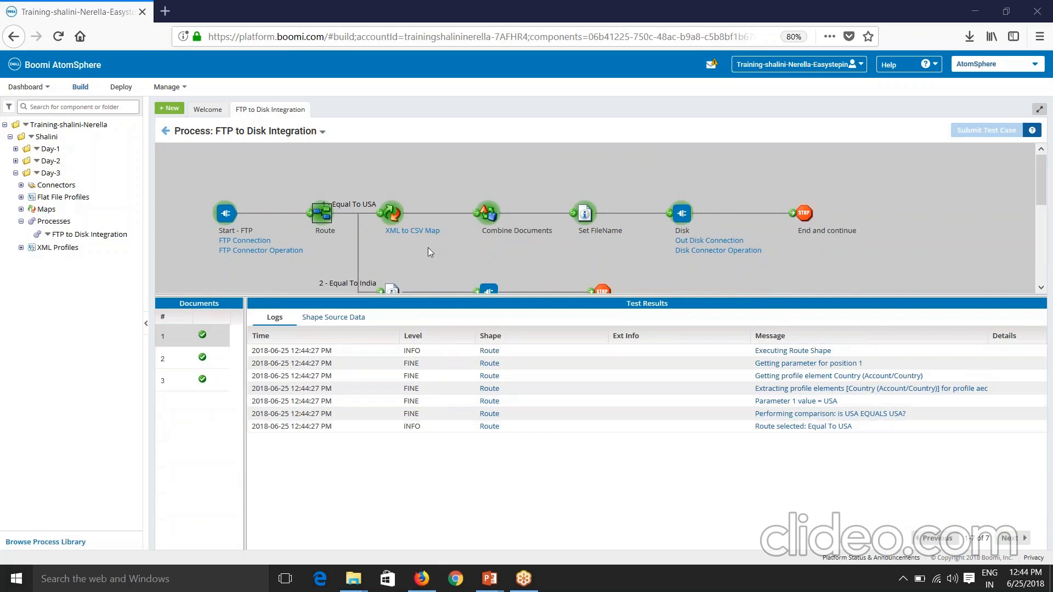
# View the Route logs for the second document showing the India route selected.
pyautogui.click(191, 358)
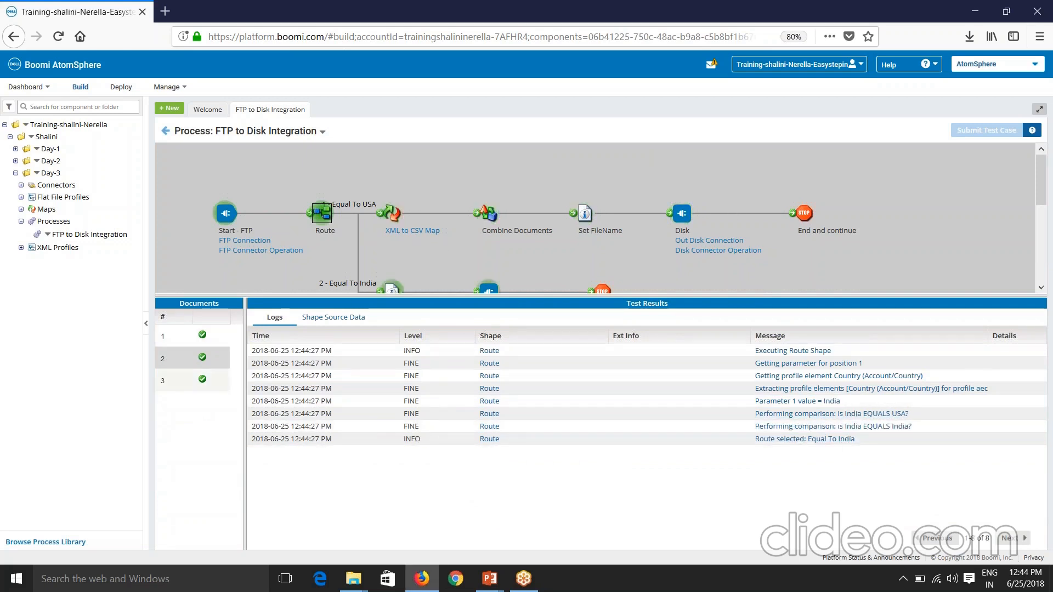
pyautogui.moveTo(881, 424)
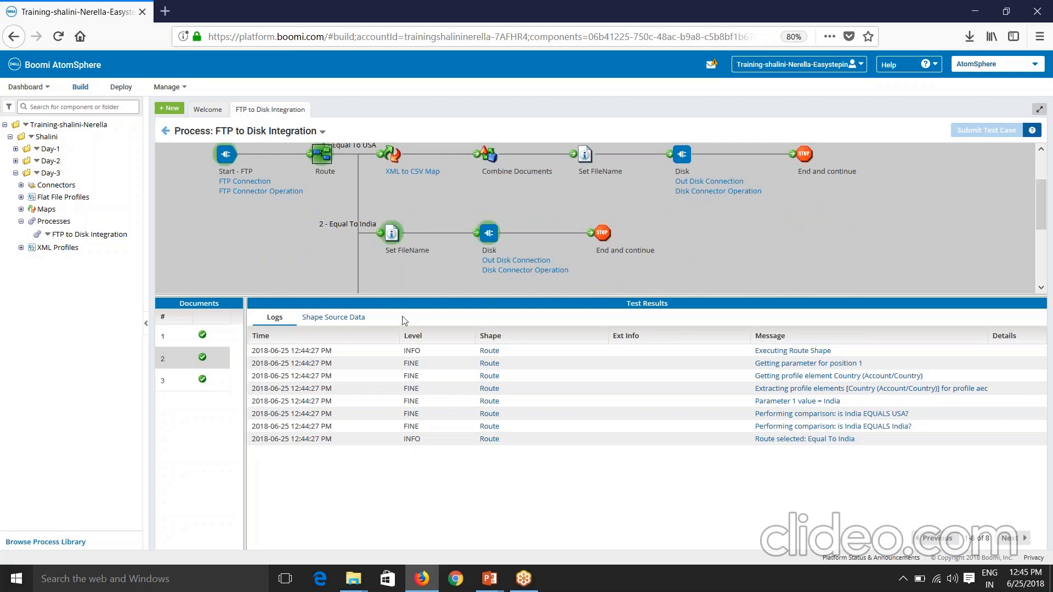
pyautogui.moveTo(537, 257)
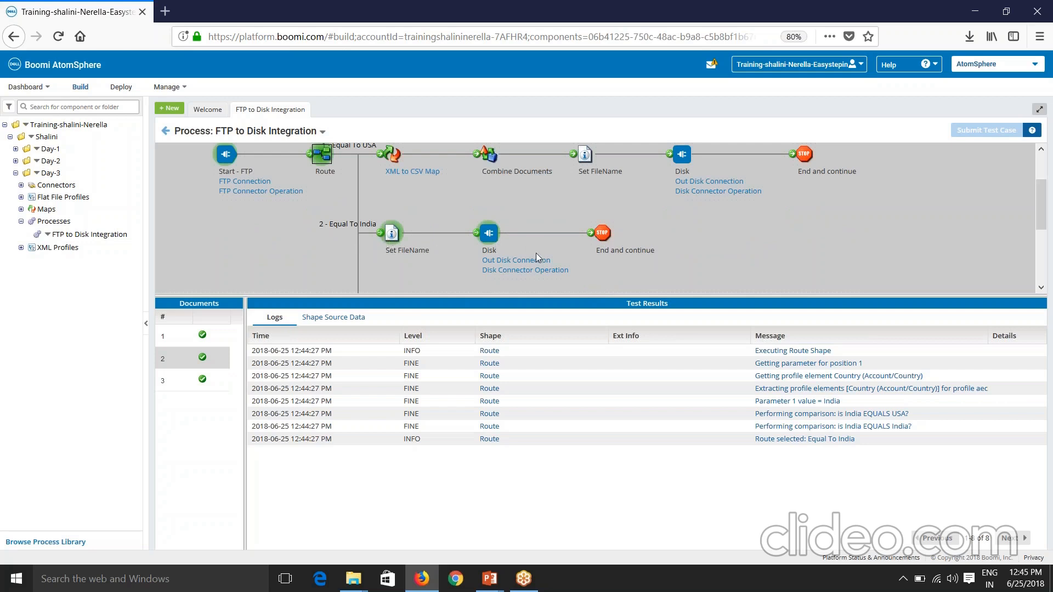
pyautogui.moveTo(537, 256)
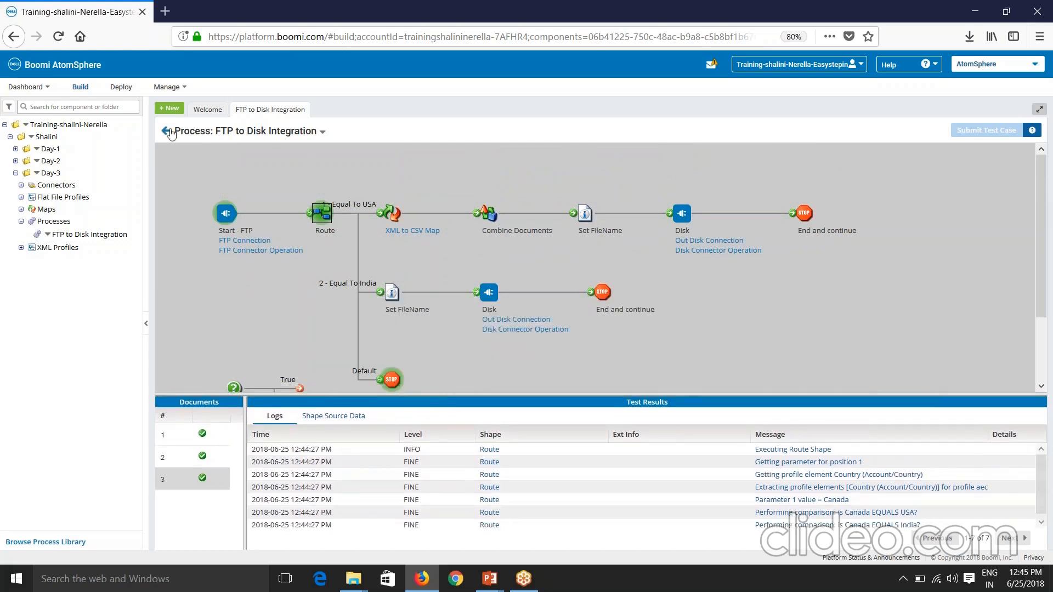
# Change the India route value to INDIA, then start a new test and save the changes.
pyautogui.click(167, 131)
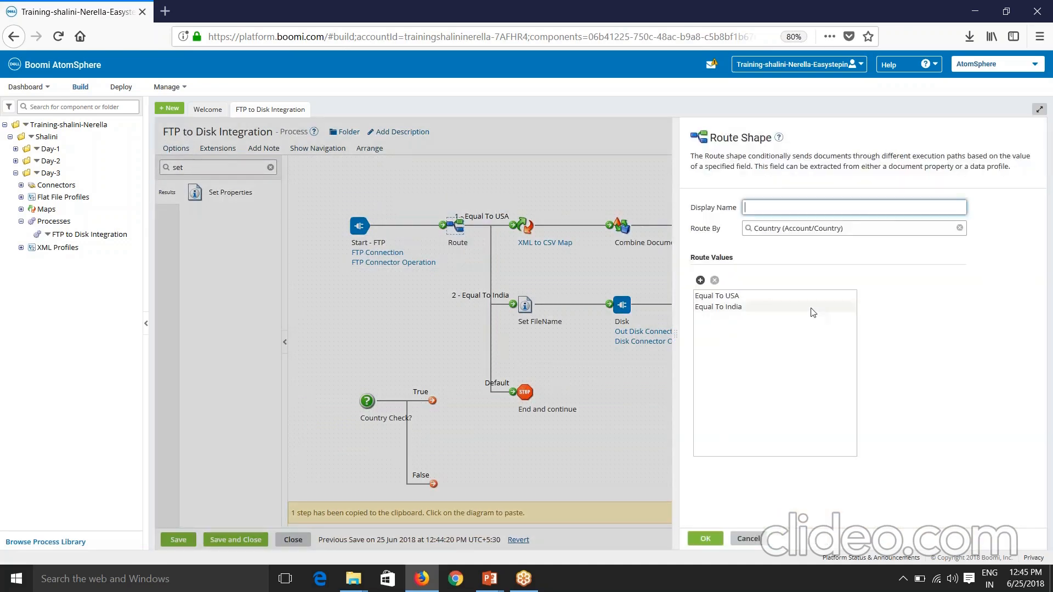
pyautogui.click(717, 307)
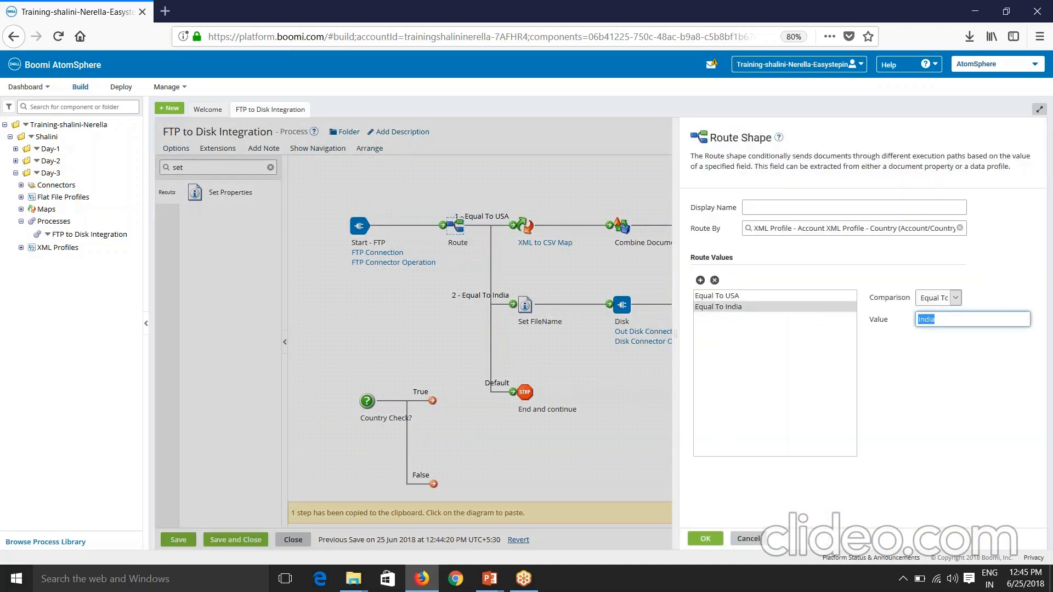
pyautogui.write('INDIA')
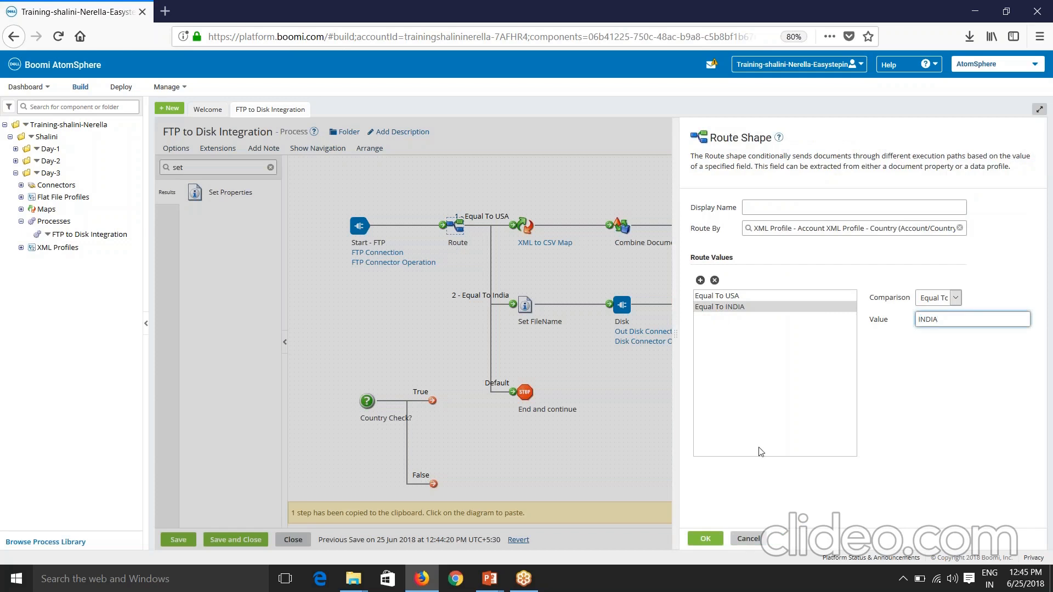
pyautogui.click(704, 537)
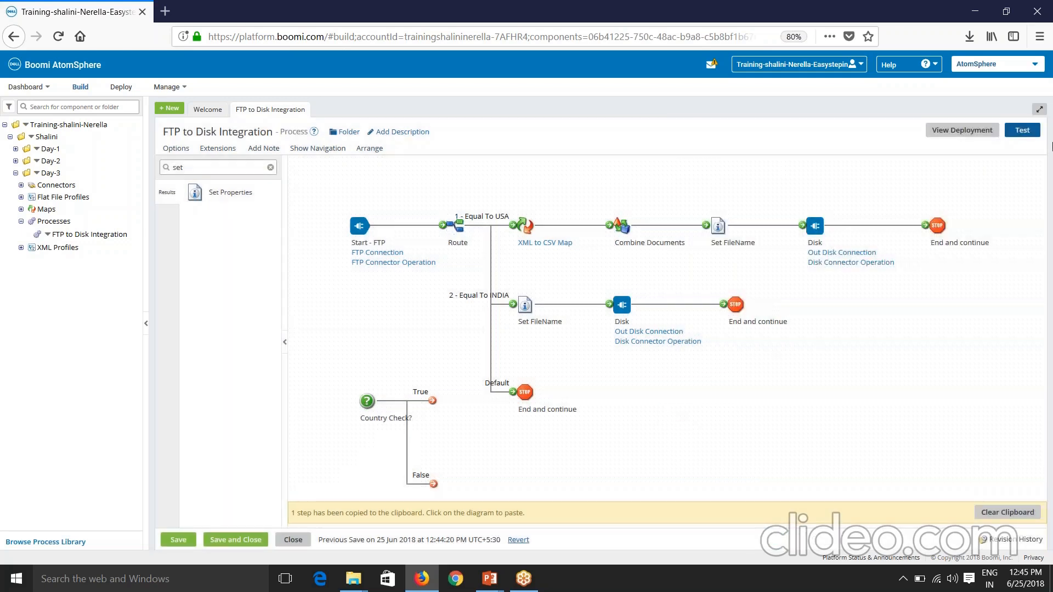
pyautogui.click(1020, 130)
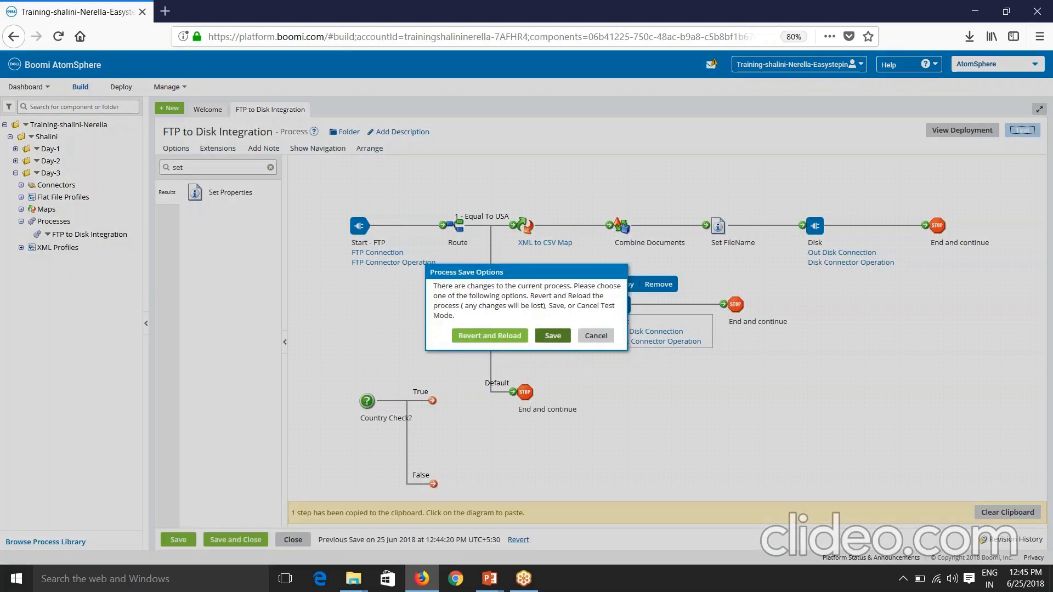
pyautogui.click(552, 335)
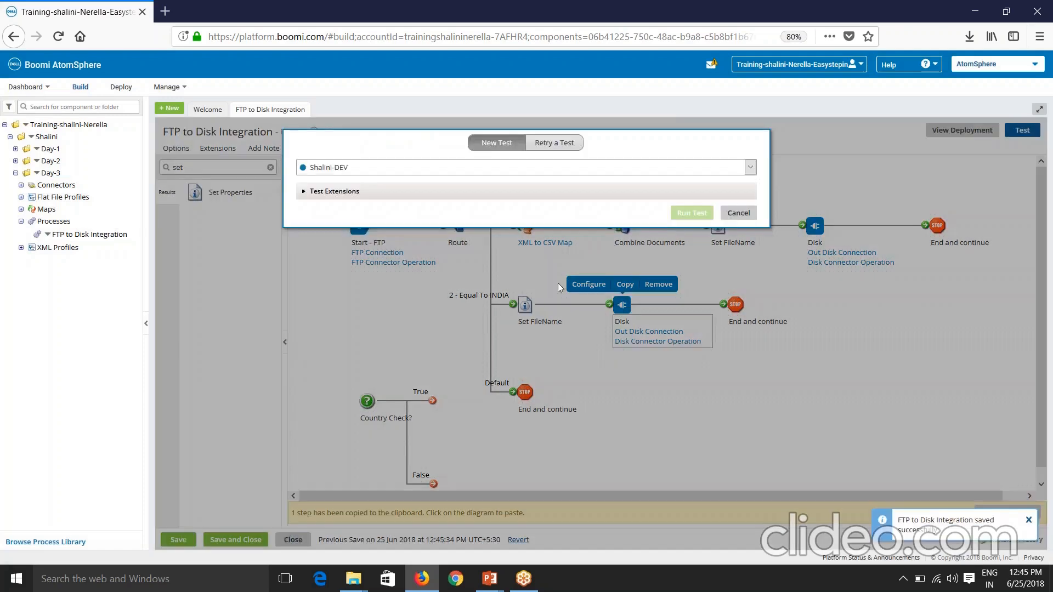